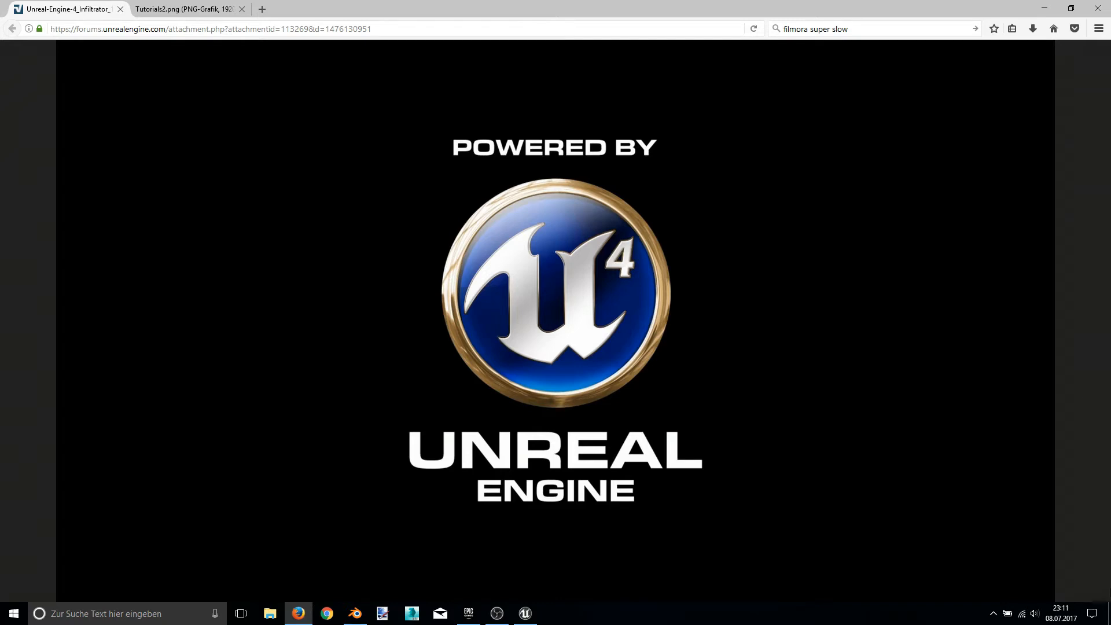
mouse_move(677, 242)
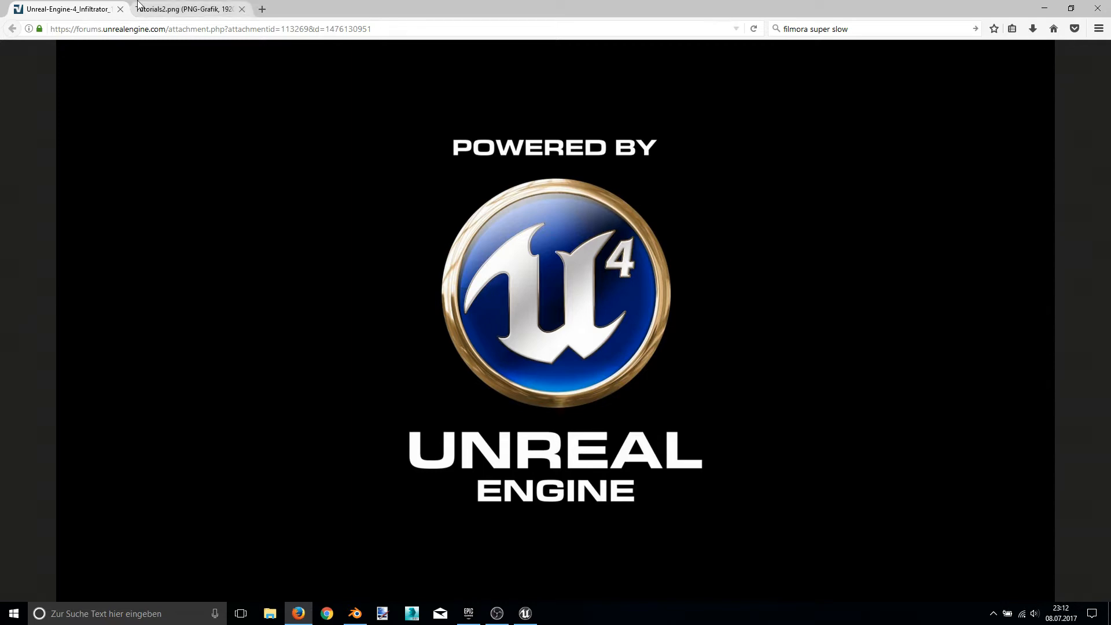
- Show the Tutorials2.png image outlining the five cloth simulation tutorials in Firefox
left_click(181, 9)
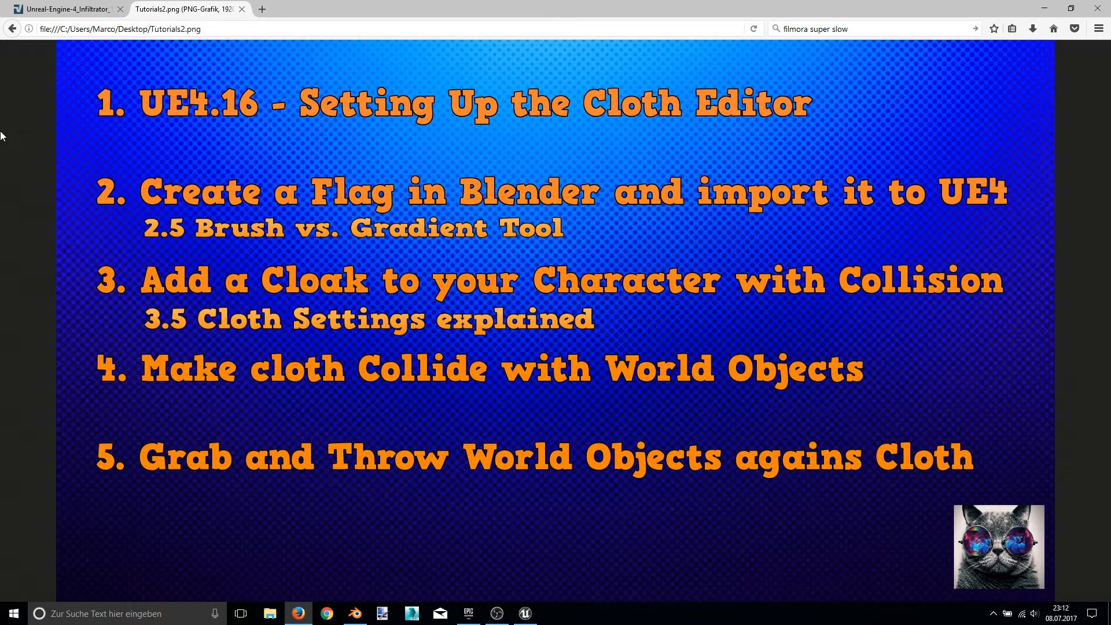
mouse_move(44, 121)
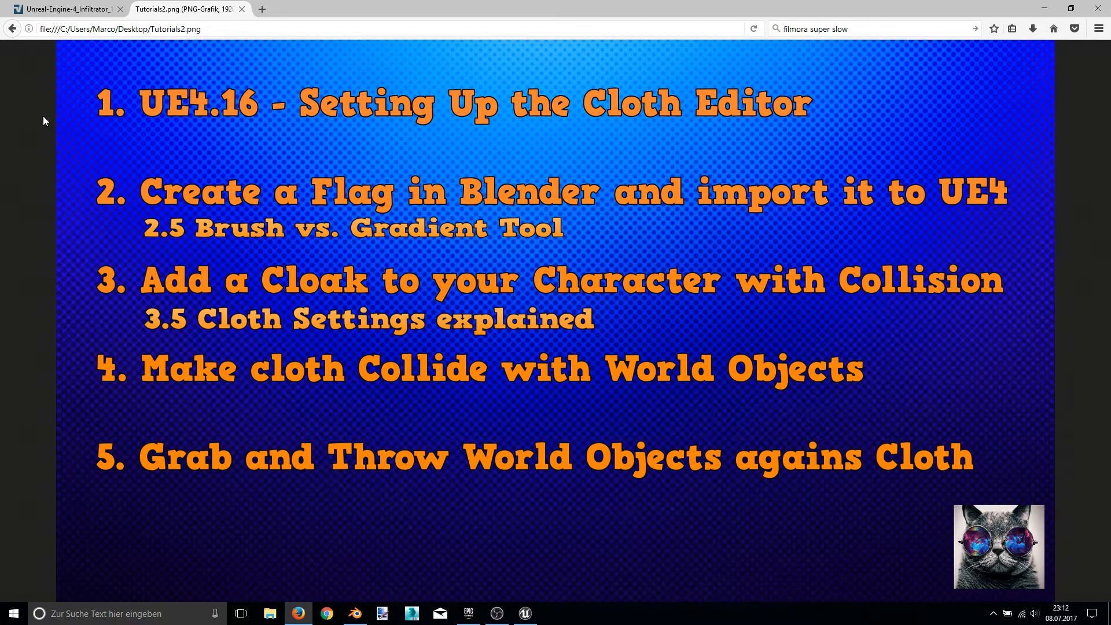
mouse_move(2, 94)
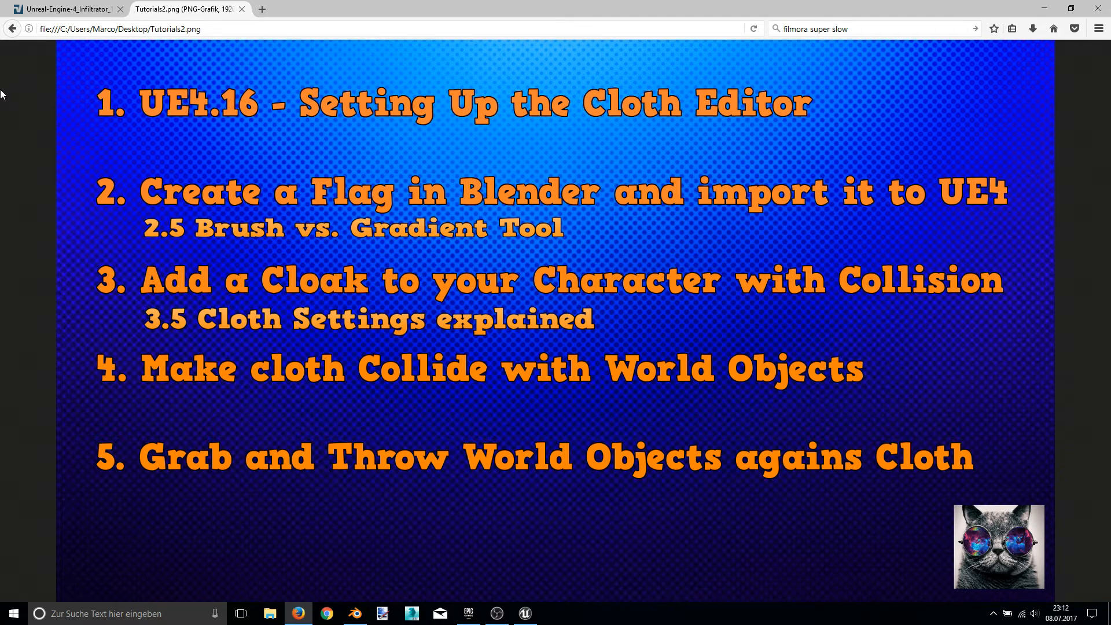
mouse_move(46, 71)
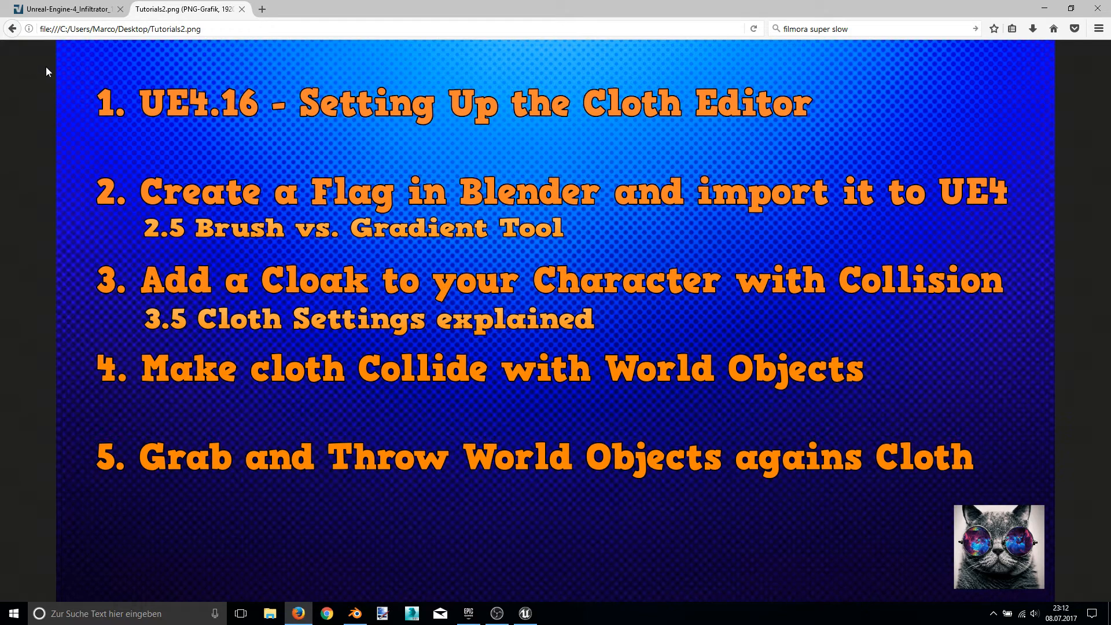
mouse_move(39, 63)
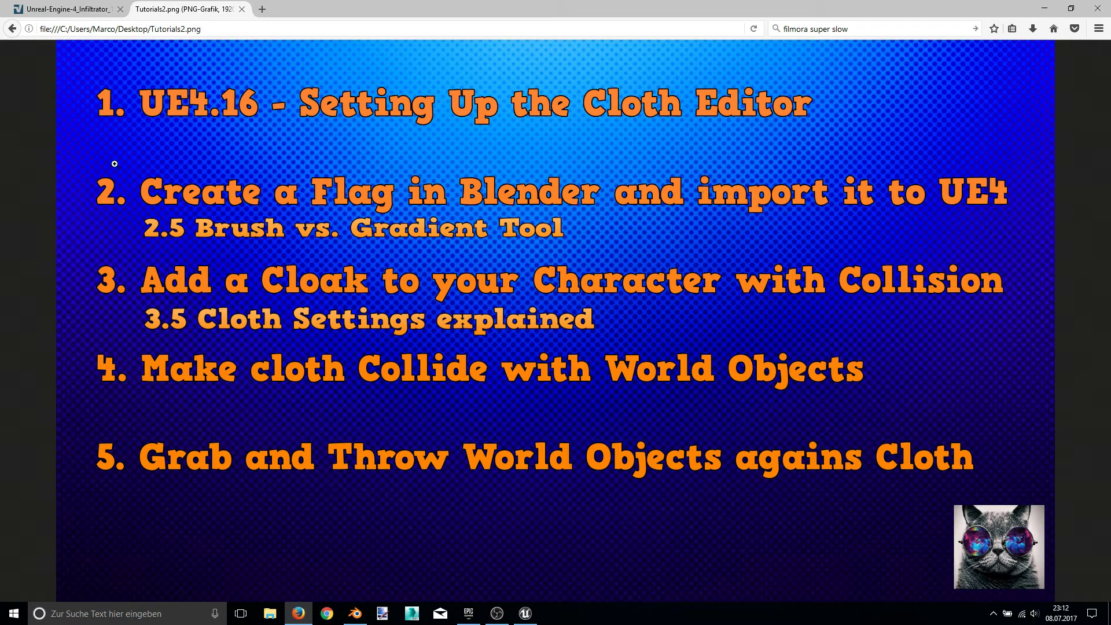
mouse_move(373, 152)
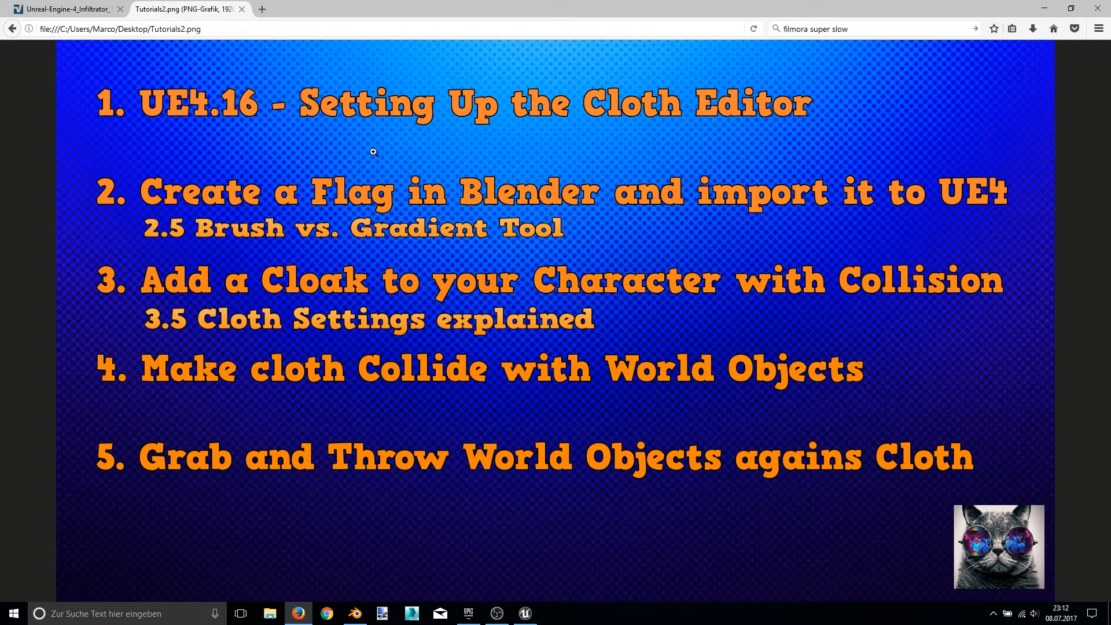
mouse_move(186, 137)
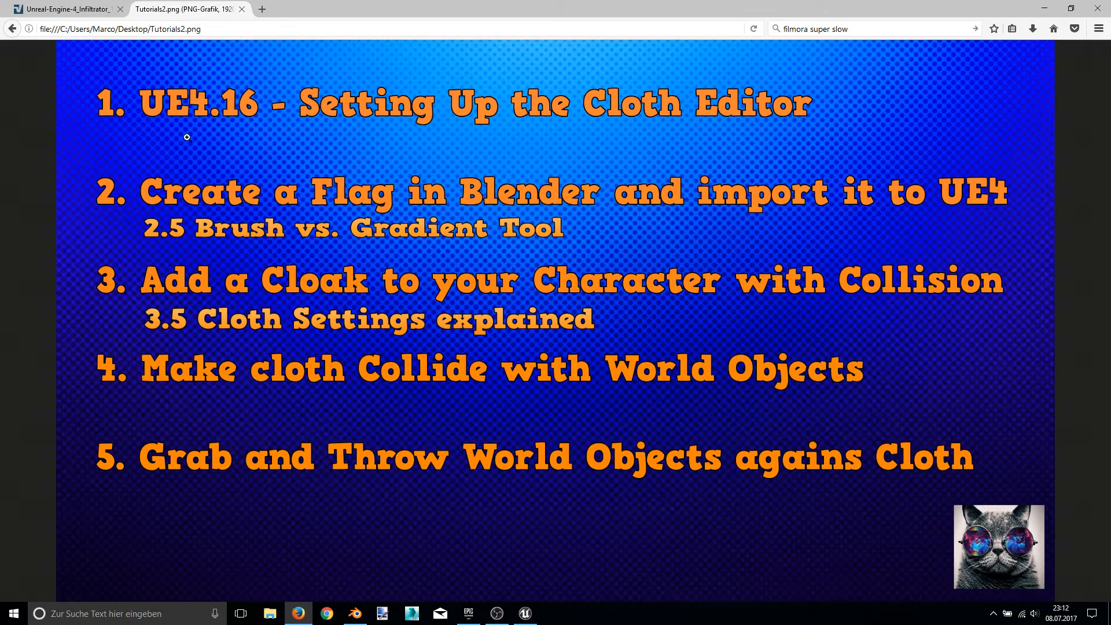
mouse_move(520, 162)
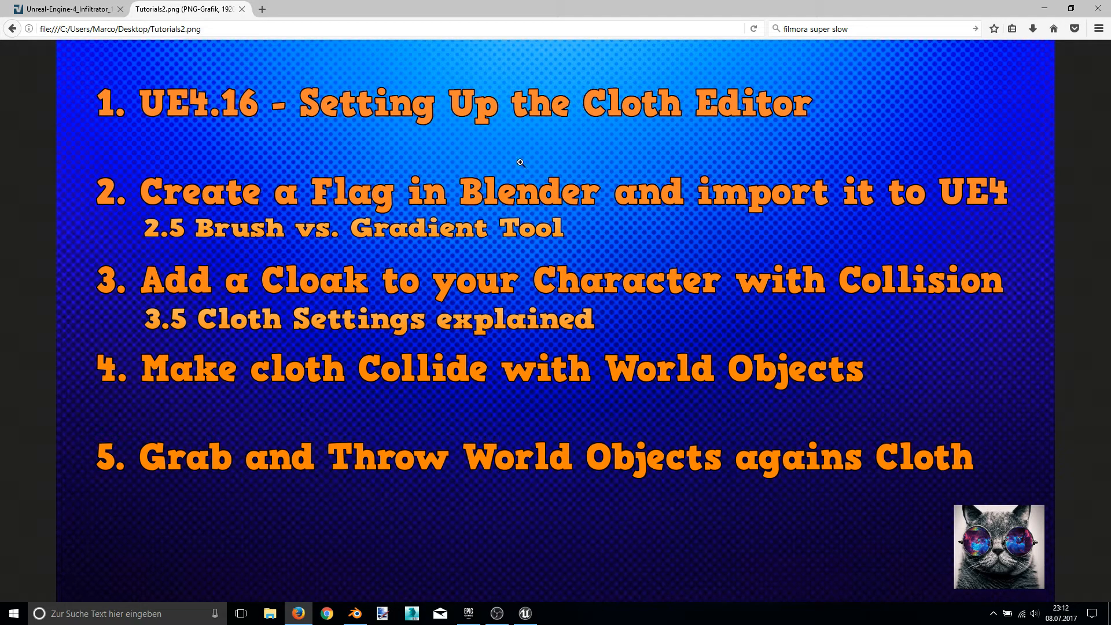
mouse_move(704, 133)
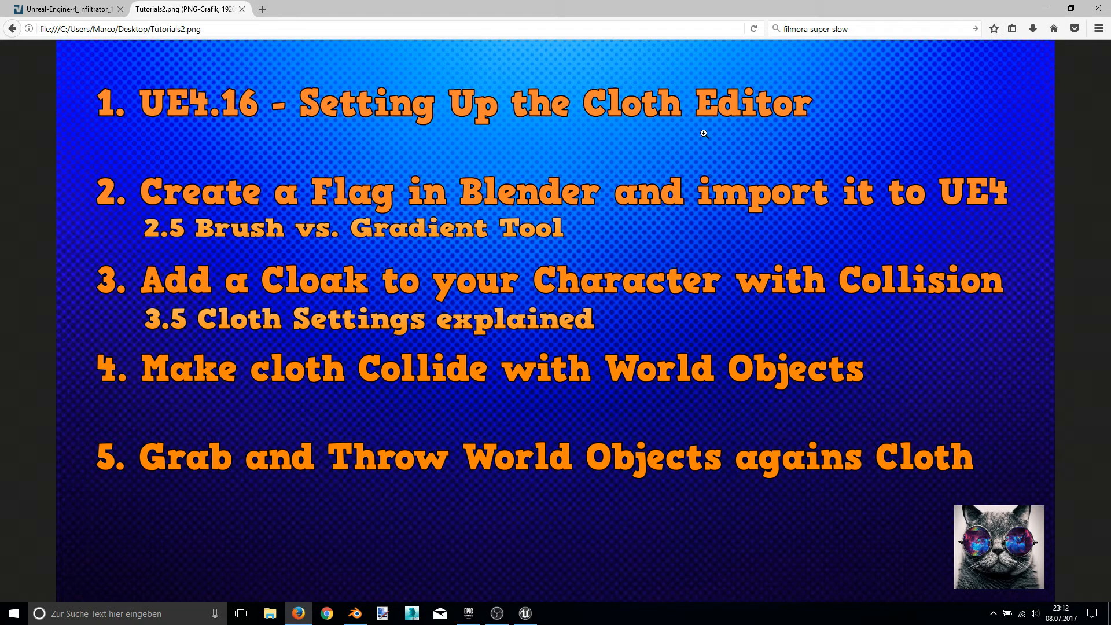
mouse_move(234, 215)
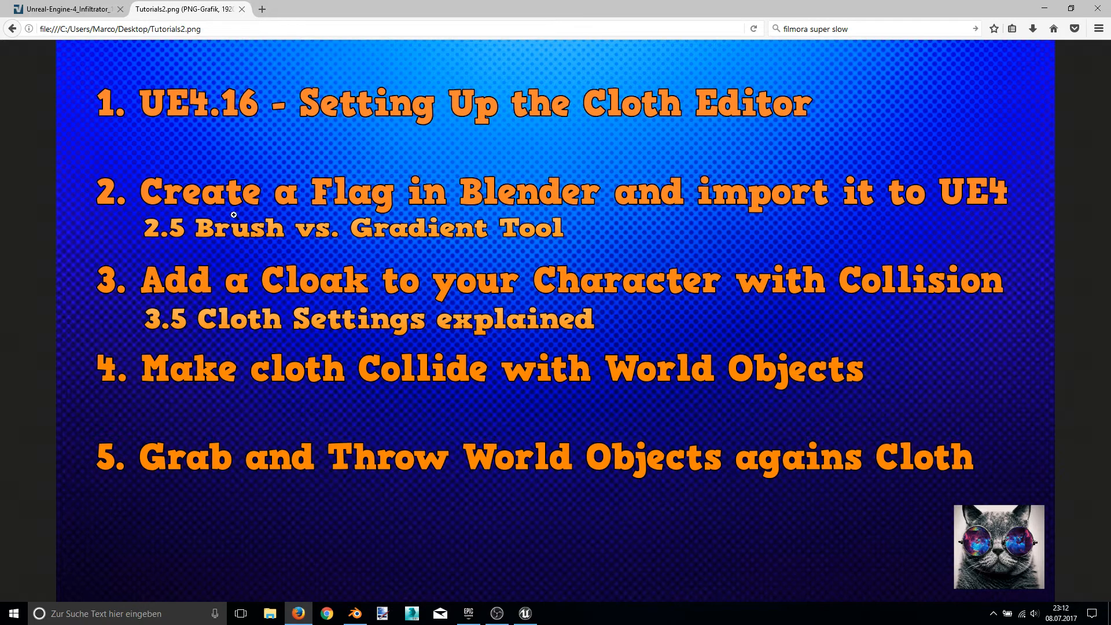
mouse_move(159, 192)
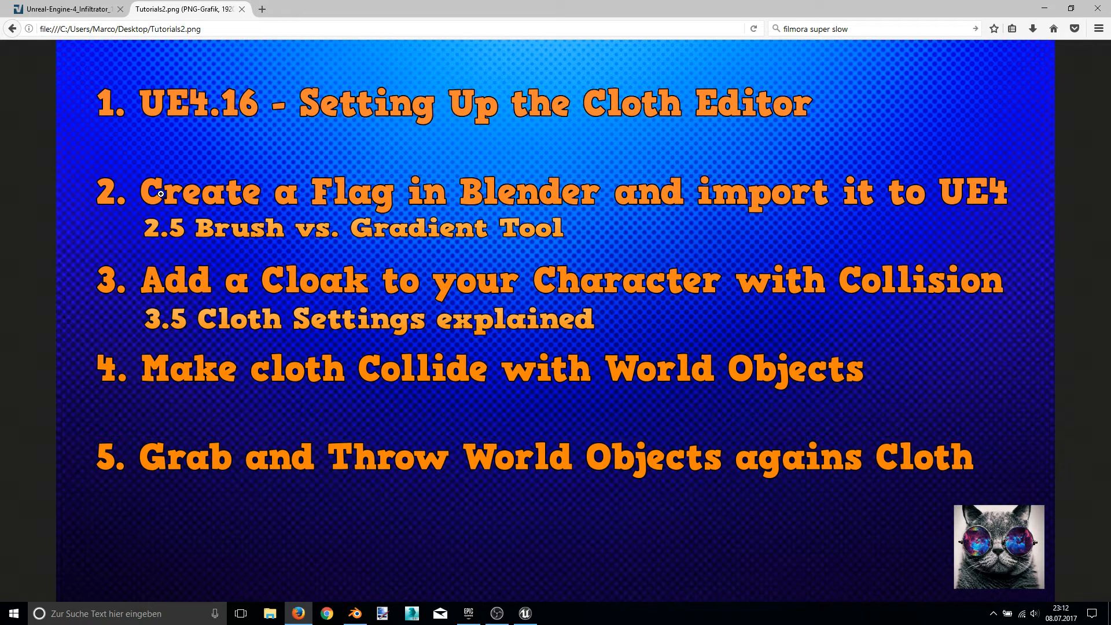
mouse_move(226, 176)
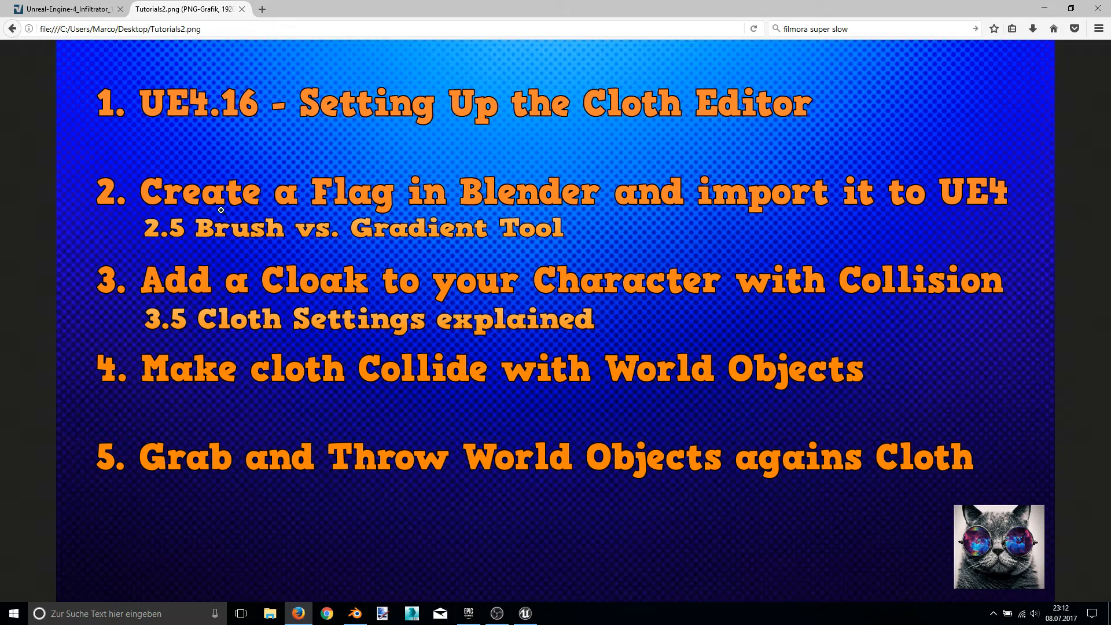
mouse_move(56, 183)
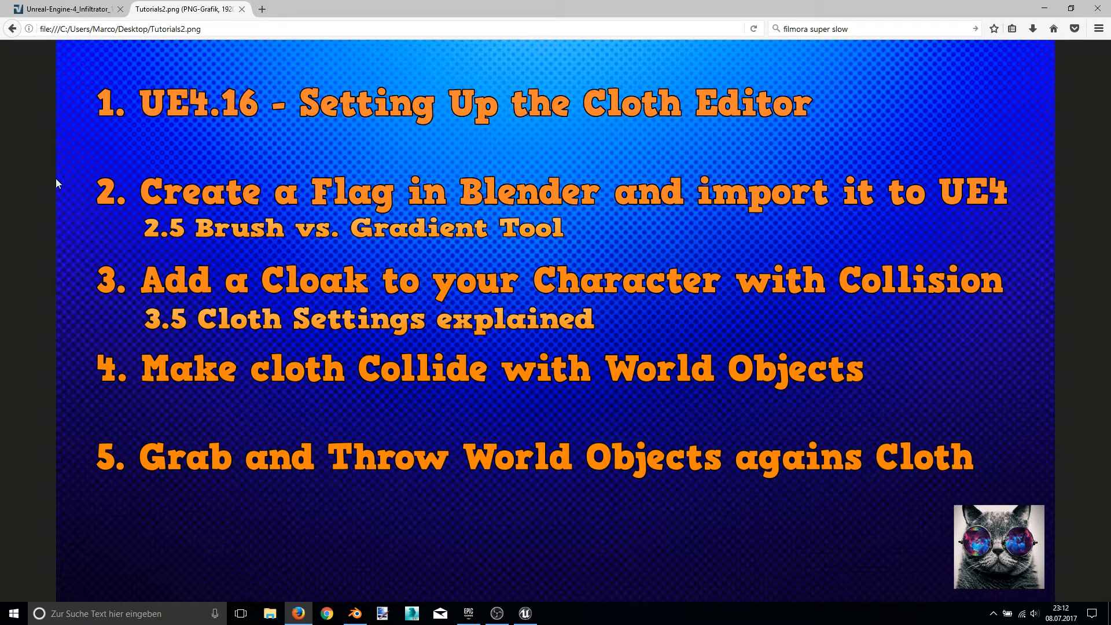
mouse_move(640, 287)
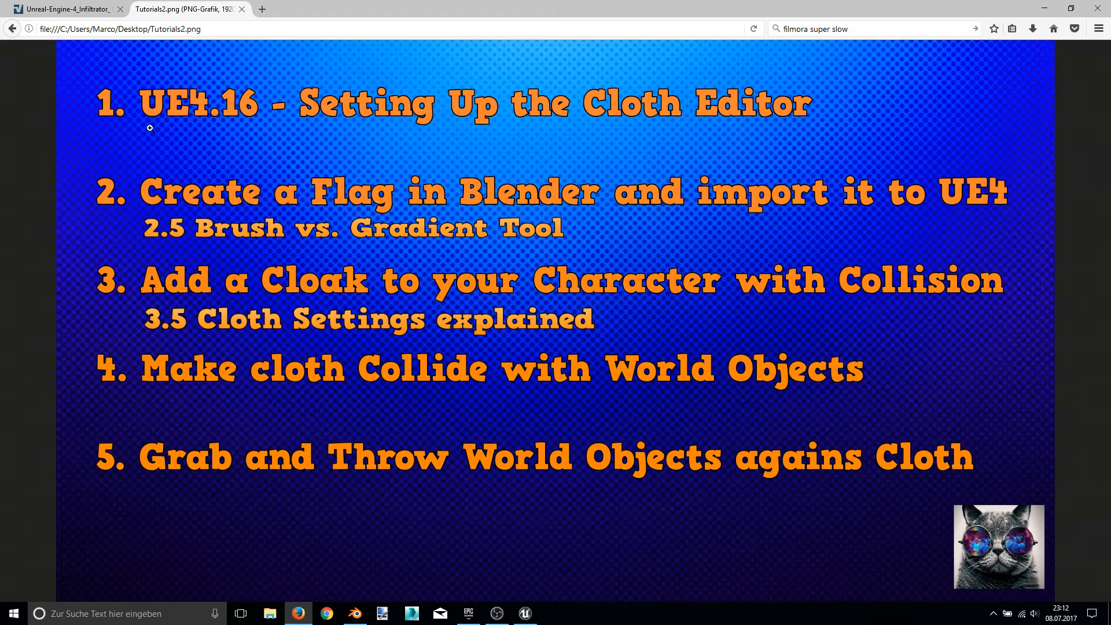
mouse_move(423, 410)
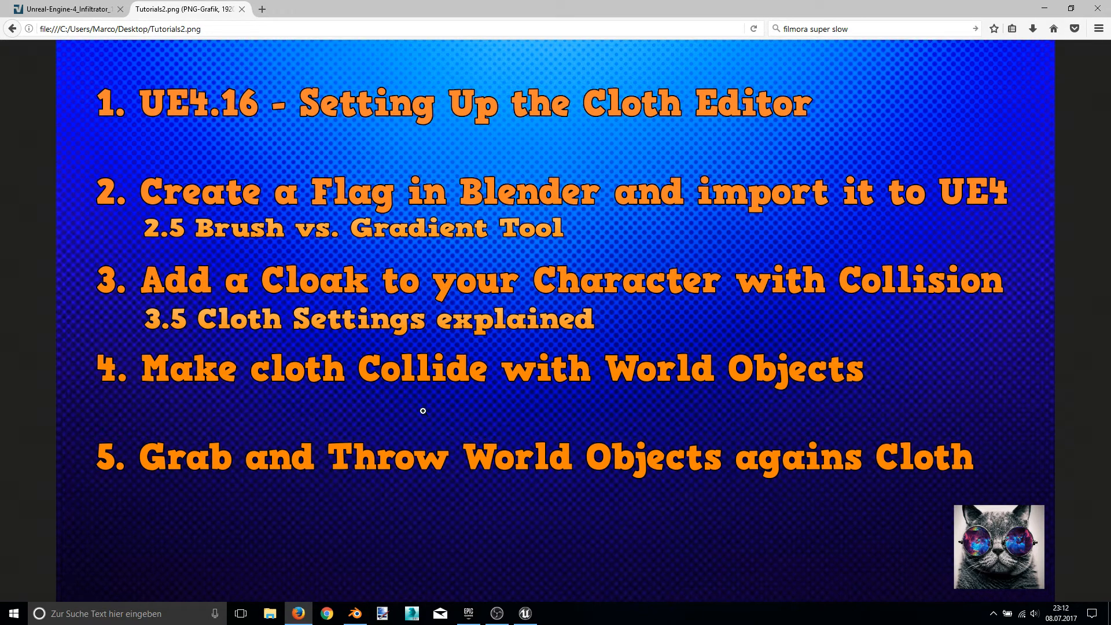
- Add a cylinder in Blender and scale it into a tall, thin pole
left_click(353, 614)
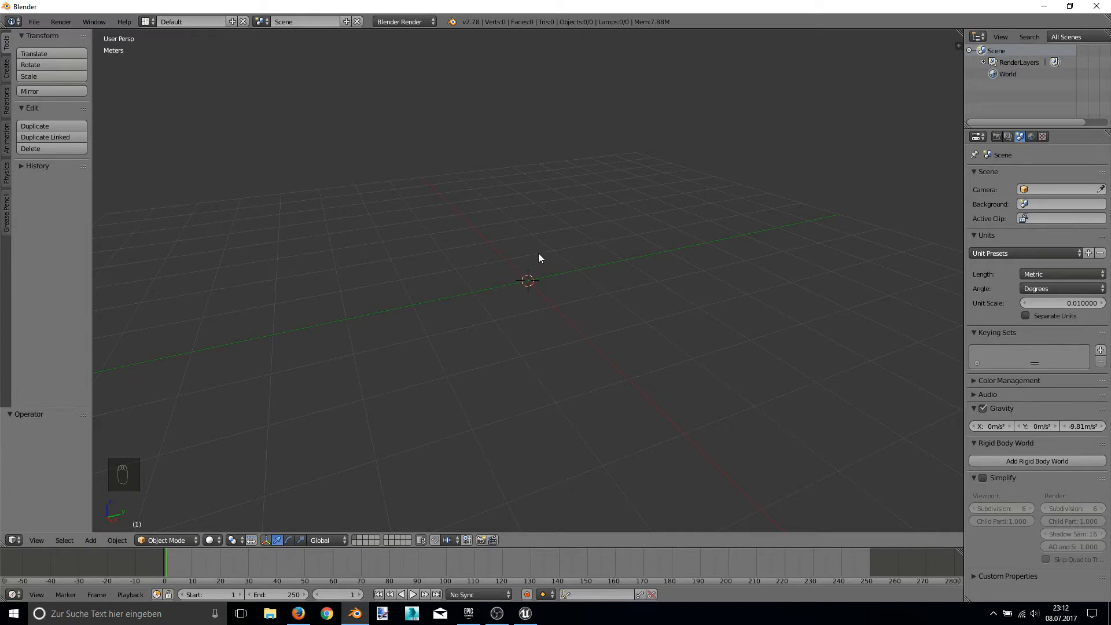
mouse_move(507, 255)
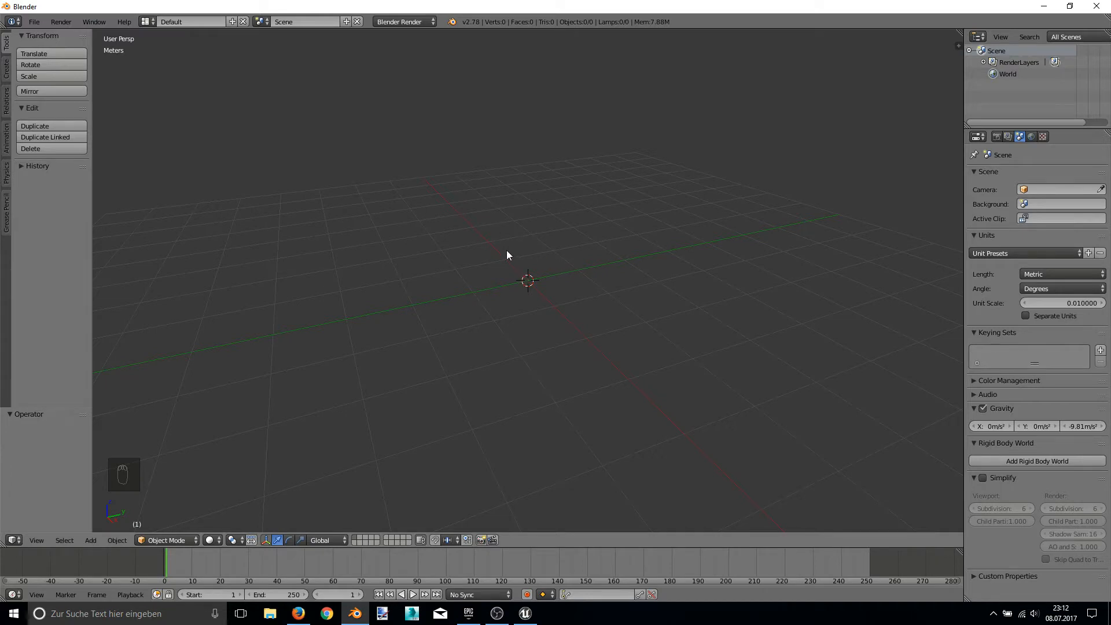
key("shift+a")
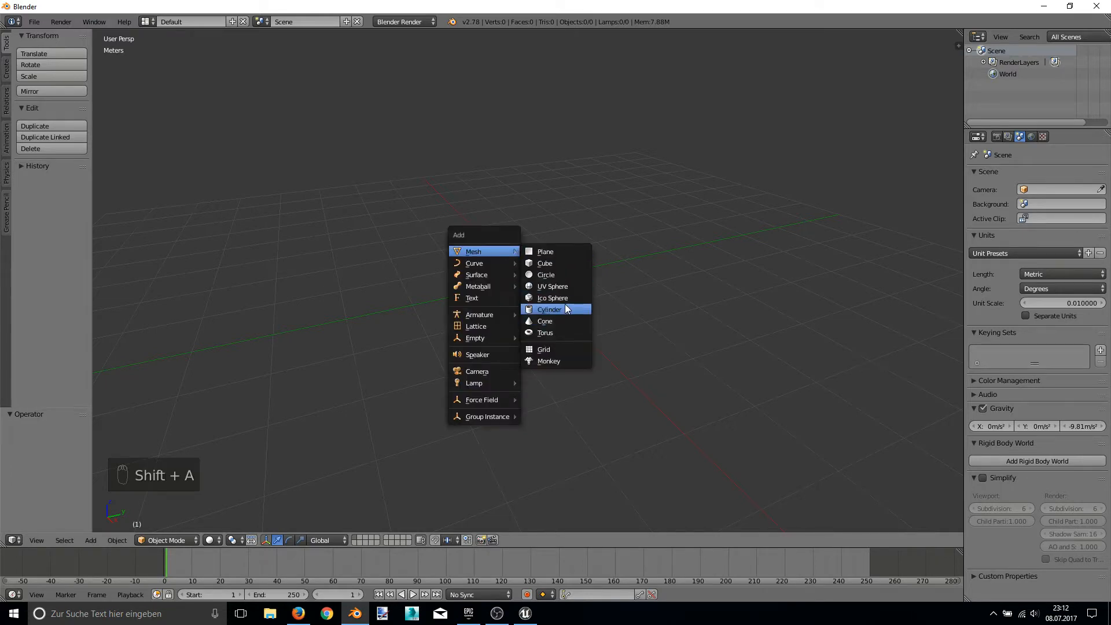
left_click(549, 309)
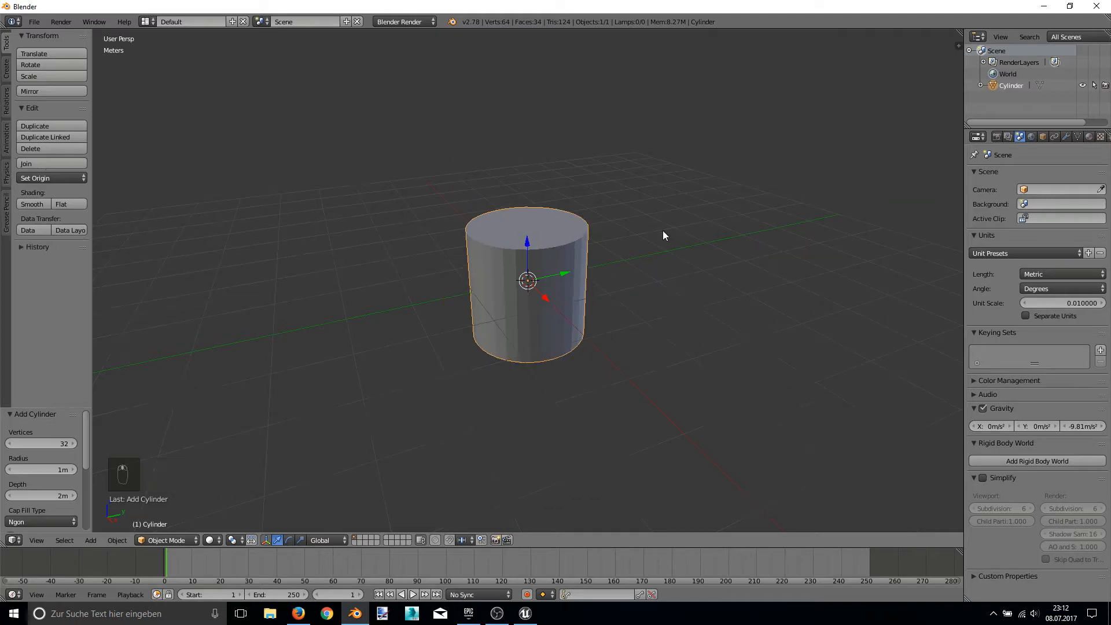
key("Tab")
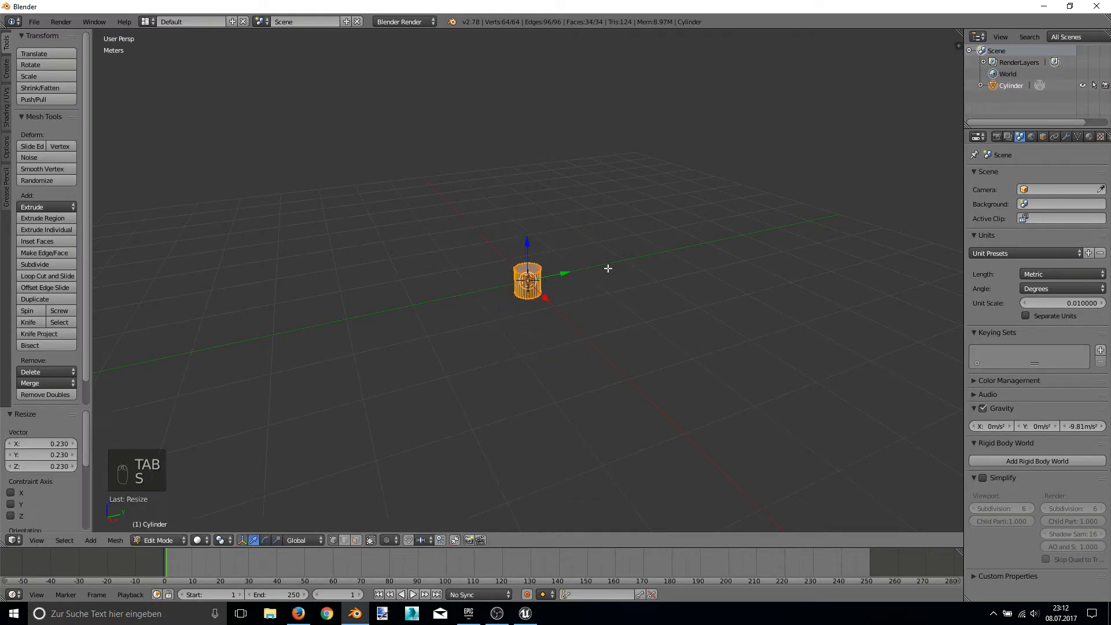
key("s")
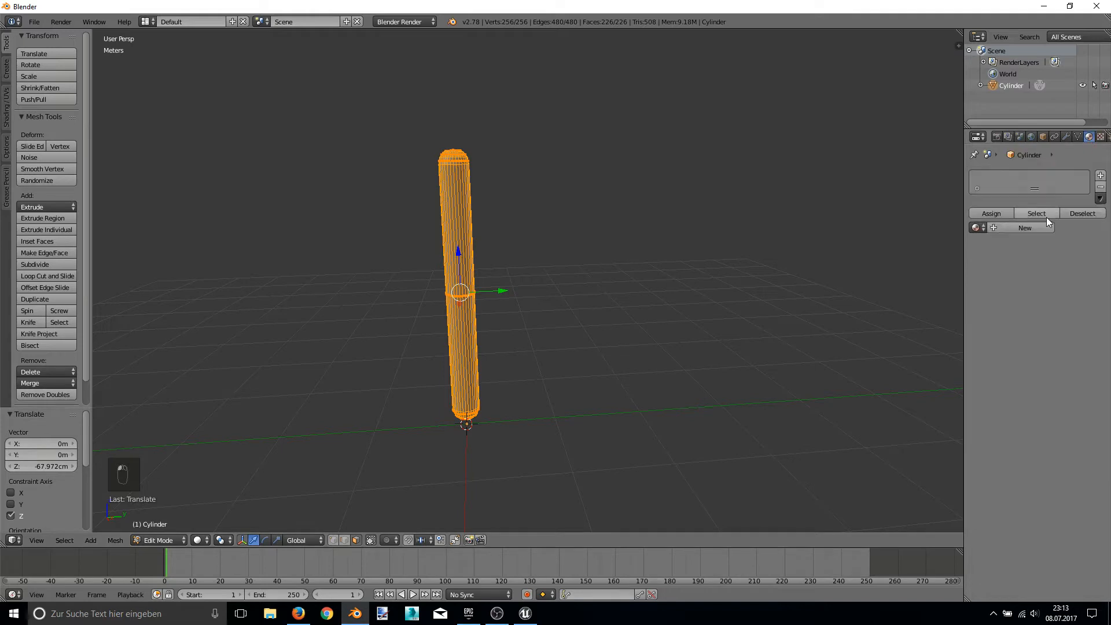
- Create a new material on the pole and name it FlagPole_mat
left_click(1024, 227)
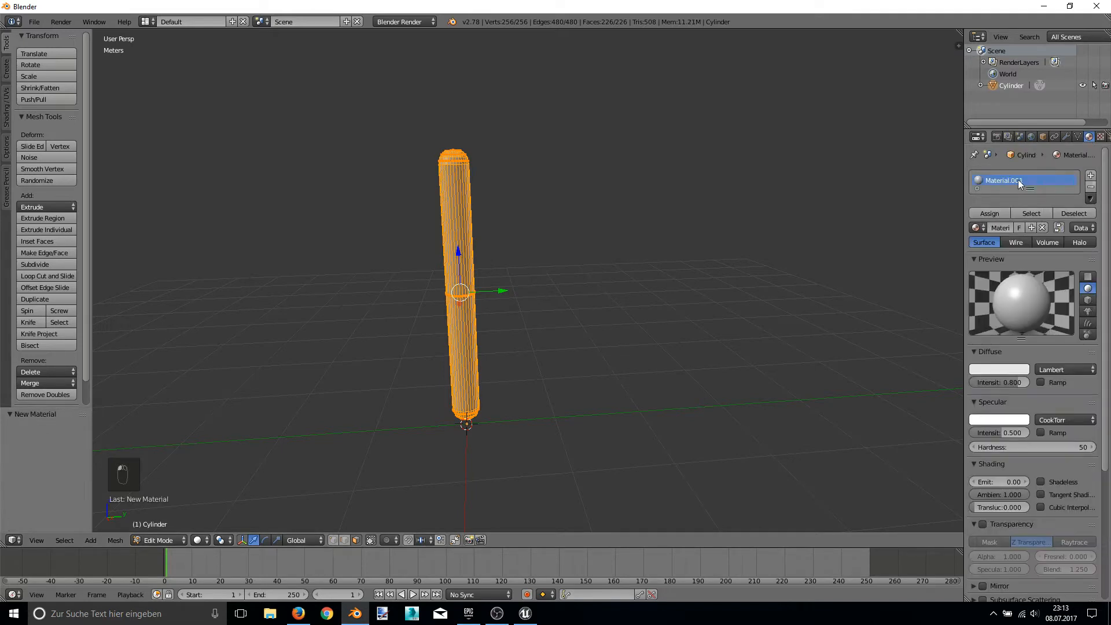
double_click(1004, 180)
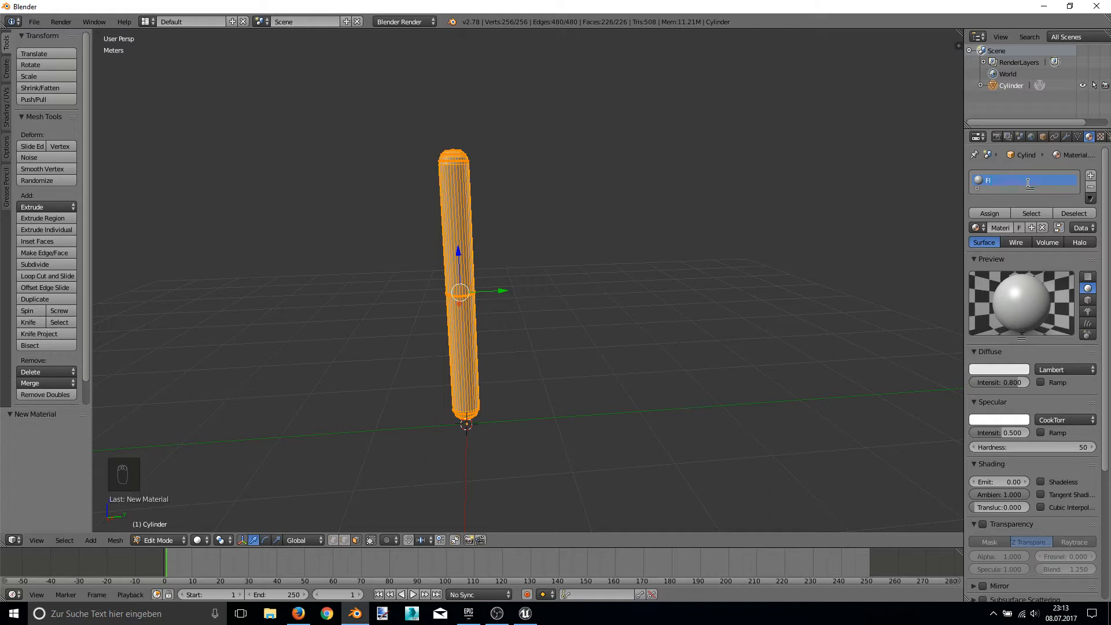
type("FlagPole")
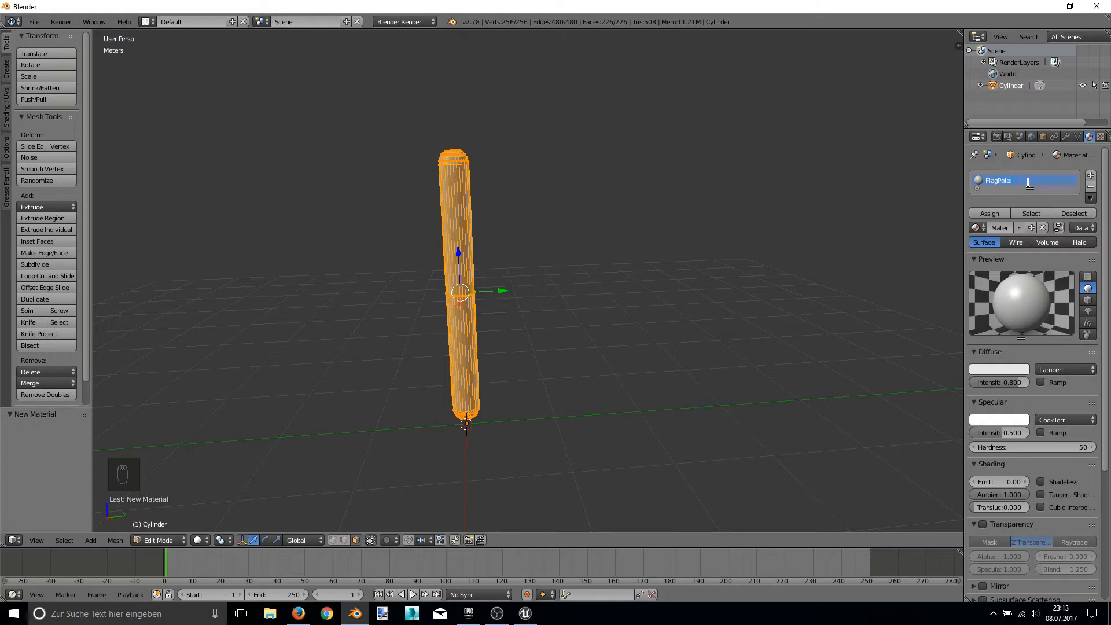
type("_mat")
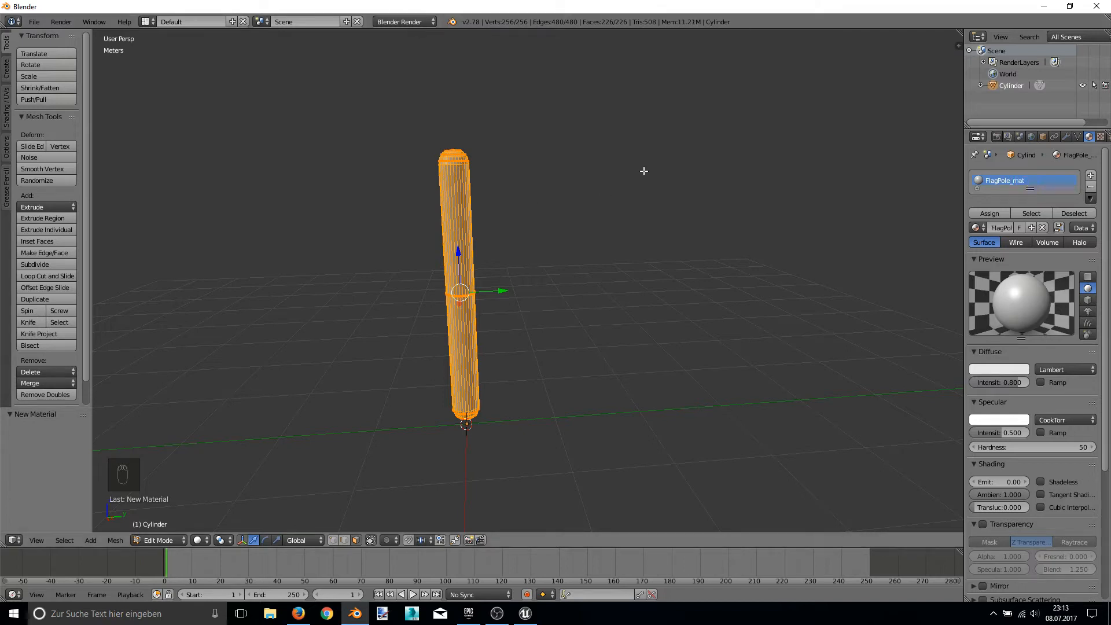
- Sphere-project the pole's UVs aligned to object, then undo and leave Edit Mode
key("u")
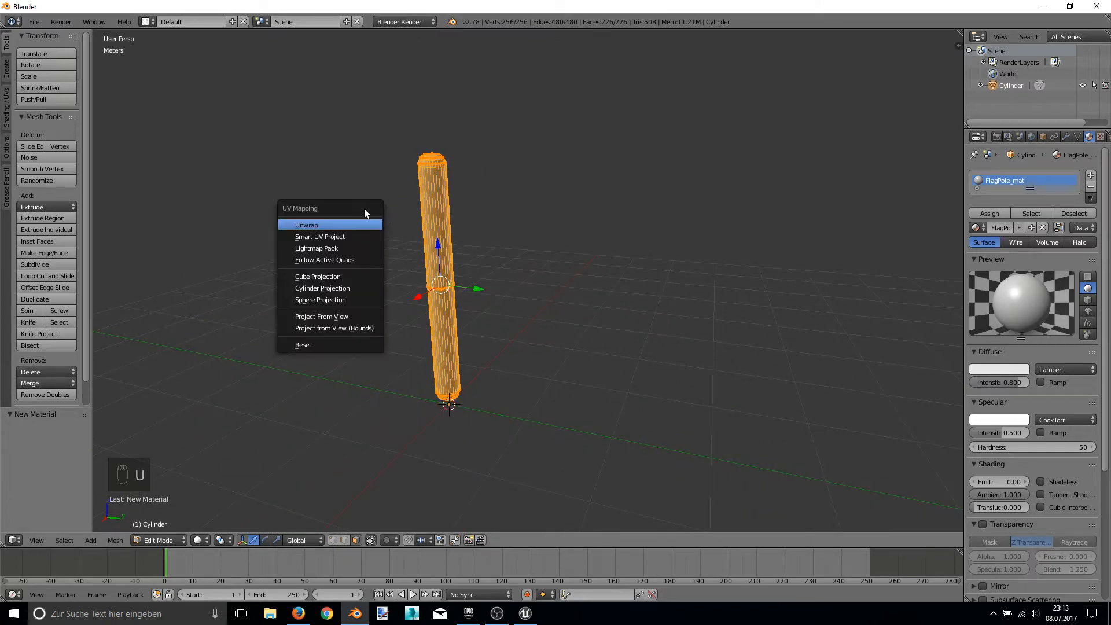
left_click(319, 299)
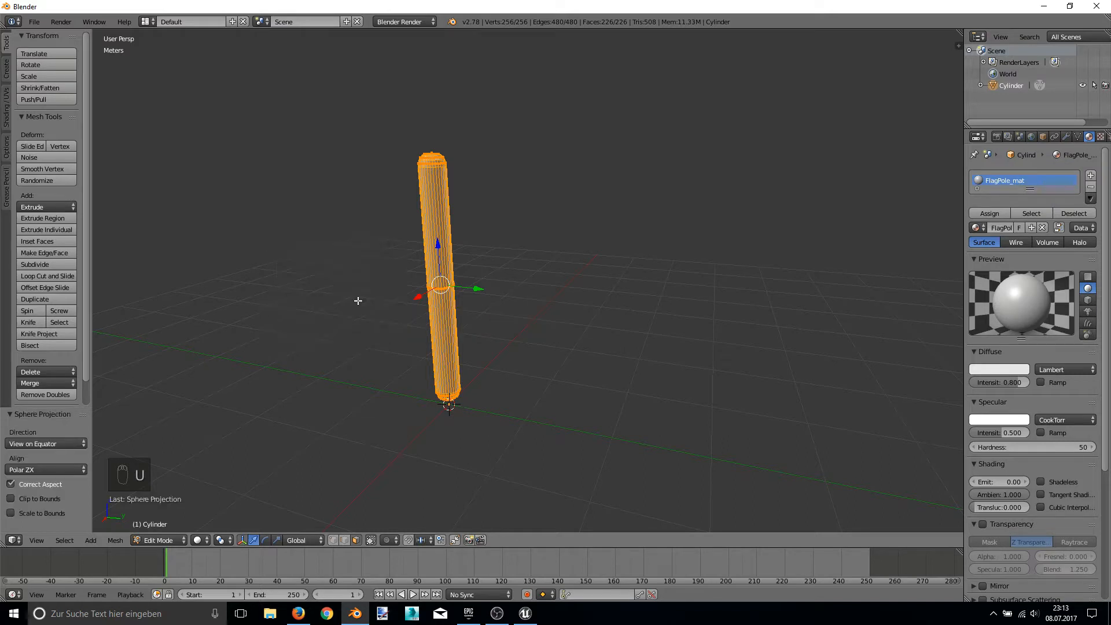
left_click(43, 442)
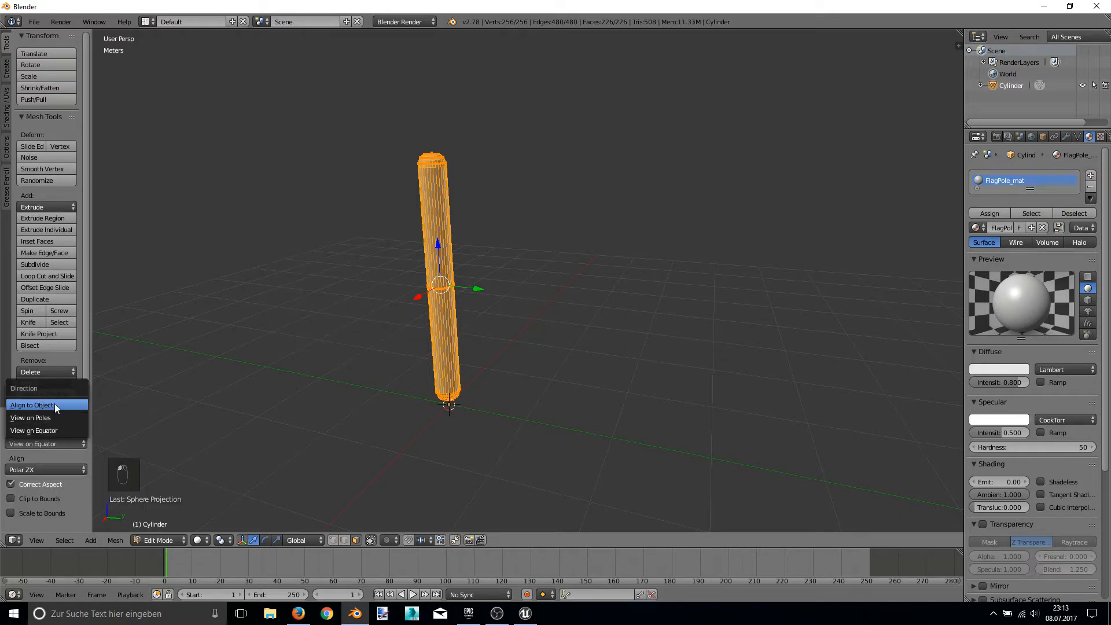
left_click(32, 404)
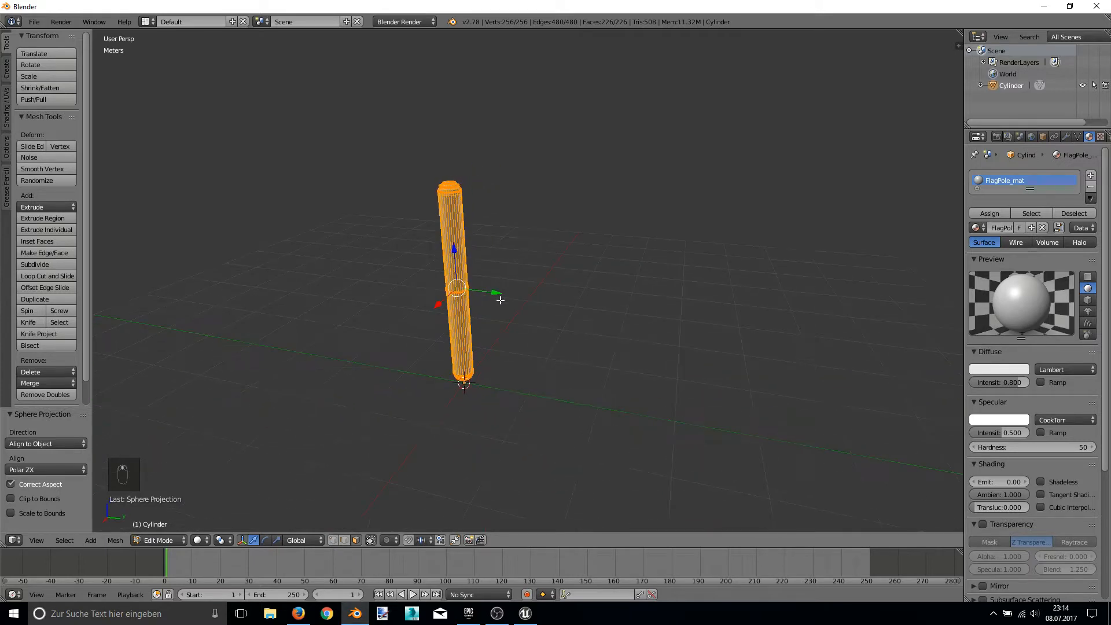
key("shift+c")
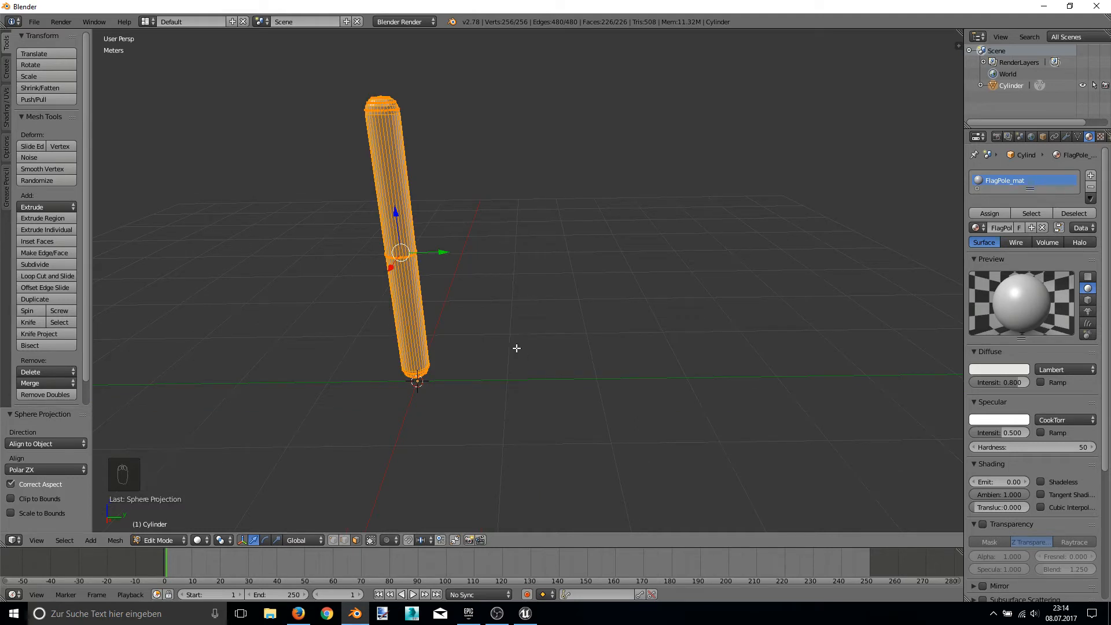
key("shift+a")
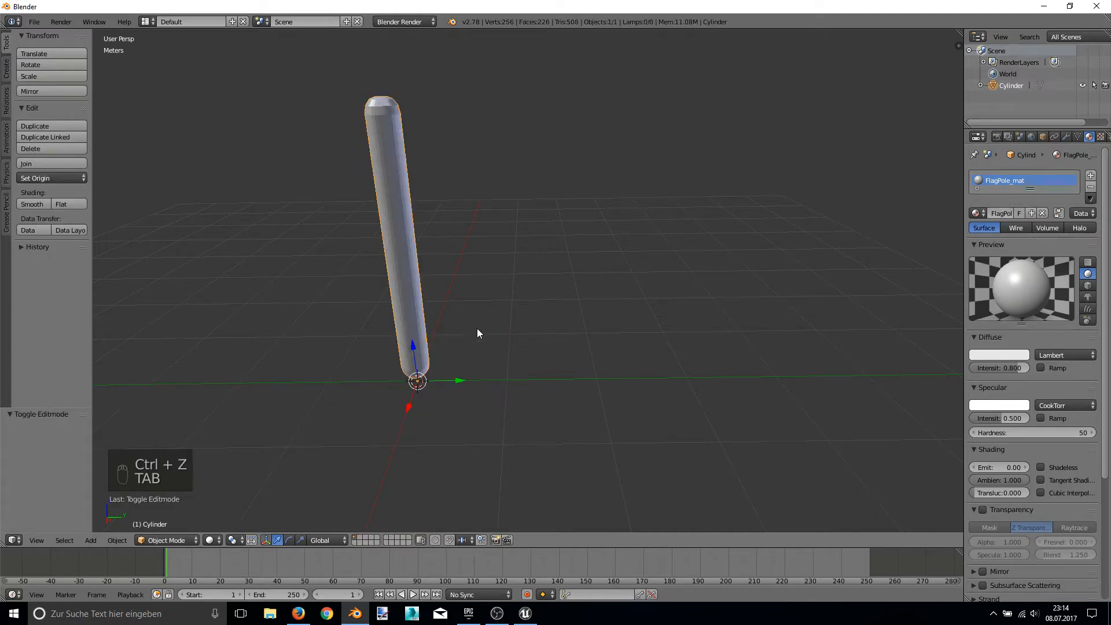
- Add a plane and begin reshaping it into an upright flag beside the pole
key("shift+a")
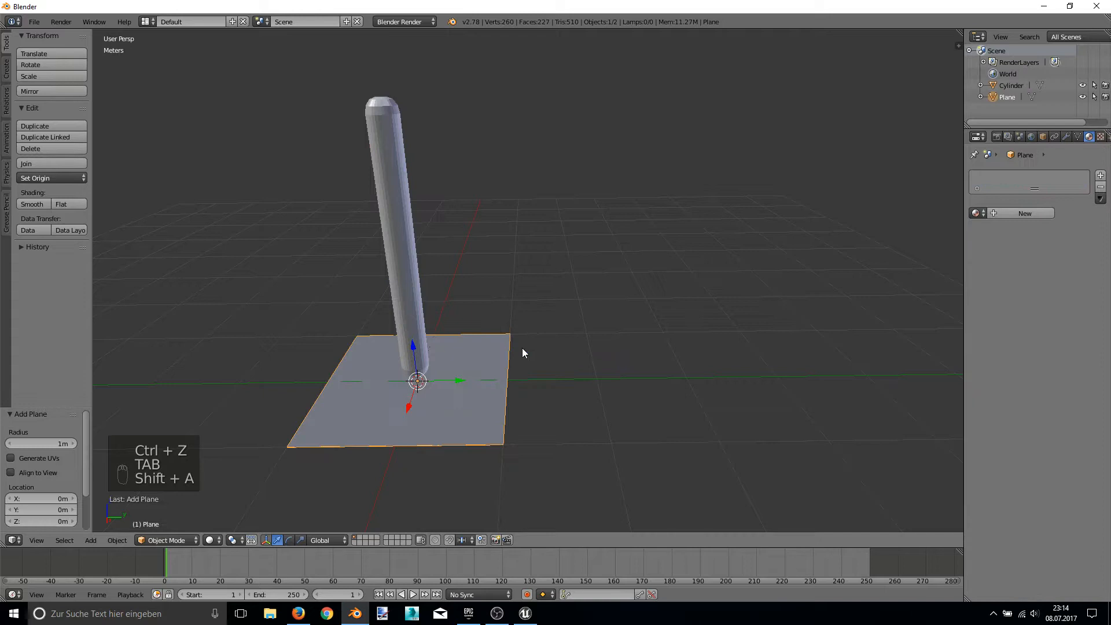
mouse_move(460, 383)
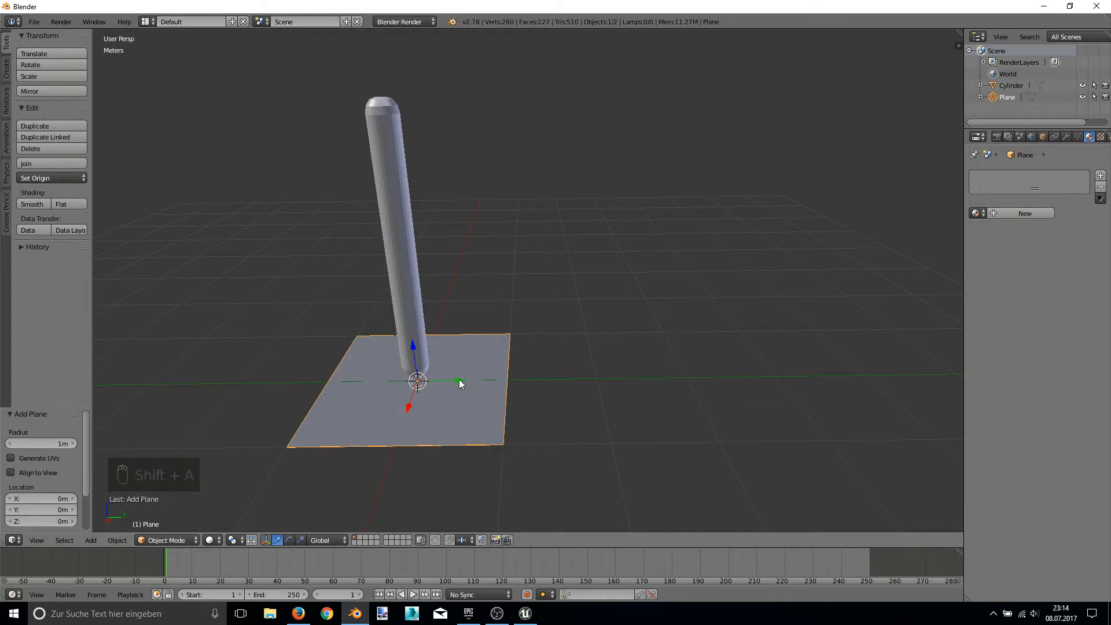
key("Tab")
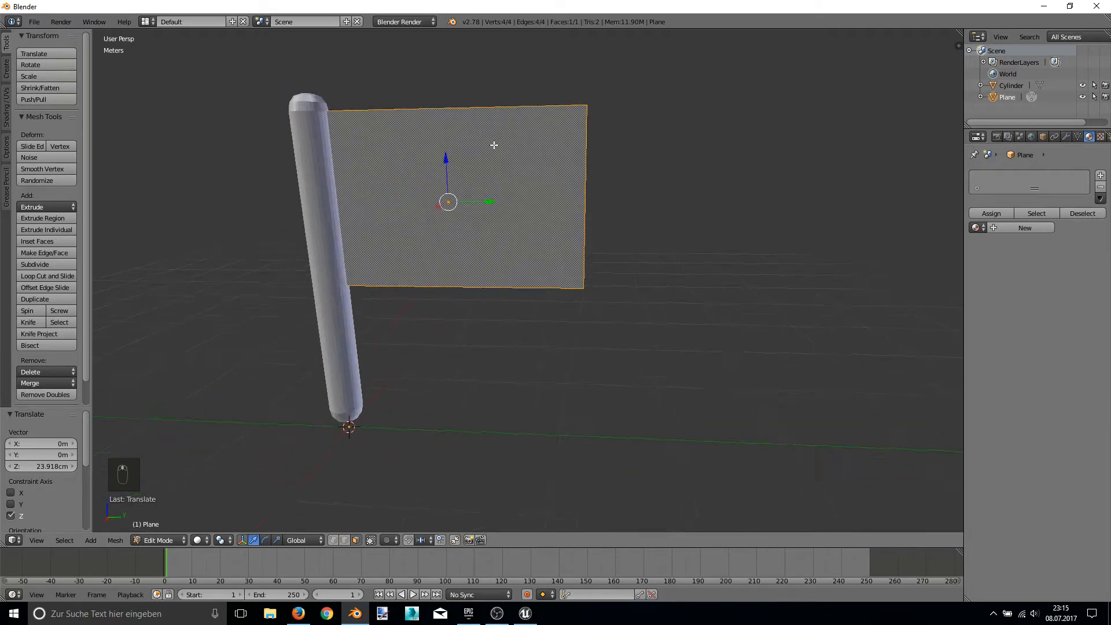
- Subdivide the flag plane with many cuts and triangulate all its faces
key("w")
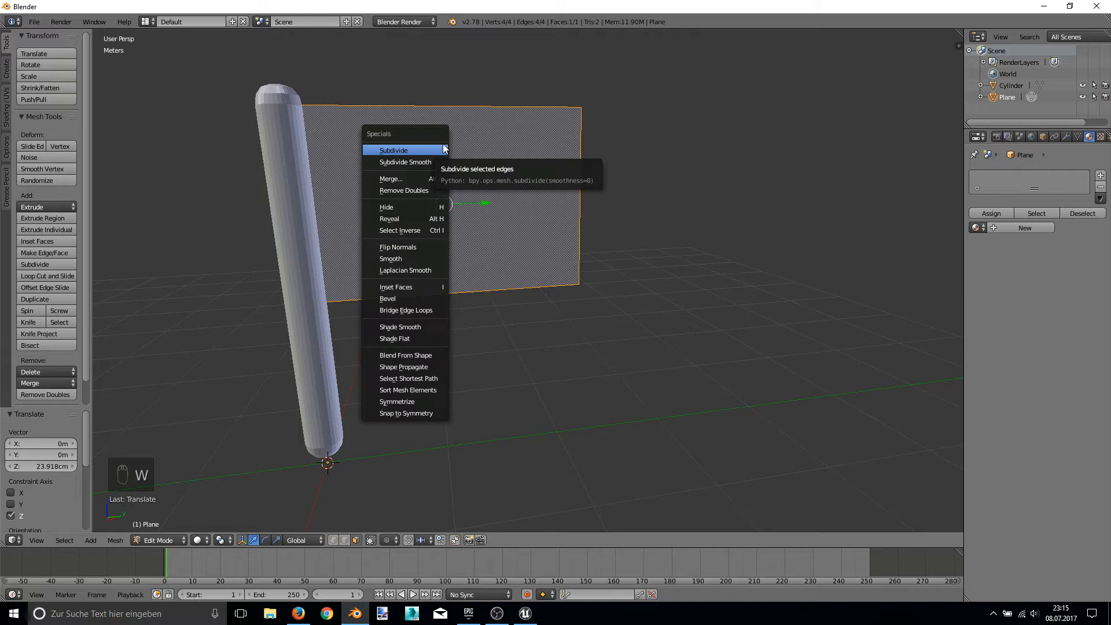
left_click(393, 150)
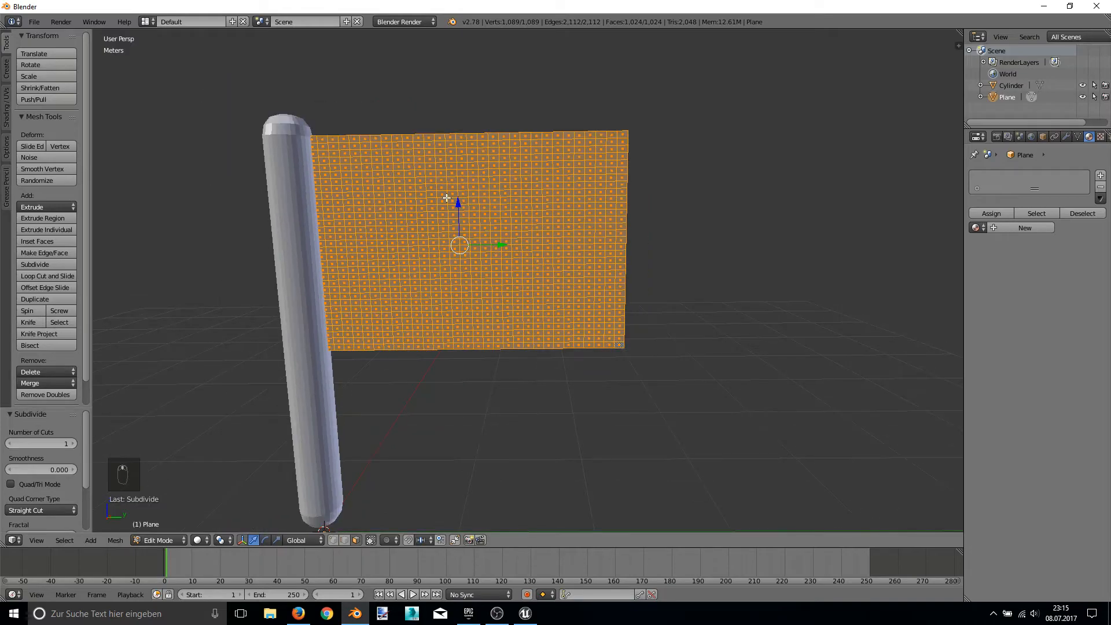
key("ctrl+t")
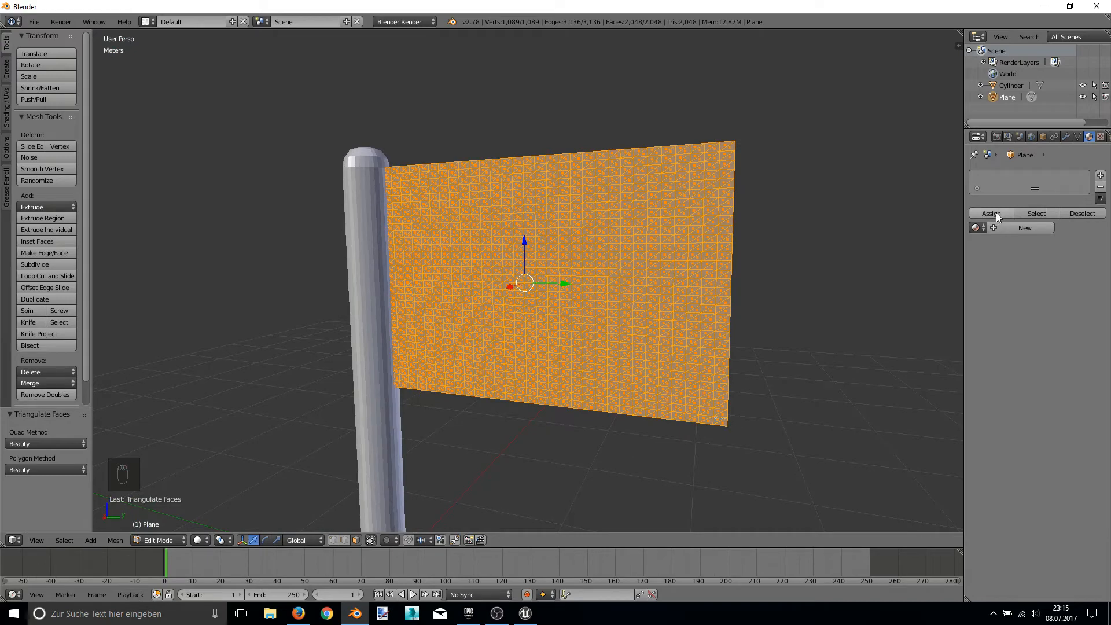
- Assign a new FlagCloth_mat material to the flag faces and return to Object Mode
left_click(978, 228)
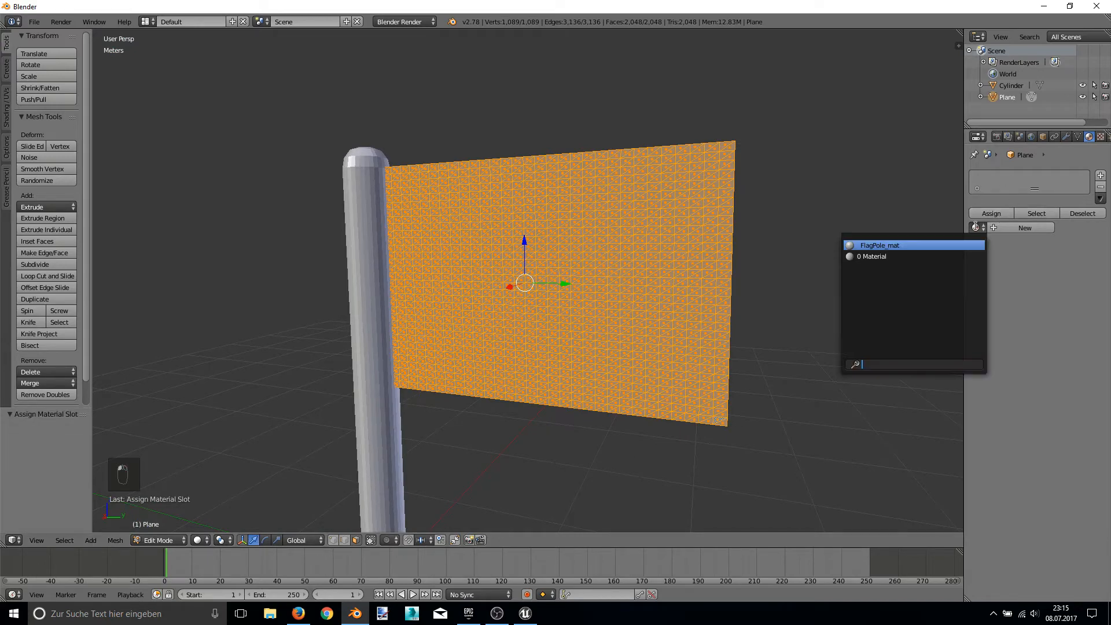
left_click(1024, 228)
type("FlagCloth_mat")
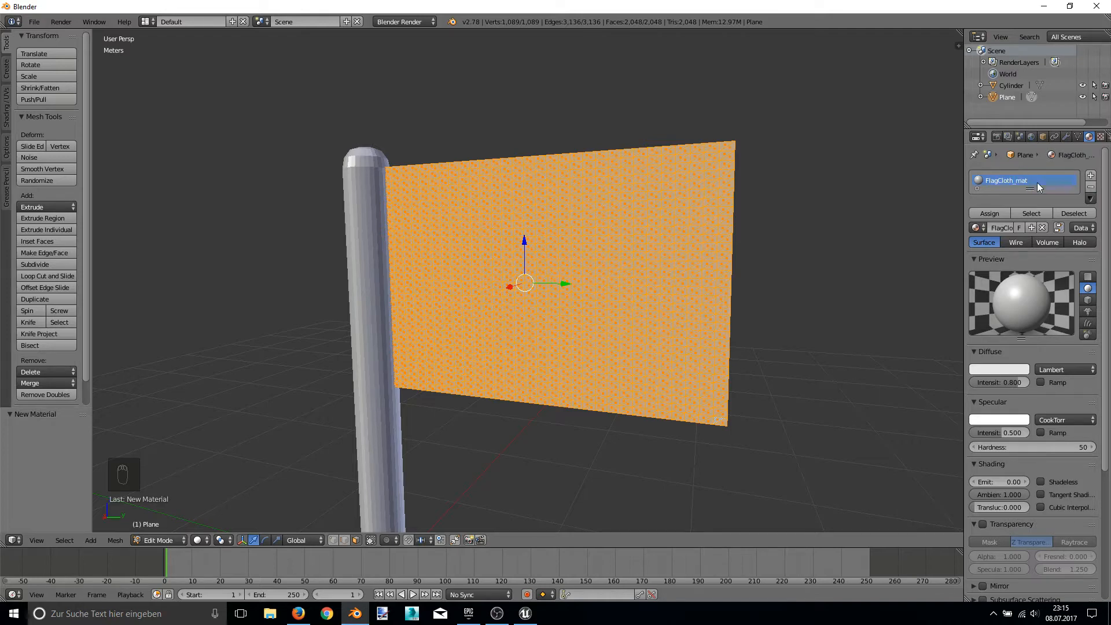
key("Tab")
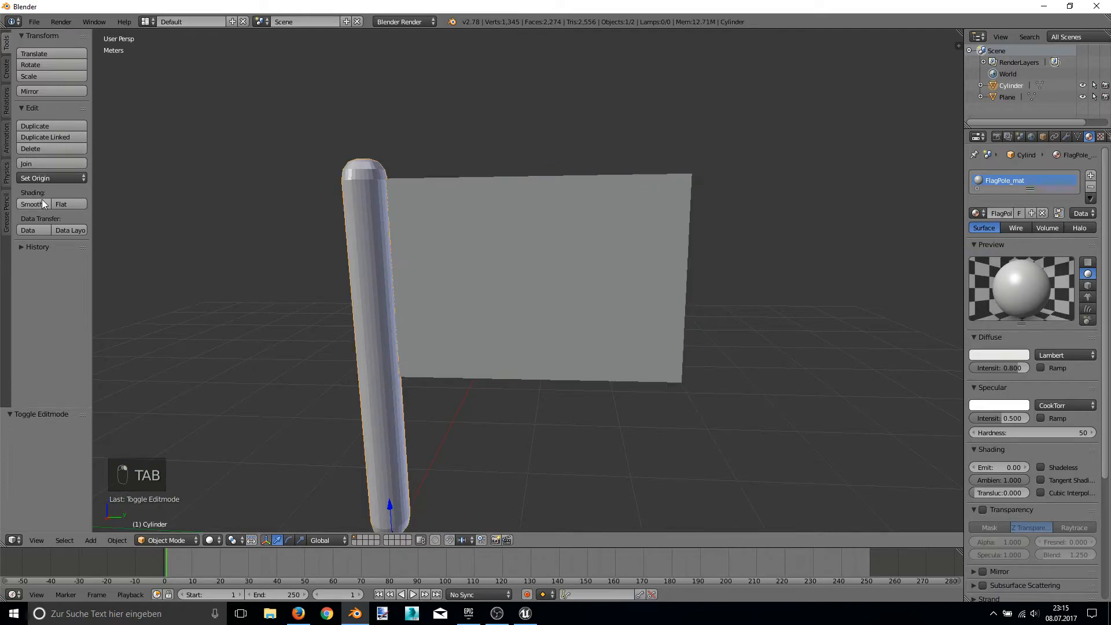
key("Tab")
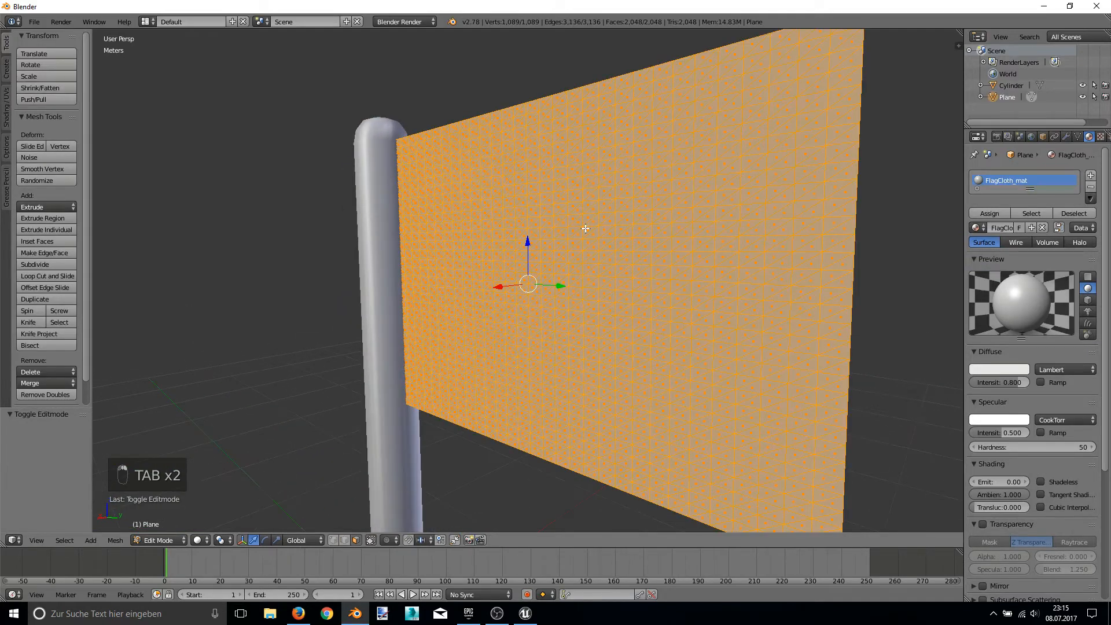
key("Tab")
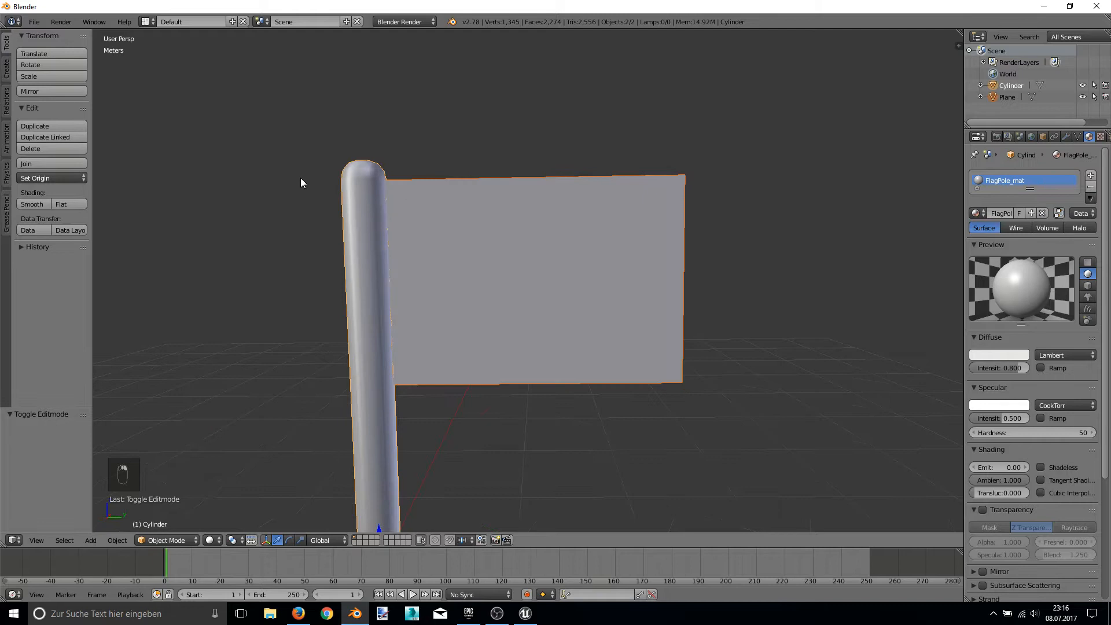
- Select the pole together with the flag, join them, and open File > Export
left_click(26, 164)
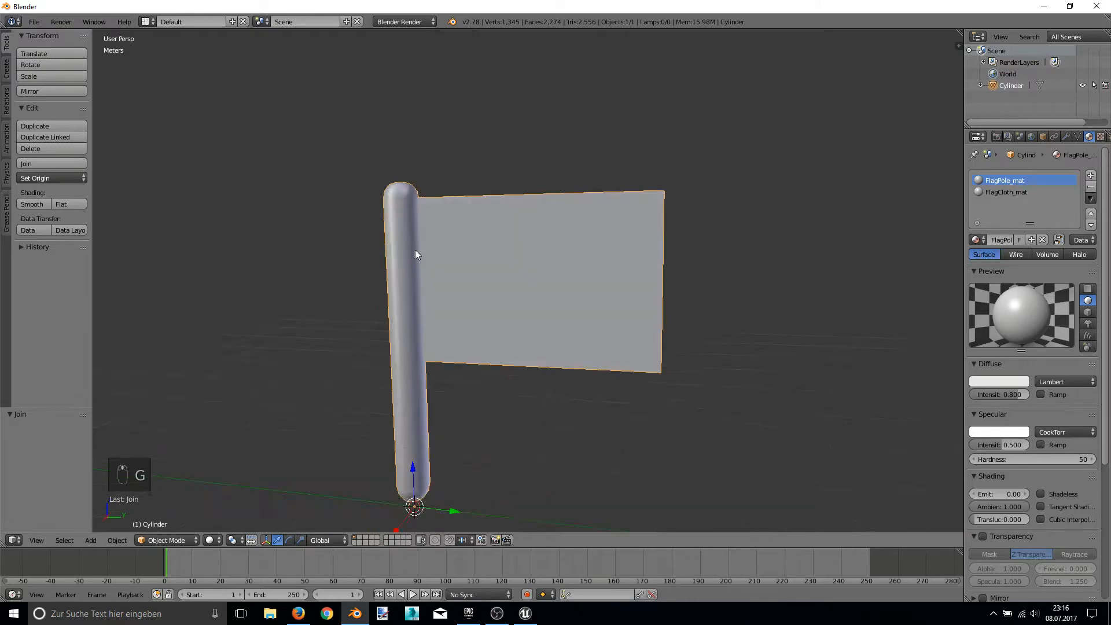
left_click(33, 21)
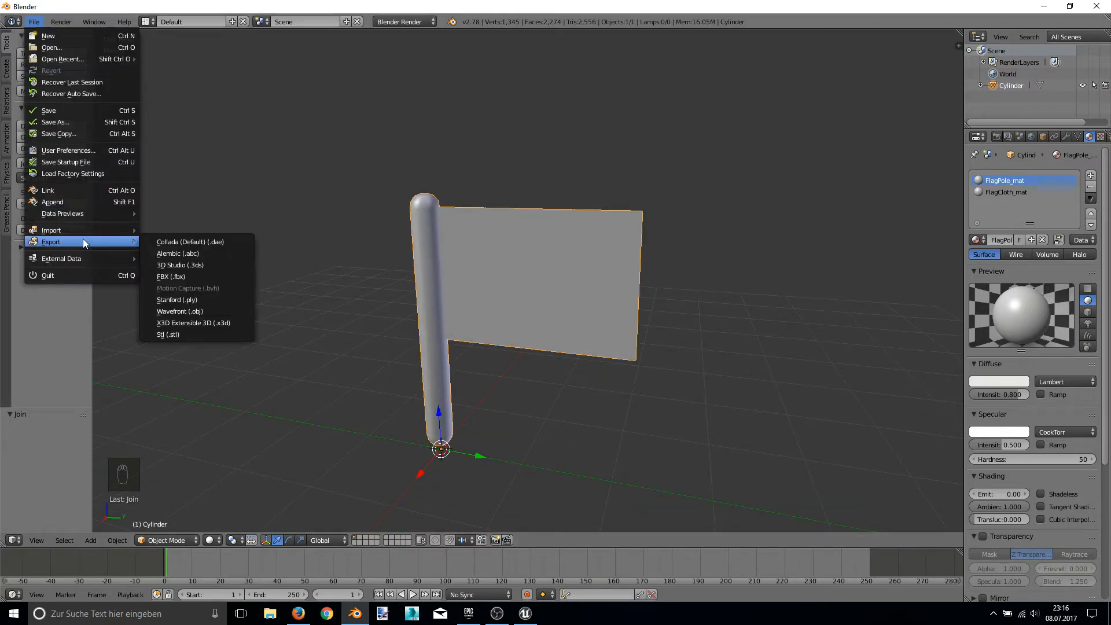
mouse_move(189, 242)
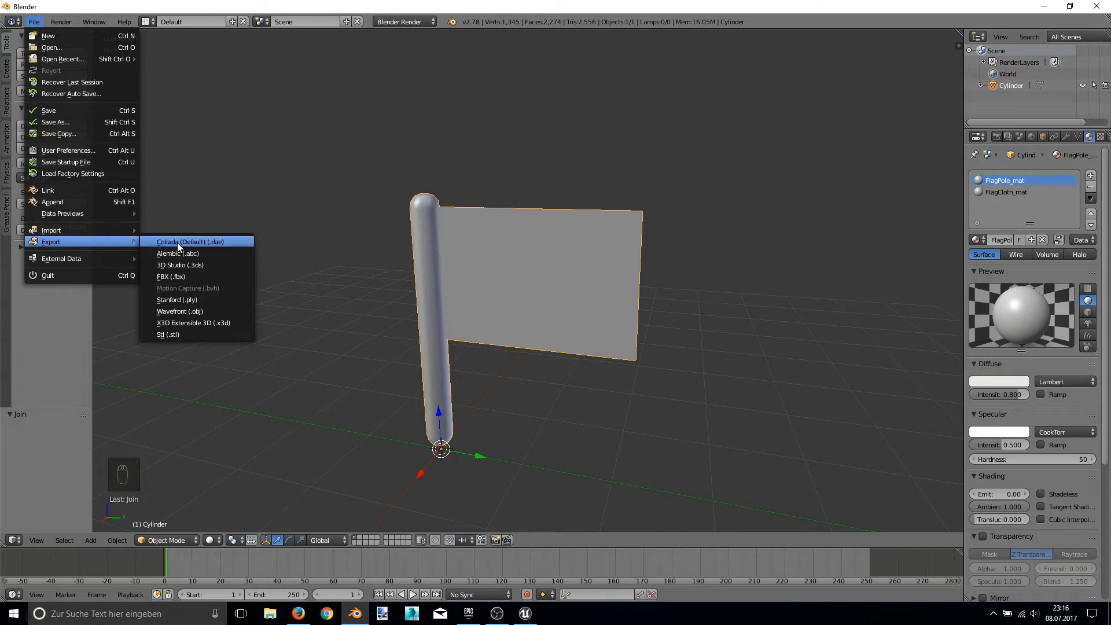
- Choose FBX export with Face smoothing and Add Leaf Bones turned off
left_click(171, 277)
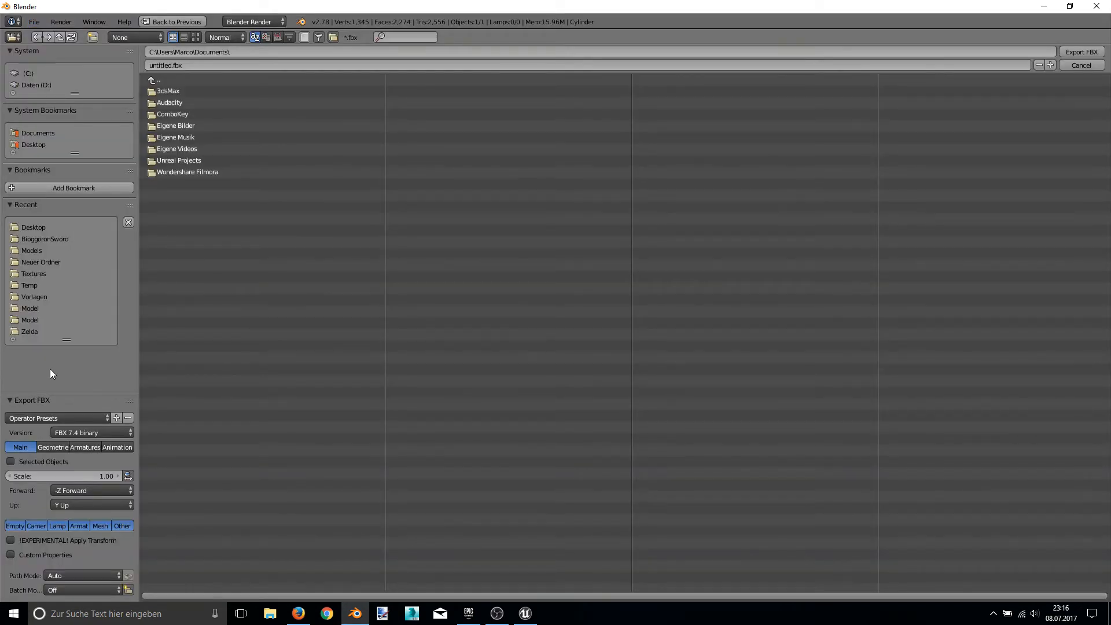
mouse_move(58, 466)
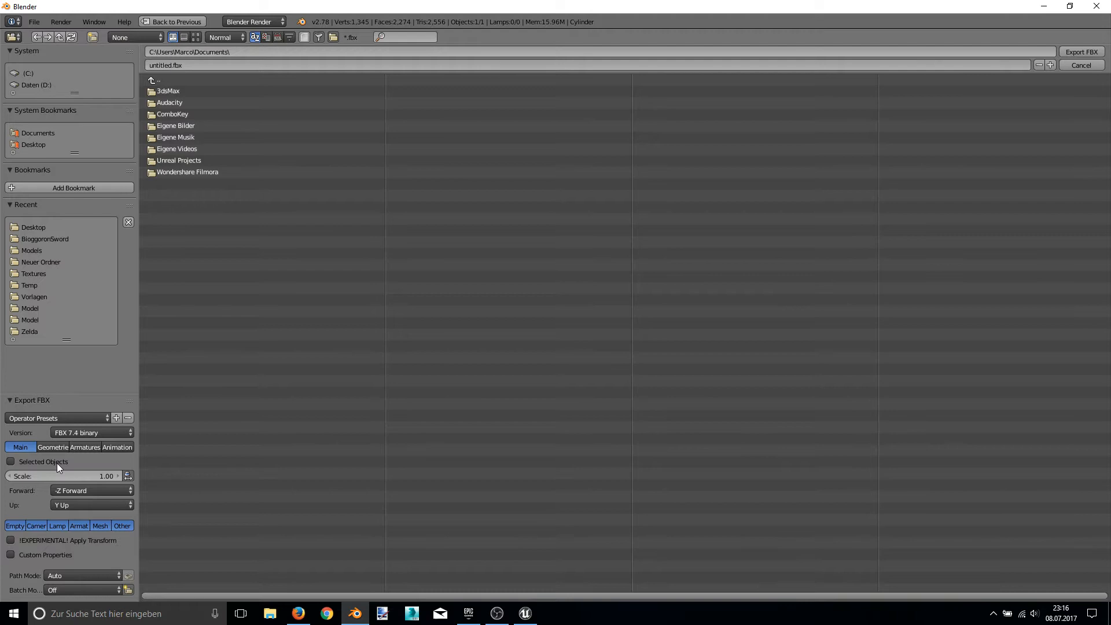
left_click(53, 446)
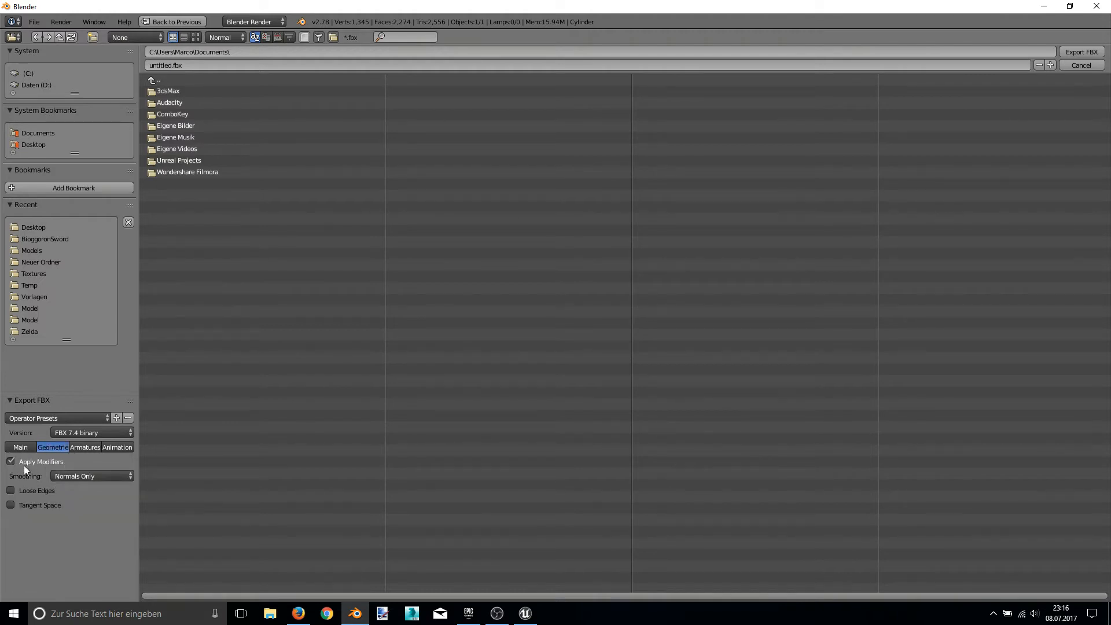
left_click(91, 476)
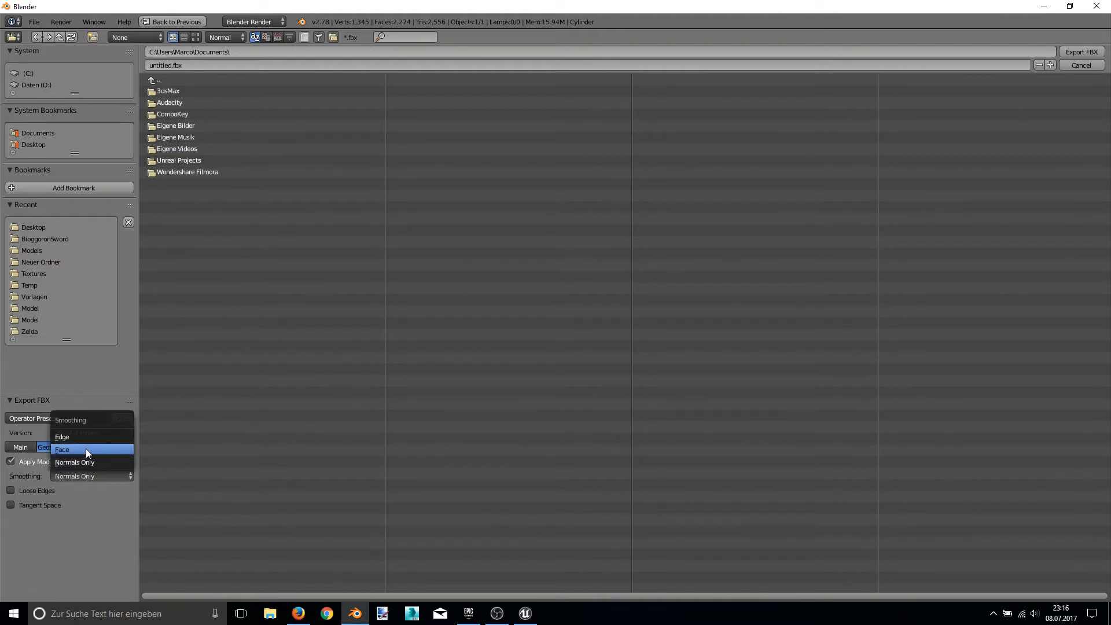
left_click(85, 447)
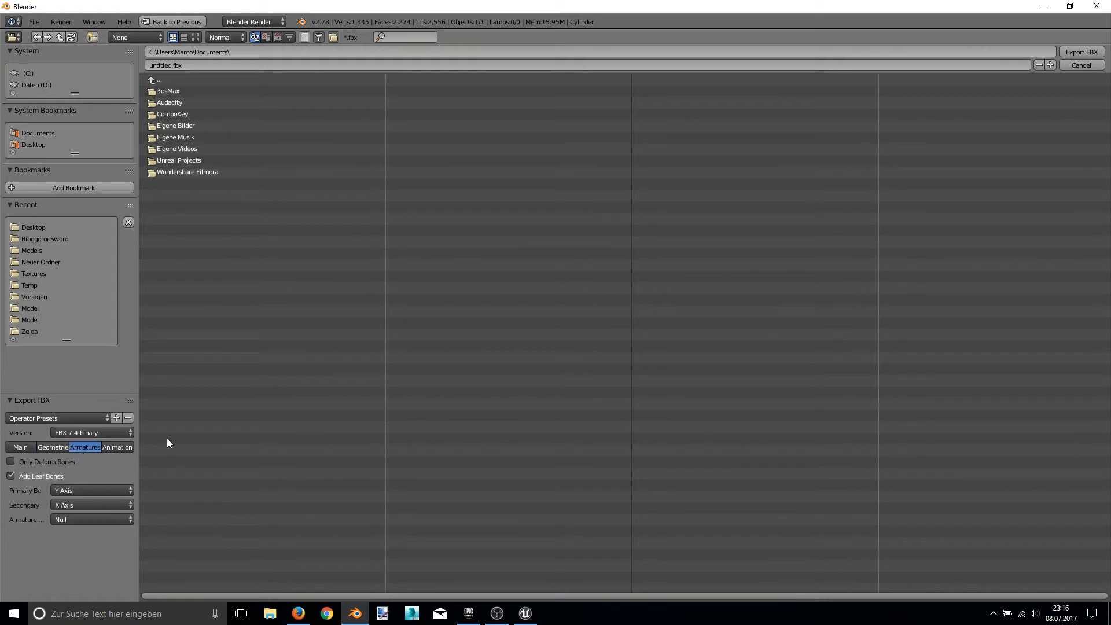
left_click(11, 475)
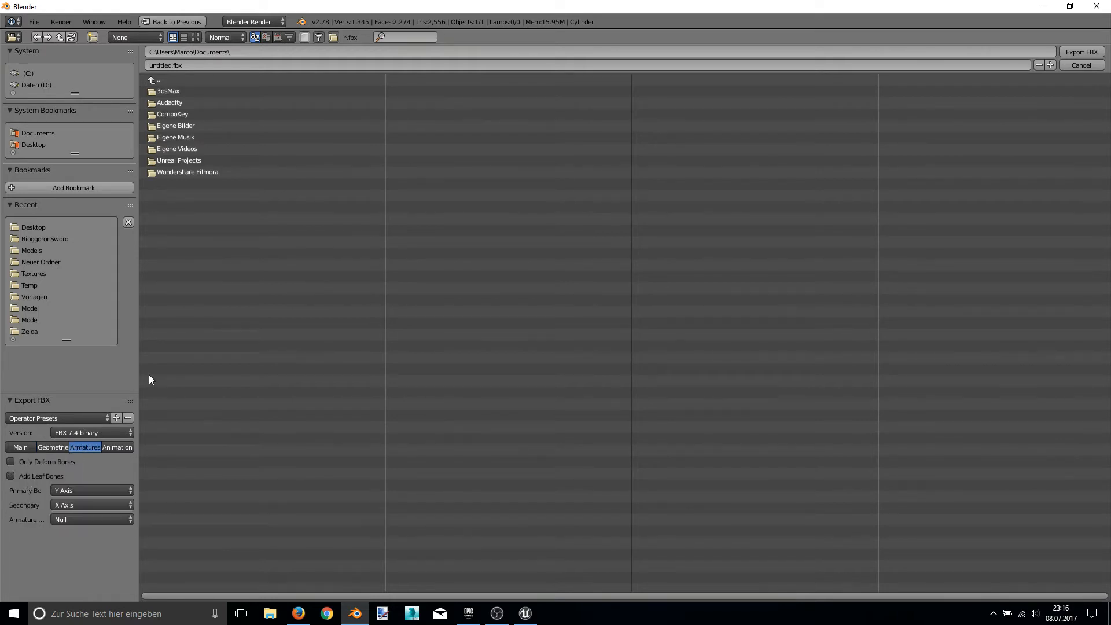
left_click(34, 227)
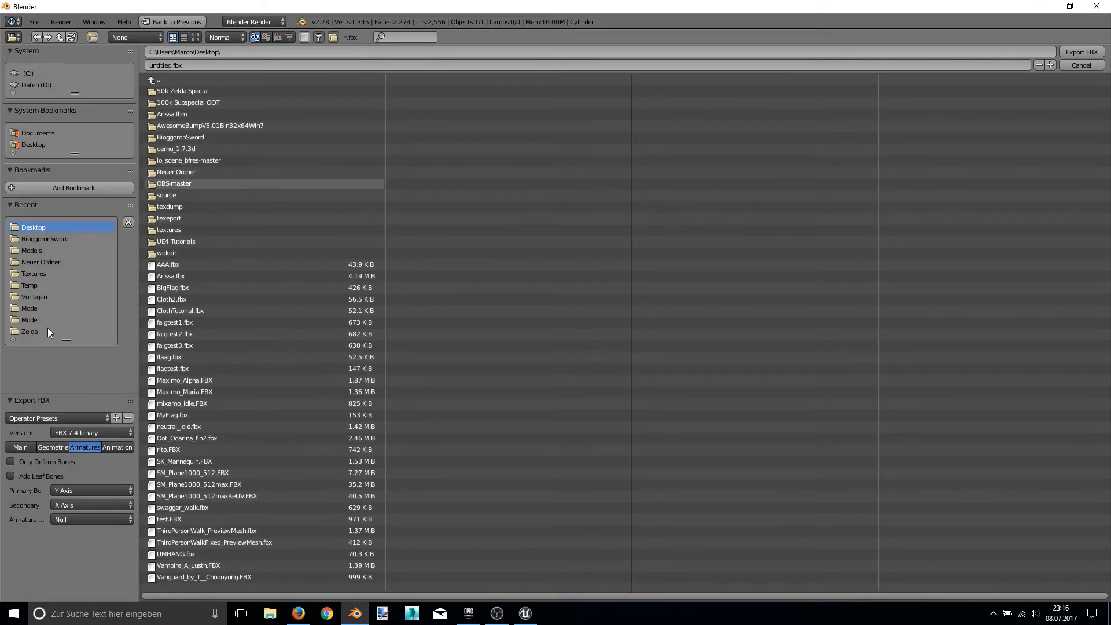
- Export the flag as FlagTutorial.fbx into the UE4 Tutorials Cloth folder
double_click(177, 240)
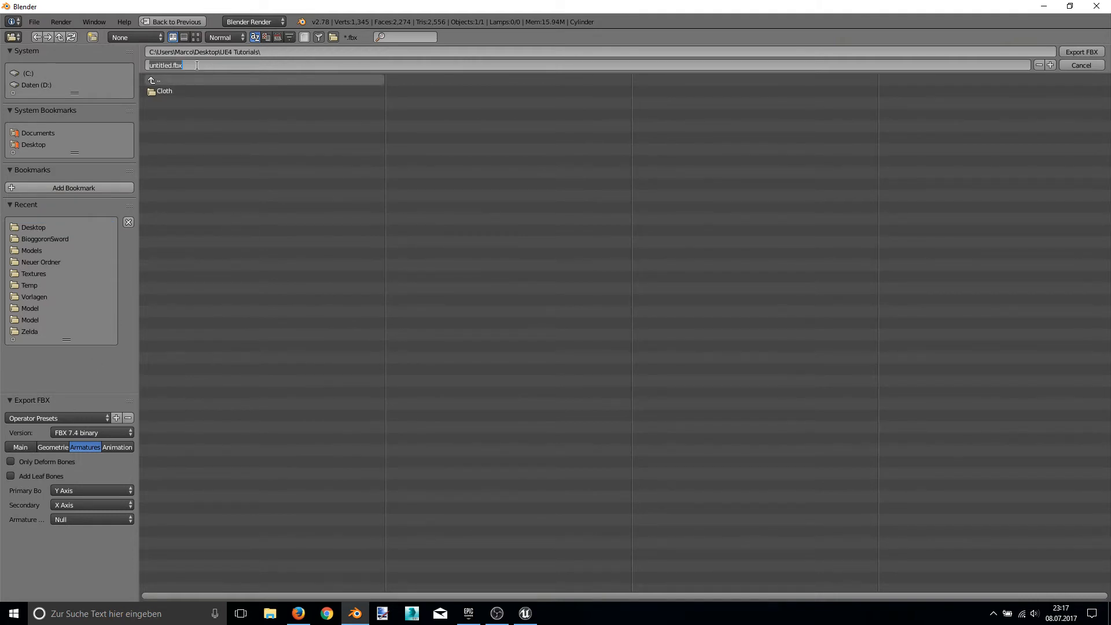
type("Flag")
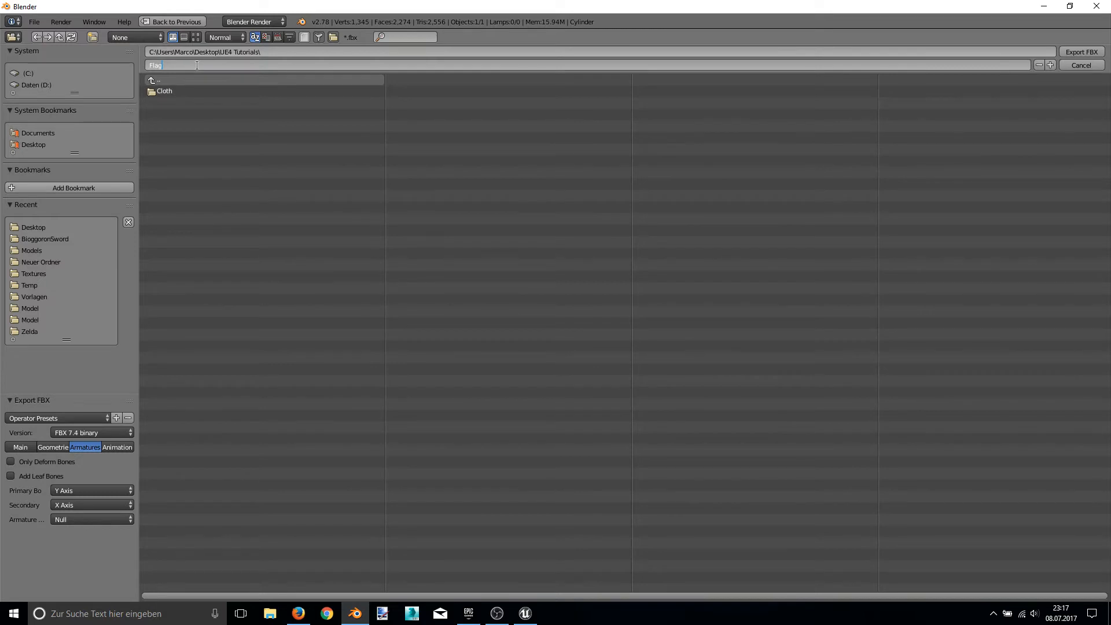
type("Tutorial.fbx")
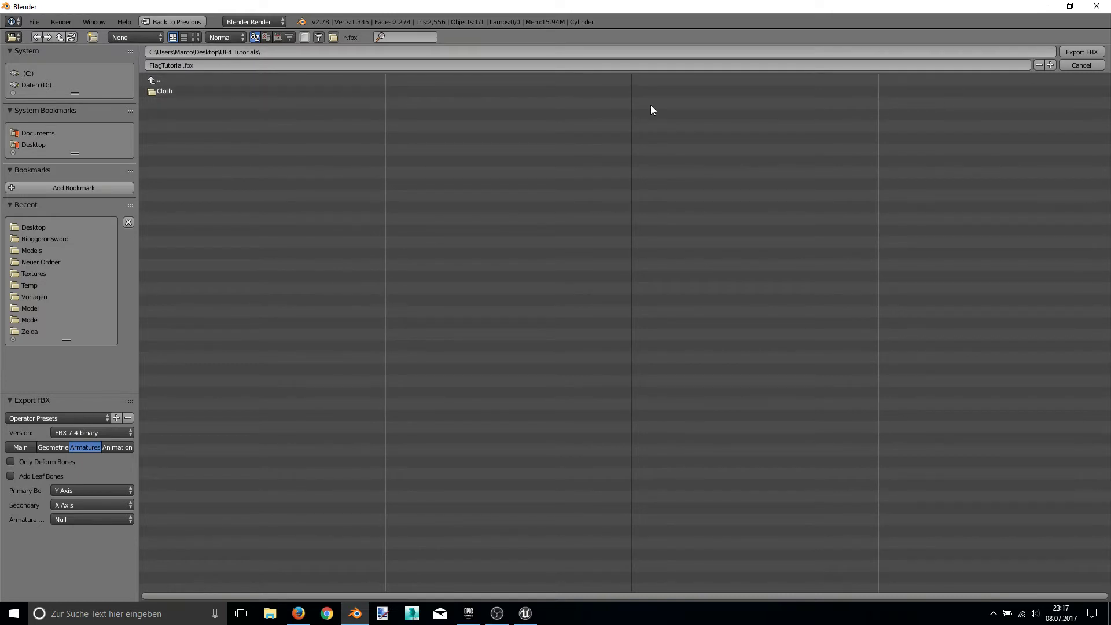
mouse_move(1080, 51)
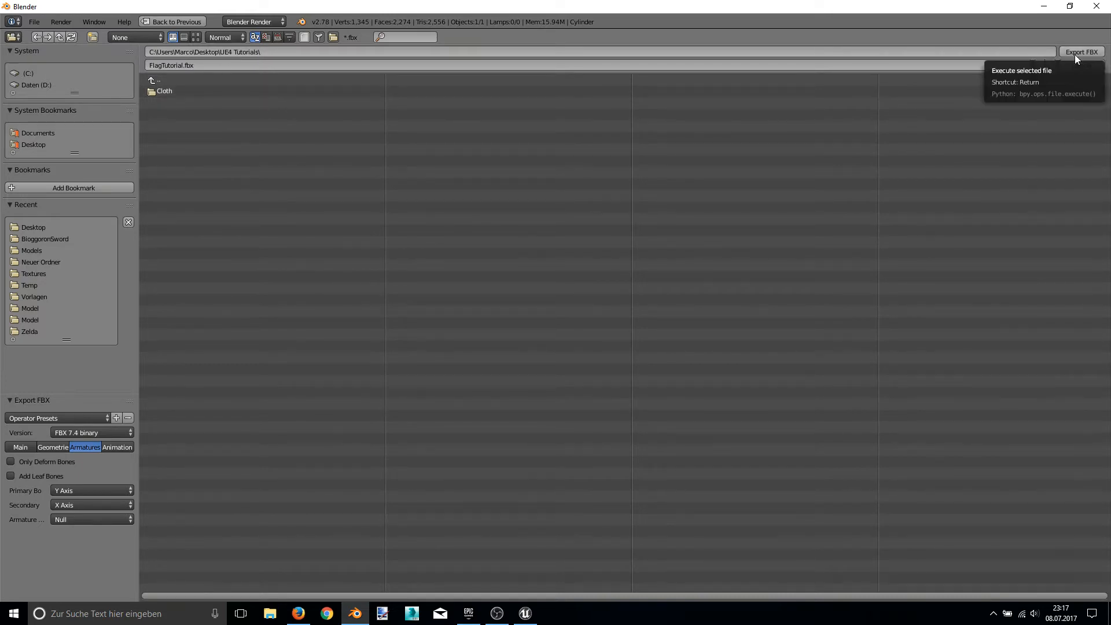
double_click(164, 91)
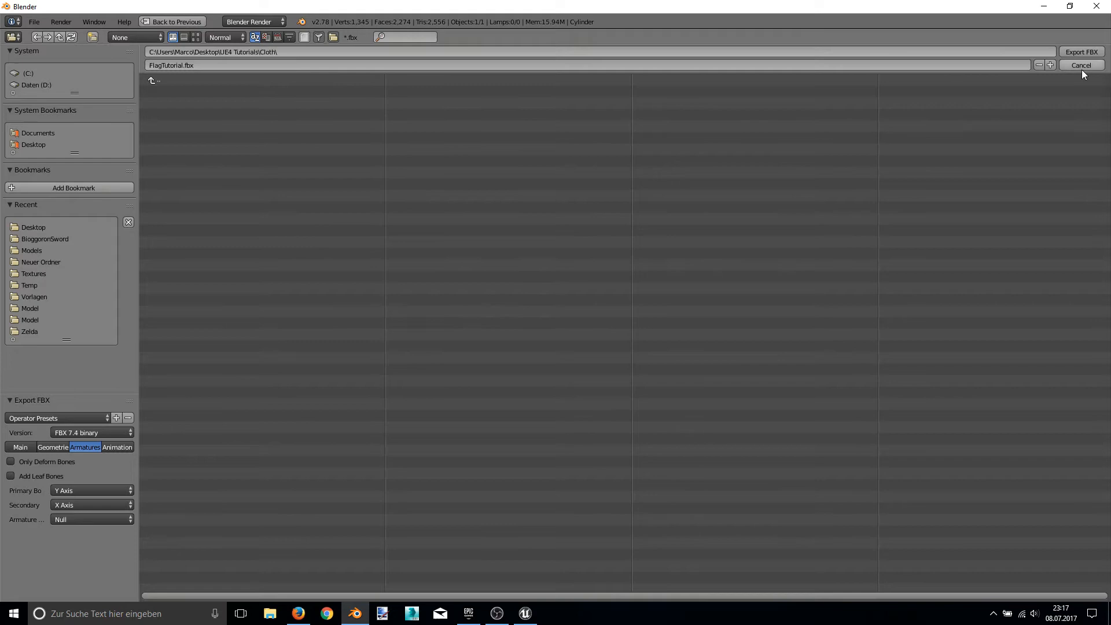
left_click(1081, 66)
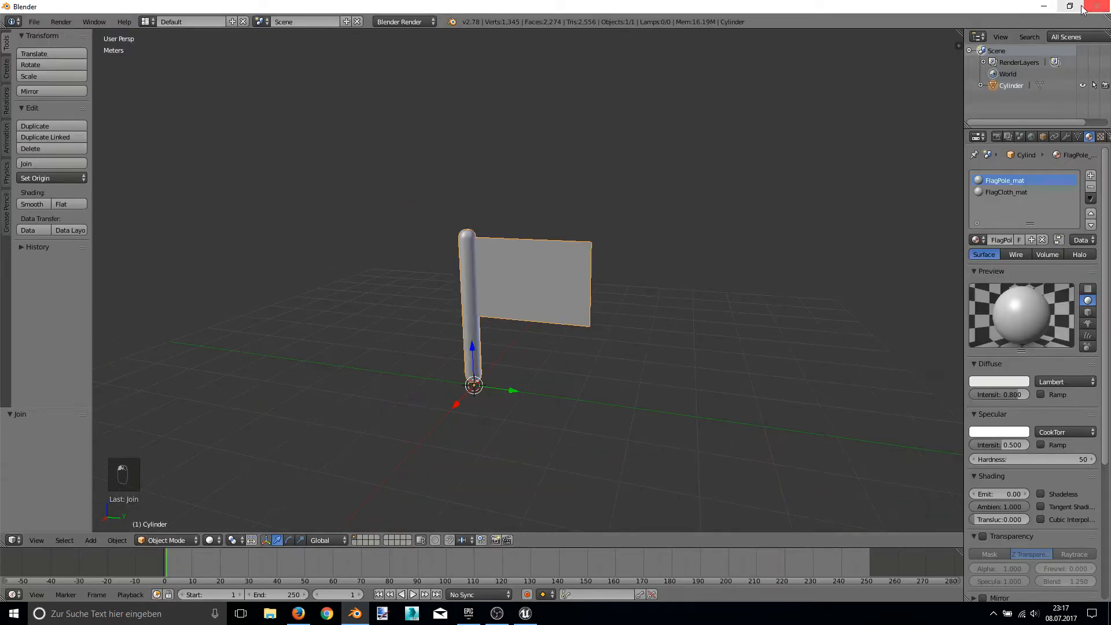
mouse_move(1042, 5)
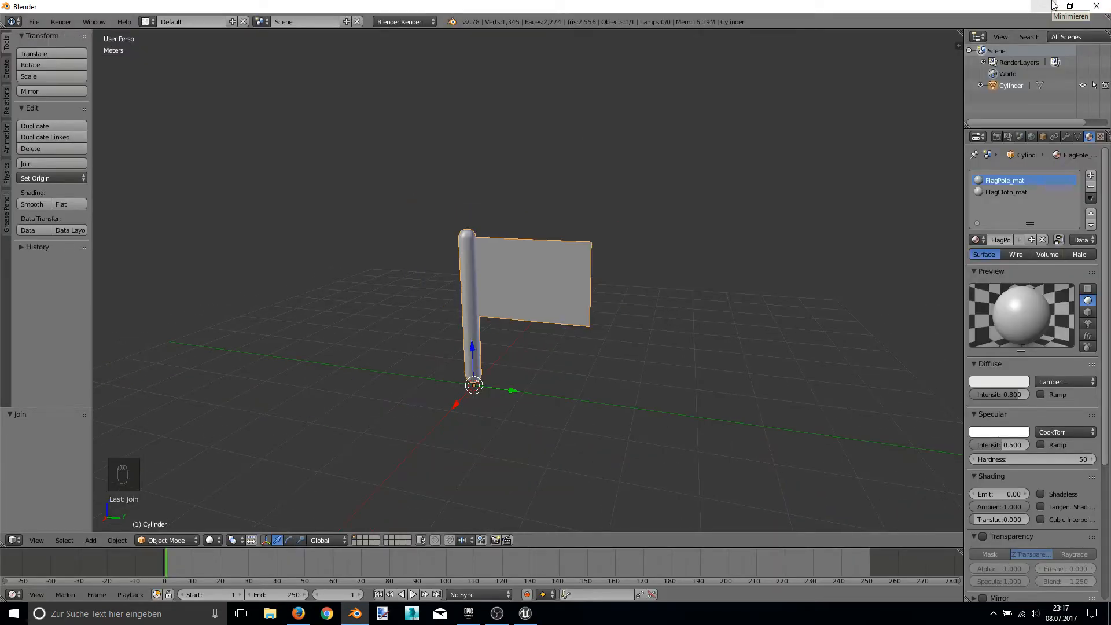
- Leave Blender and add a FlagTutorial folder to the Unreal Content Browser
left_click(524, 613)
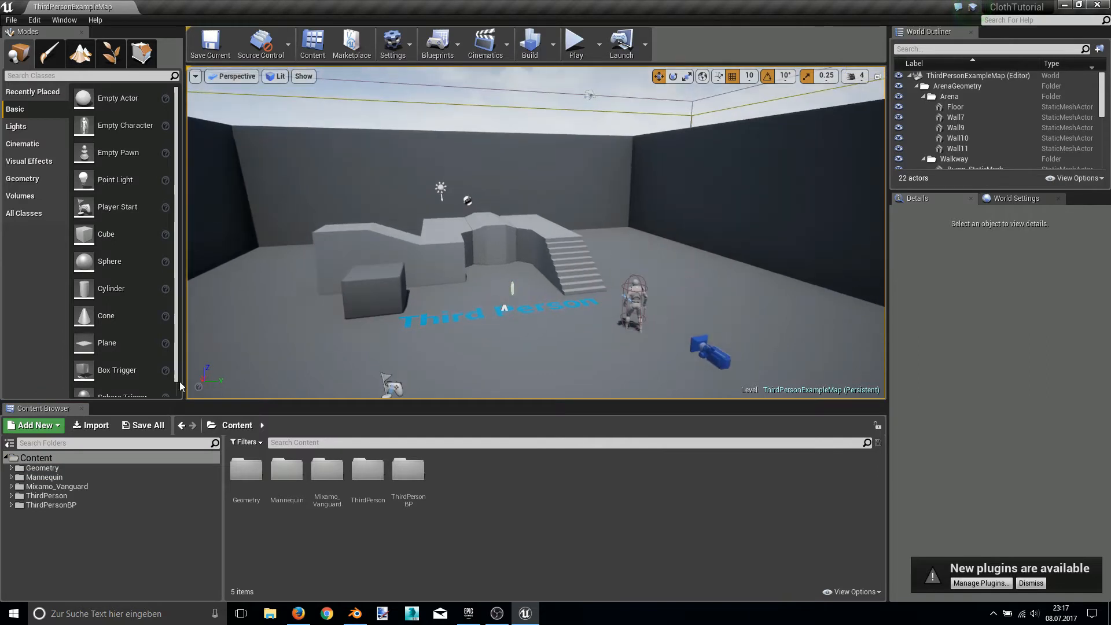
mouse_move(457, 493)
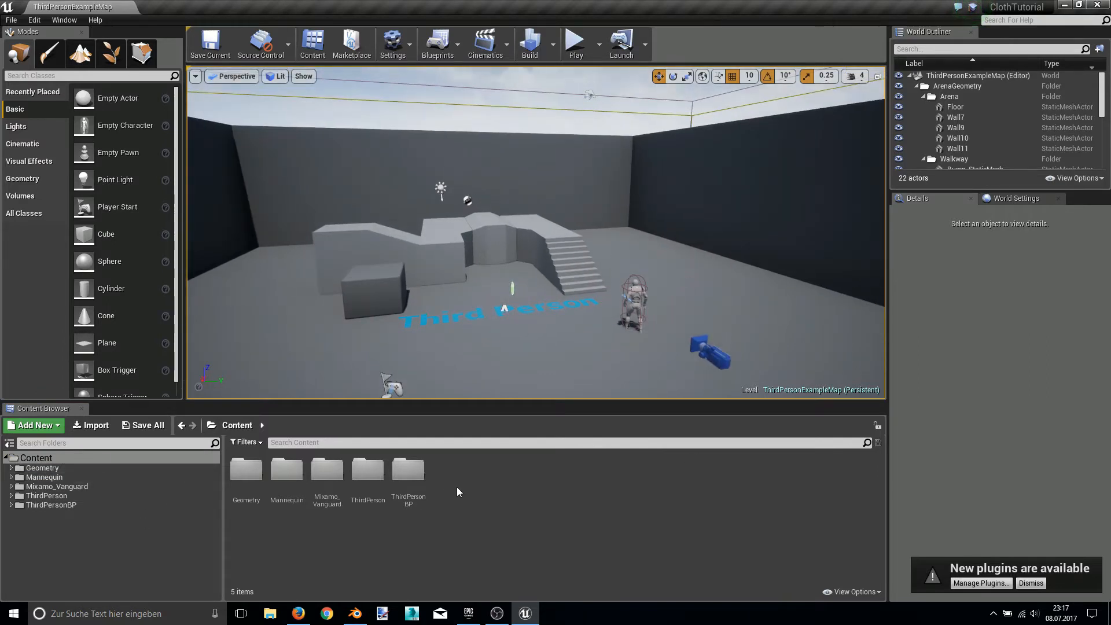
left_click(31, 425)
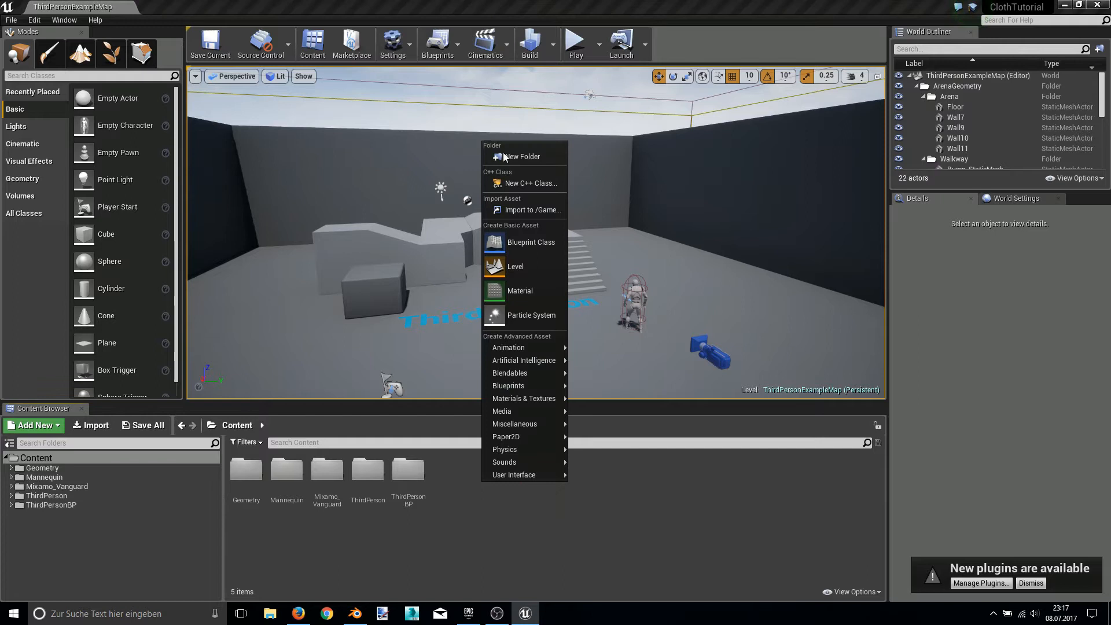
left_click(521, 156)
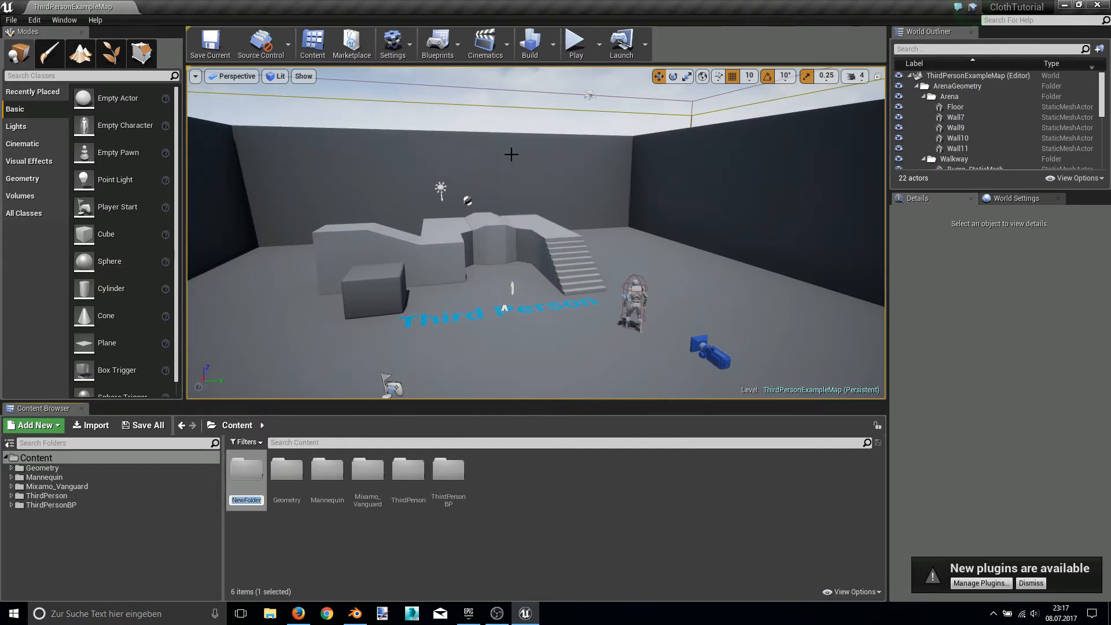
type("FlagTutorial")
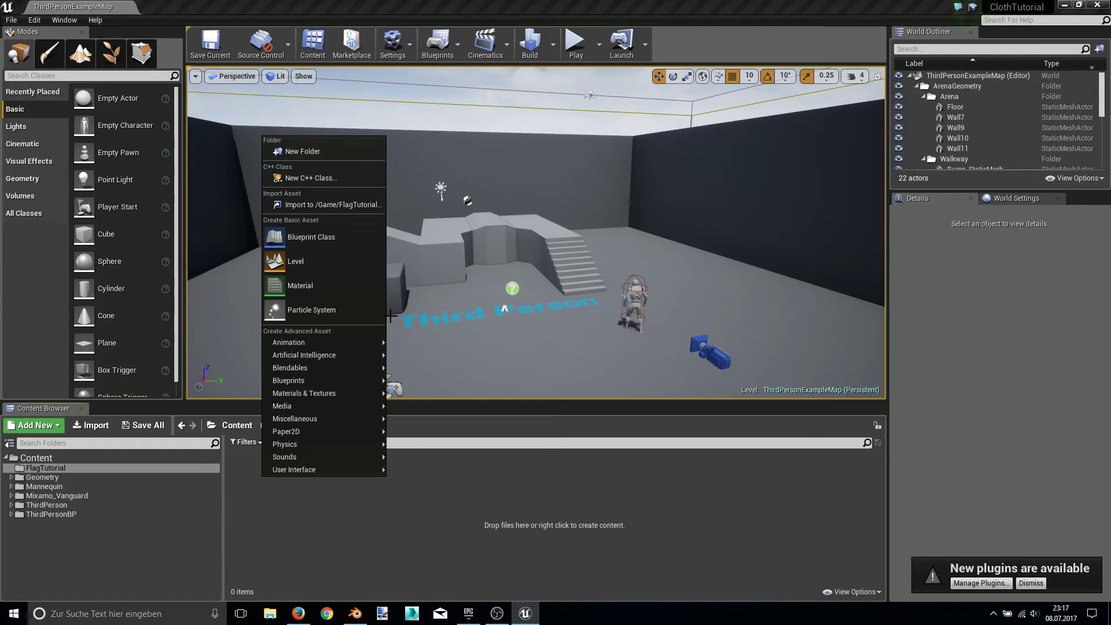
- Import FlagTutorial.fbx from Desktop > UE4 Tutorials > Cloth into the FlagTutorial folder
left_click(334, 204)
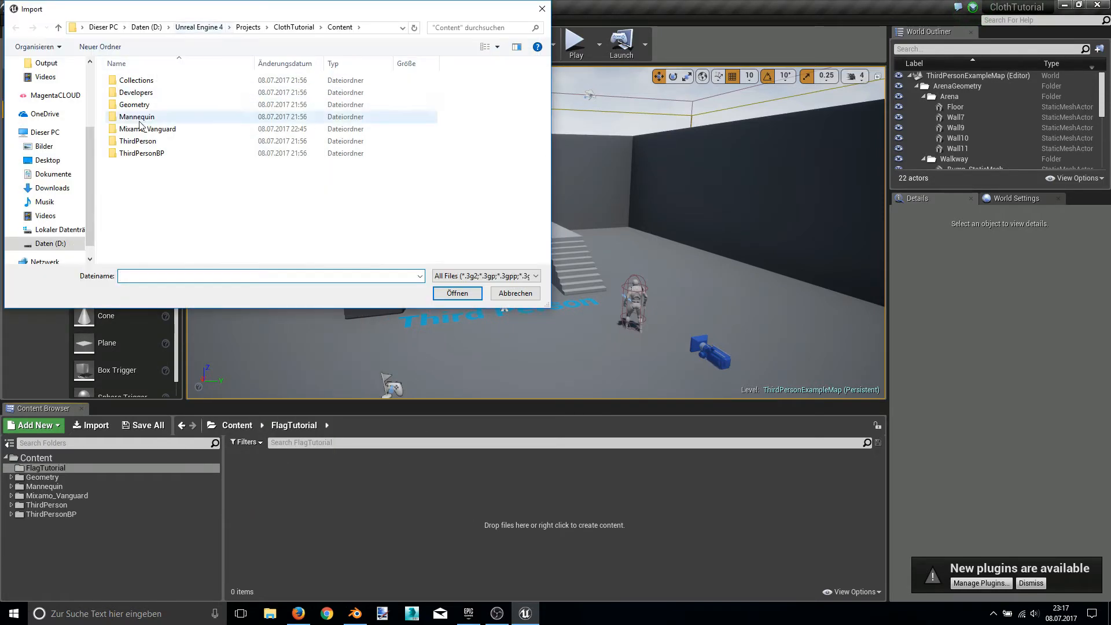
left_click(48, 160)
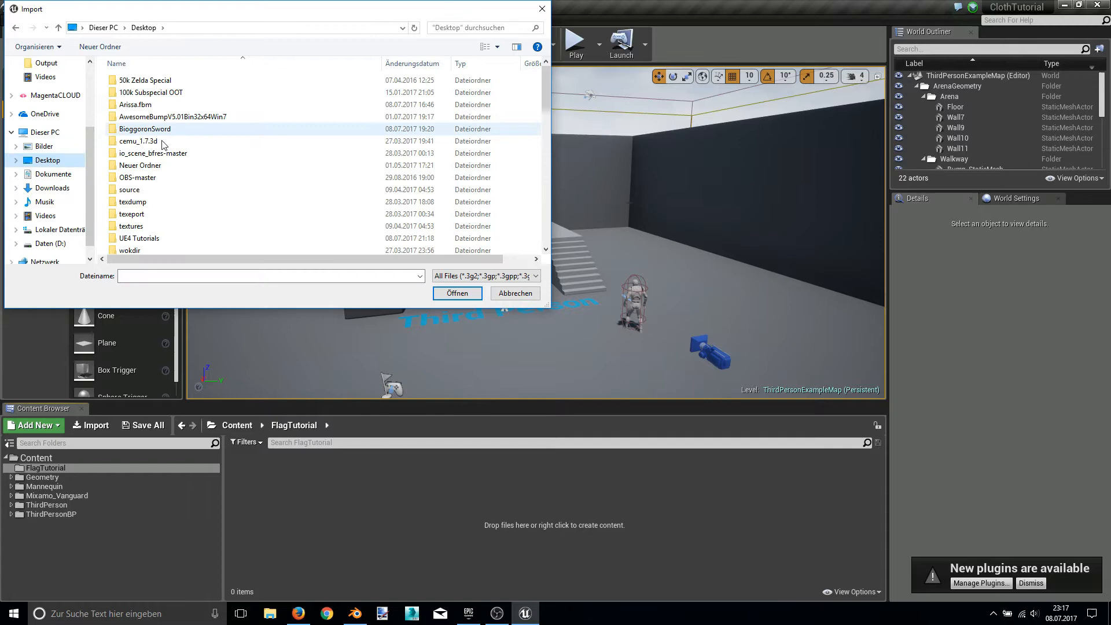
double_click(139, 237)
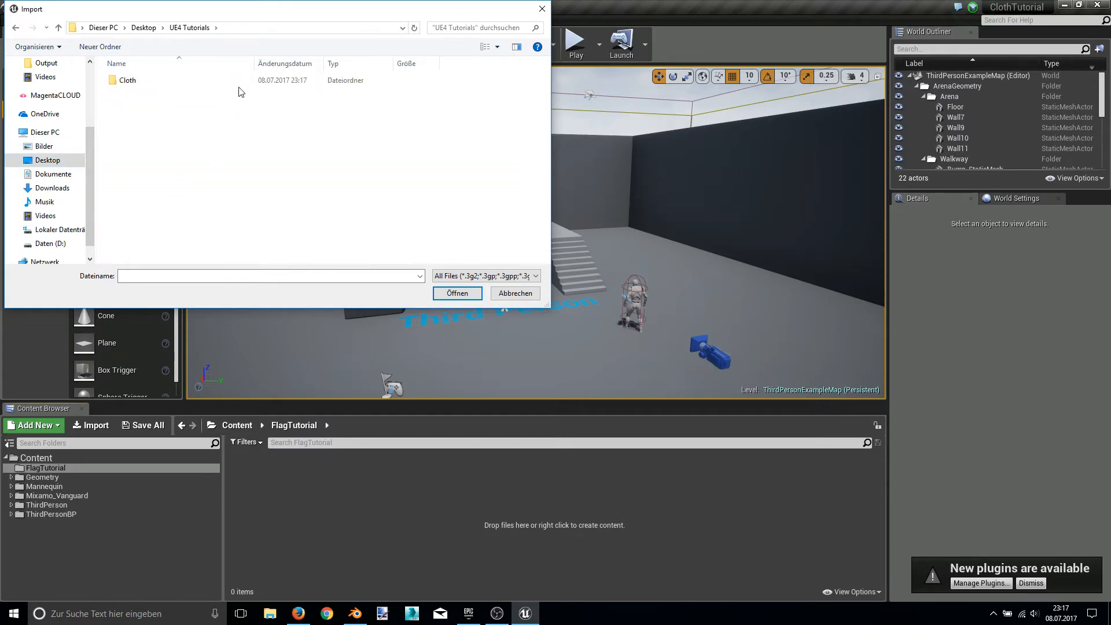
double_click(128, 79)
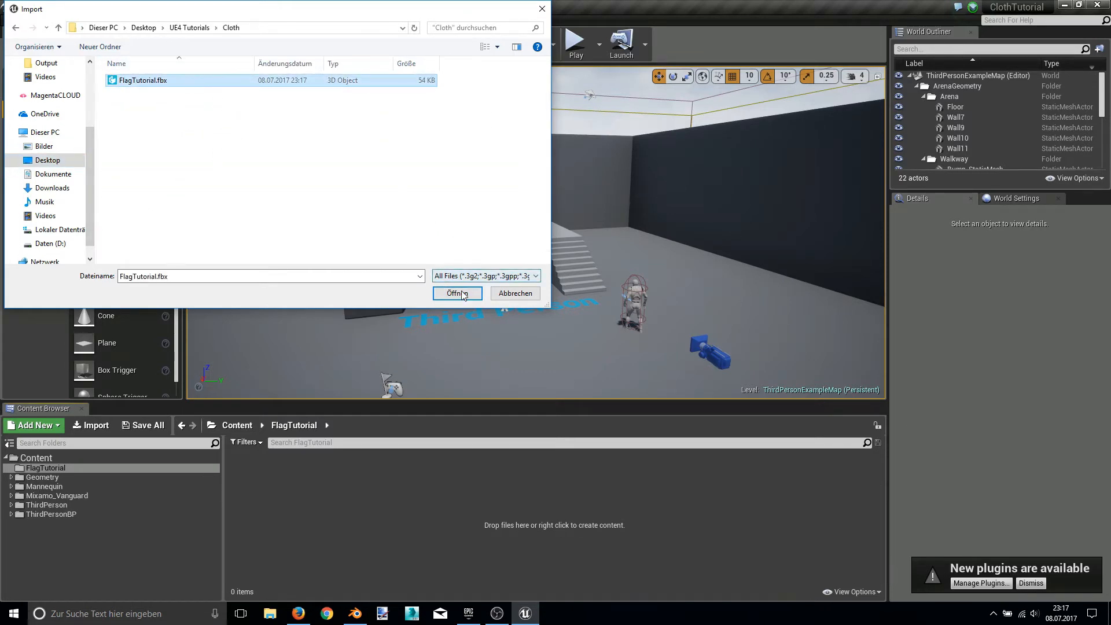
left_click(457, 293)
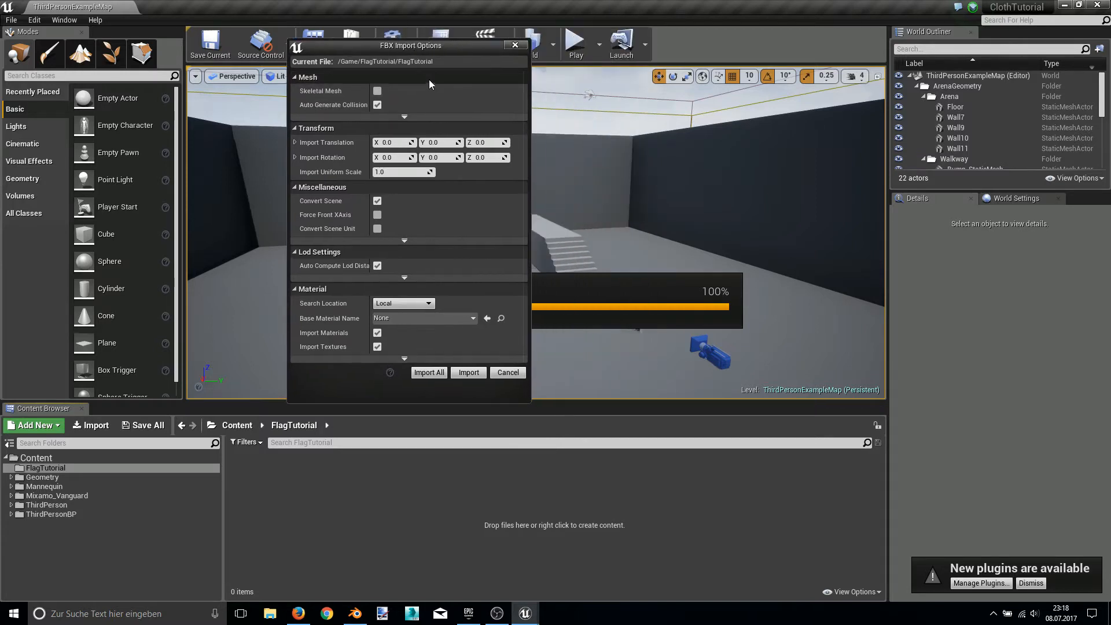
mouse_move(318, 97)
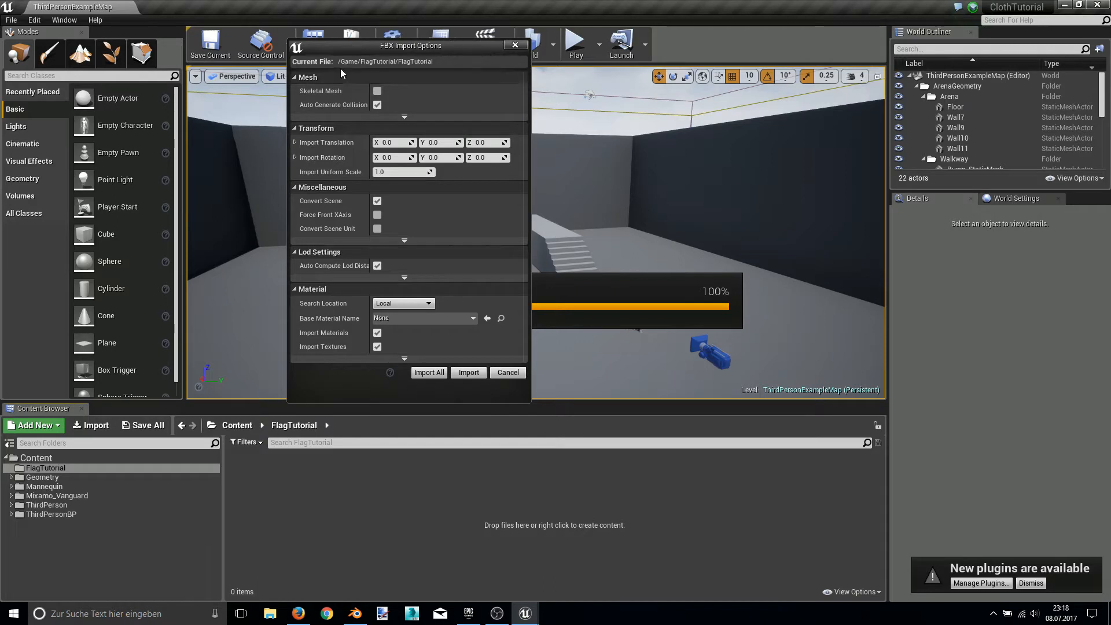
mouse_move(378, 91)
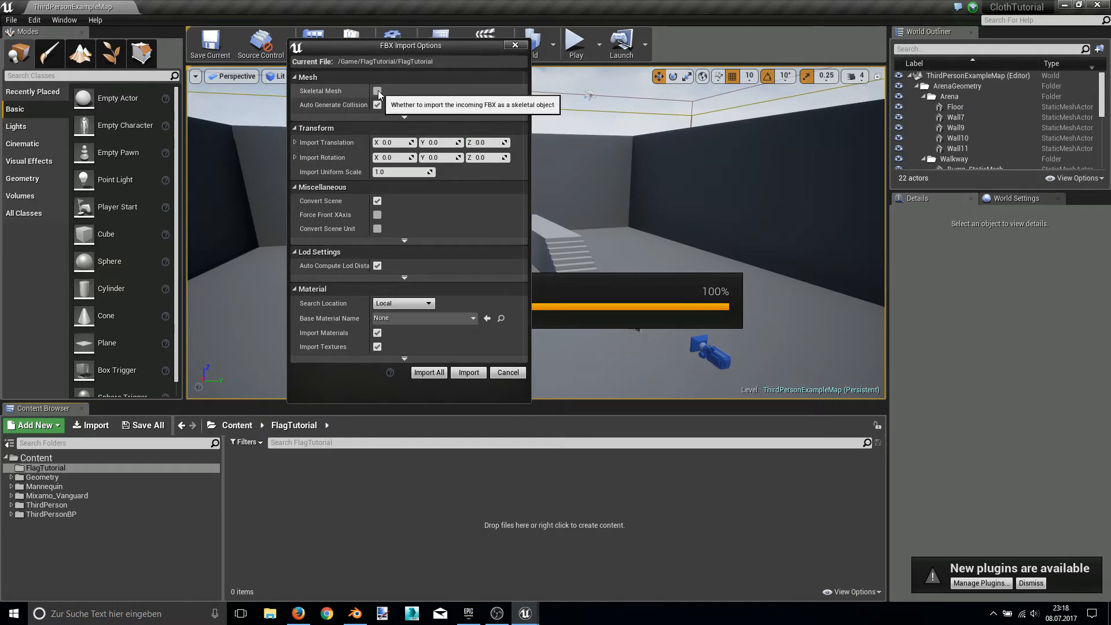
- Import the FBX as a skeletal mesh with Import All and dismiss the Message Log
left_click(376, 90)
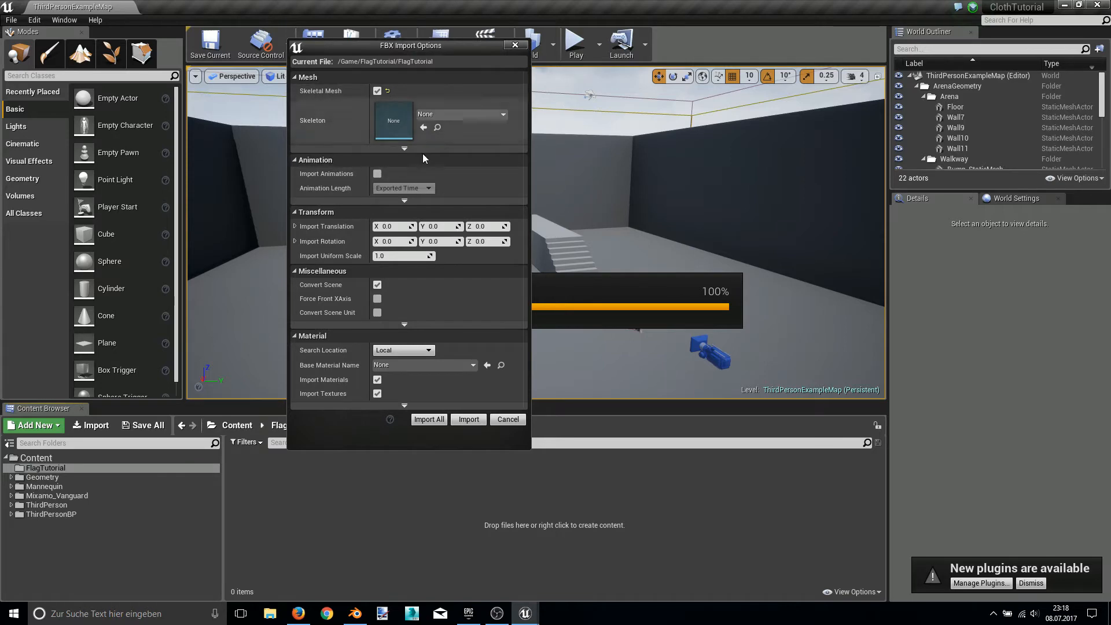
mouse_move(428, 419)
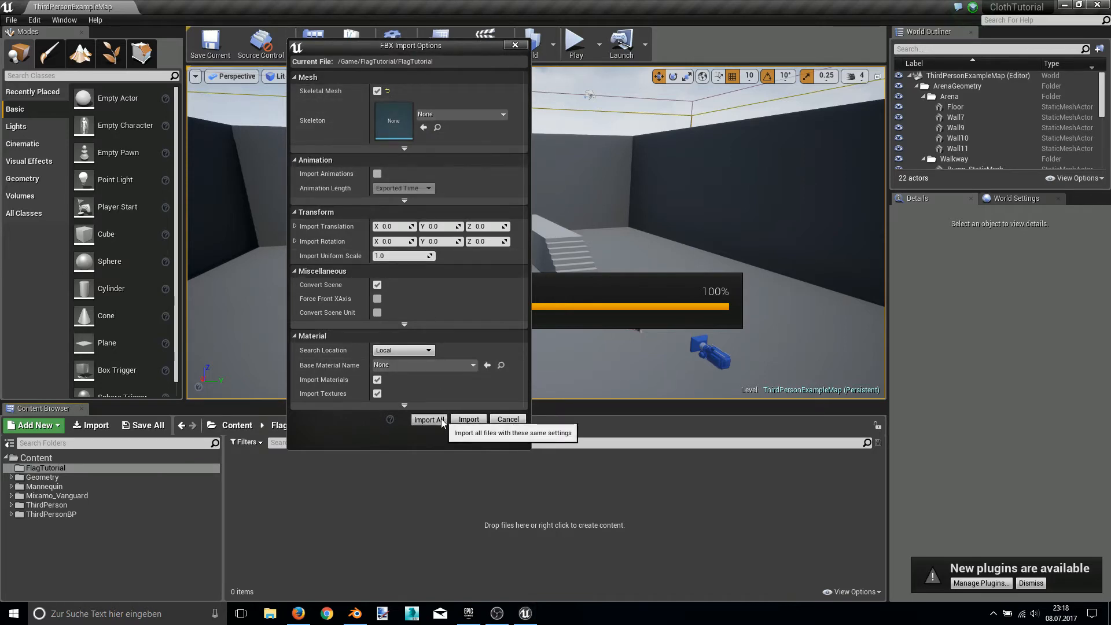
left_click(429, 419)
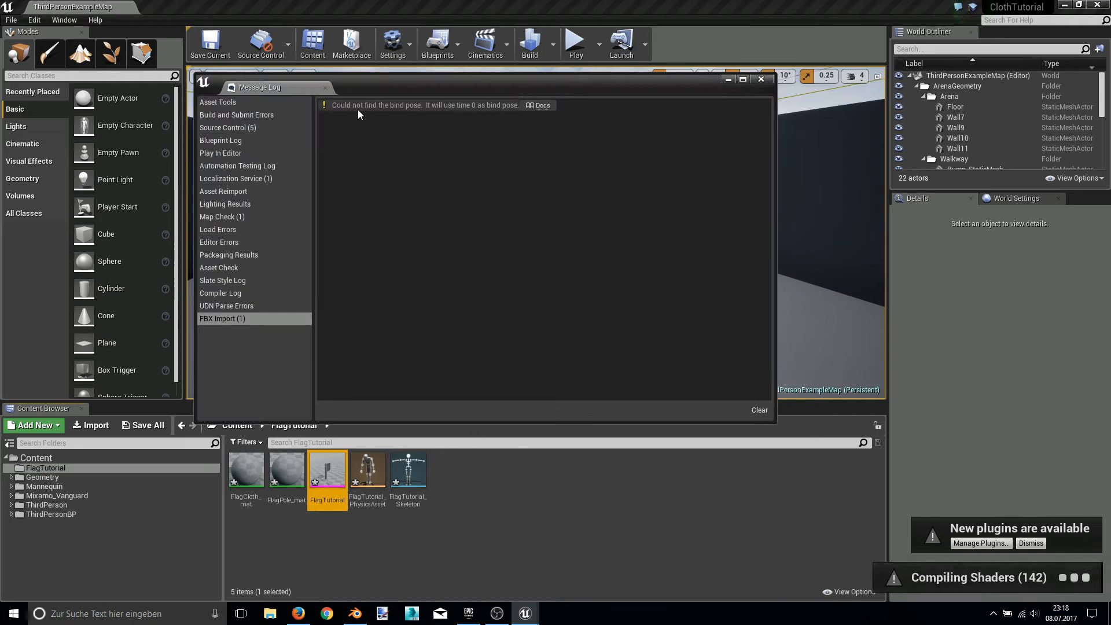
mouse_move(537, 195)
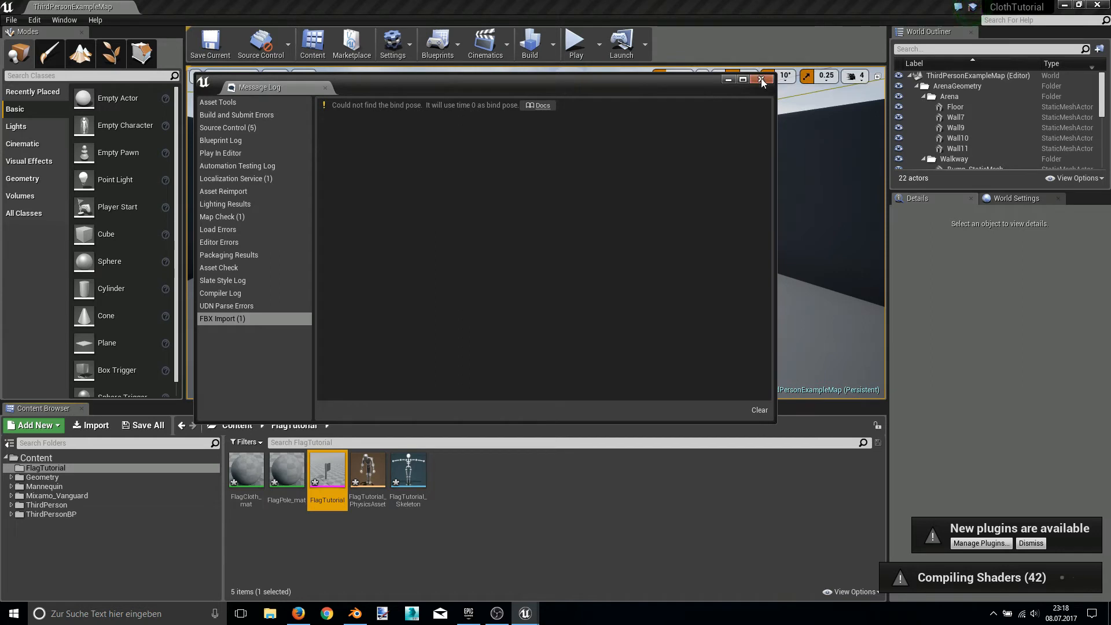
left_click(764, 79)
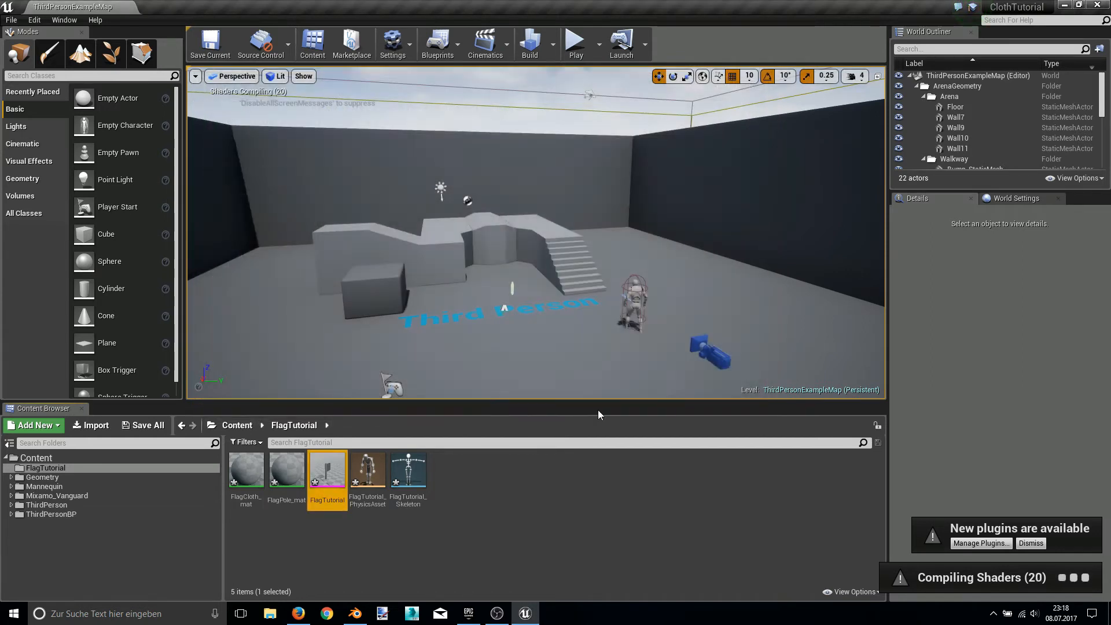
mouse_move(407, 471)
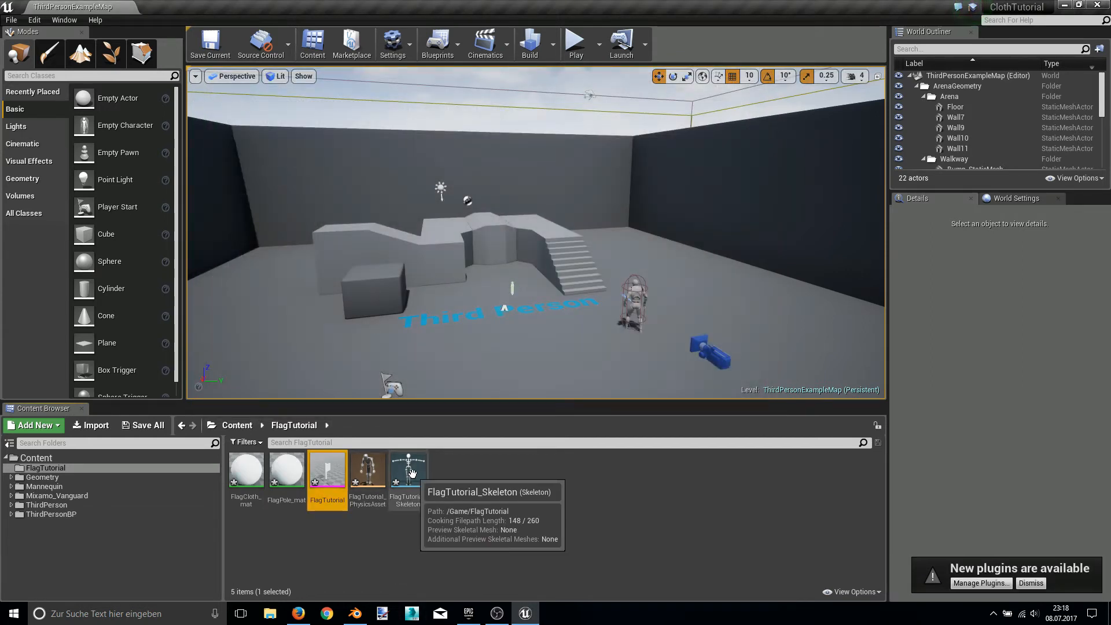
mouse_move(442, 484)
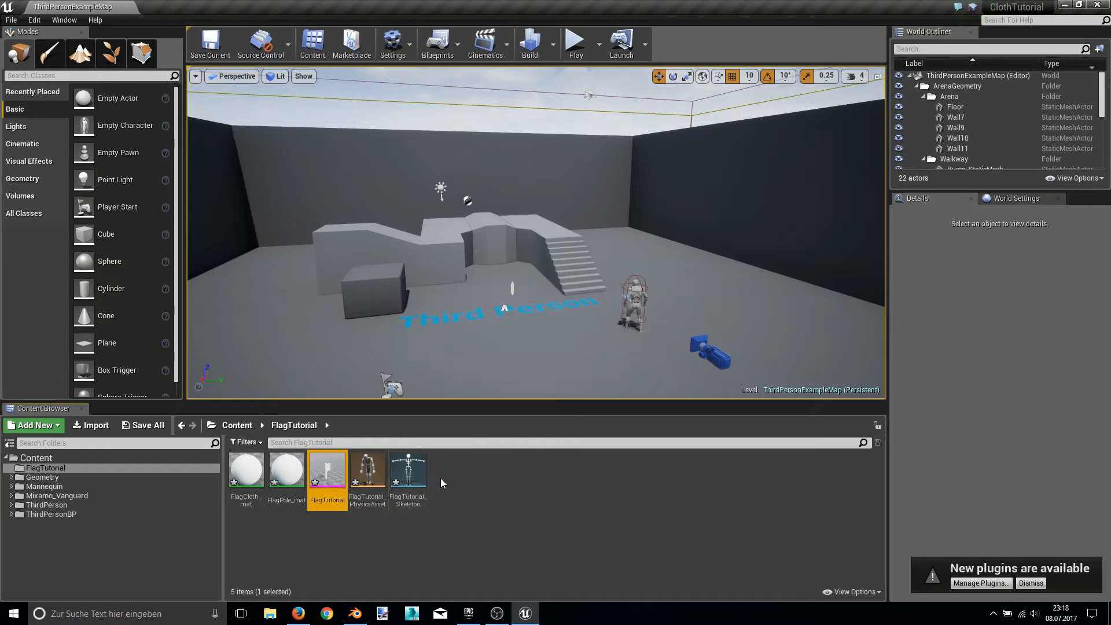
mouse_move(408, 471)
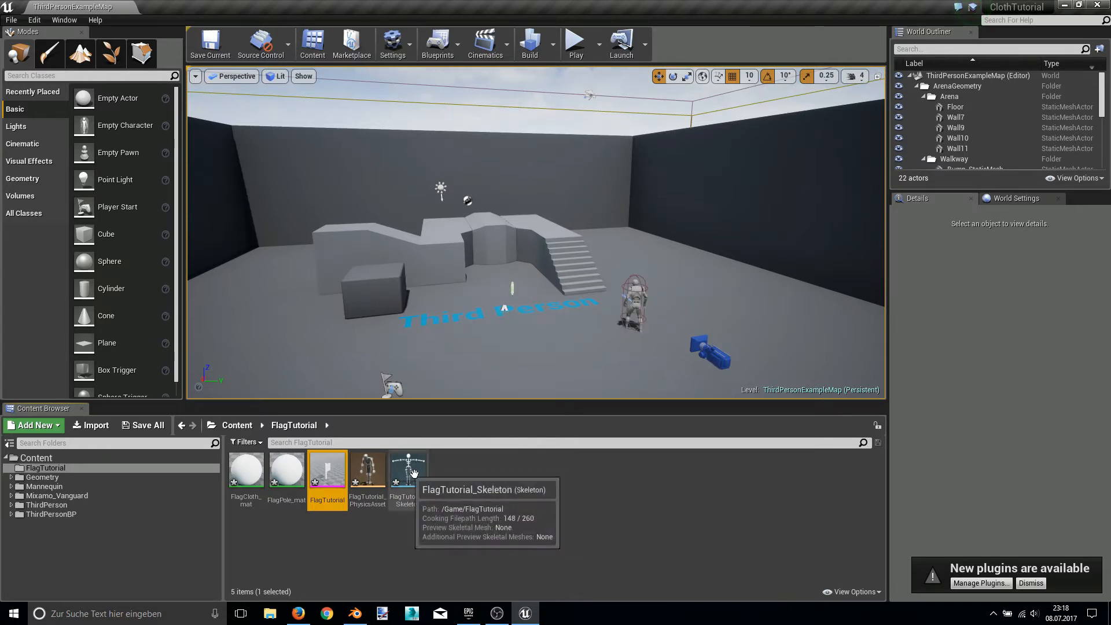
mouse_move(327, 471)
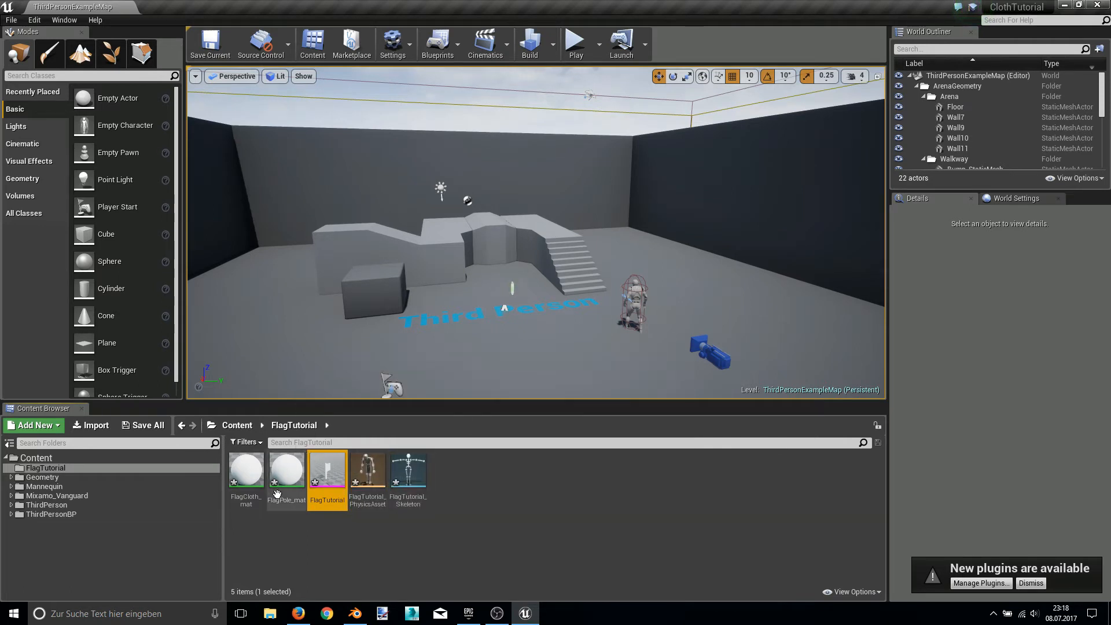
mouse_move(286, 470)
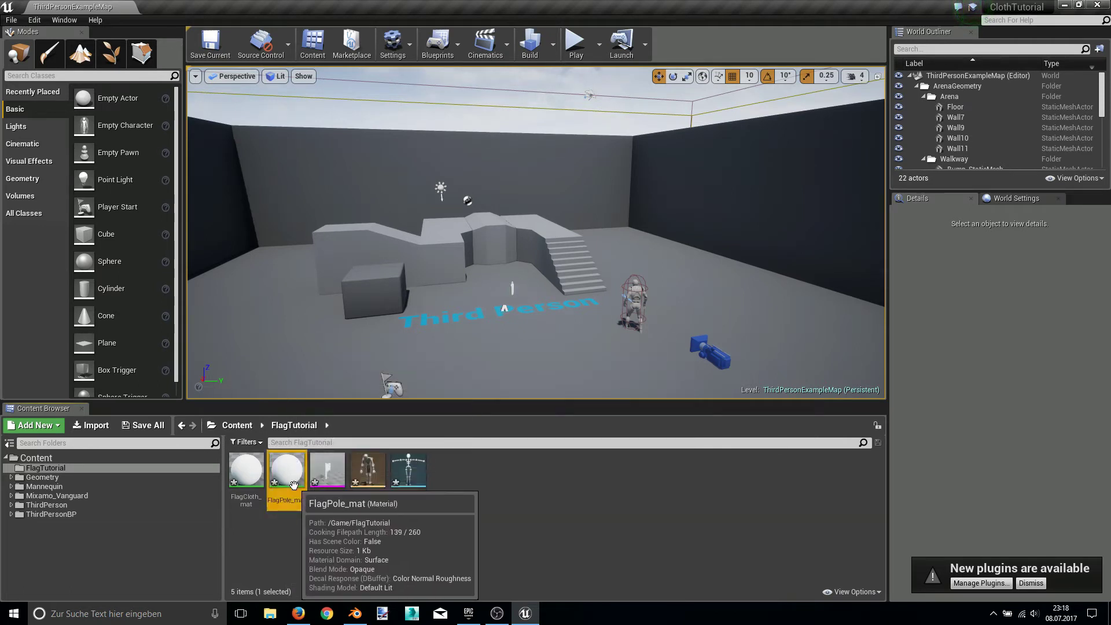
- Set FlagPole_mat's color parameter to brown and apply the material
double_click(287, 468)
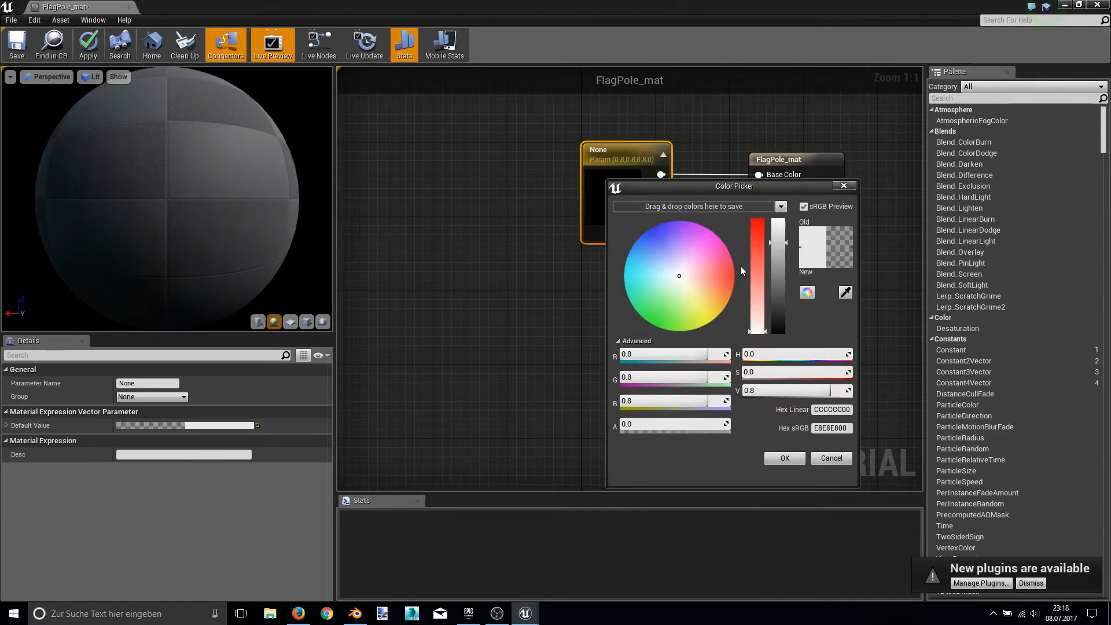
left_click(719, 301)
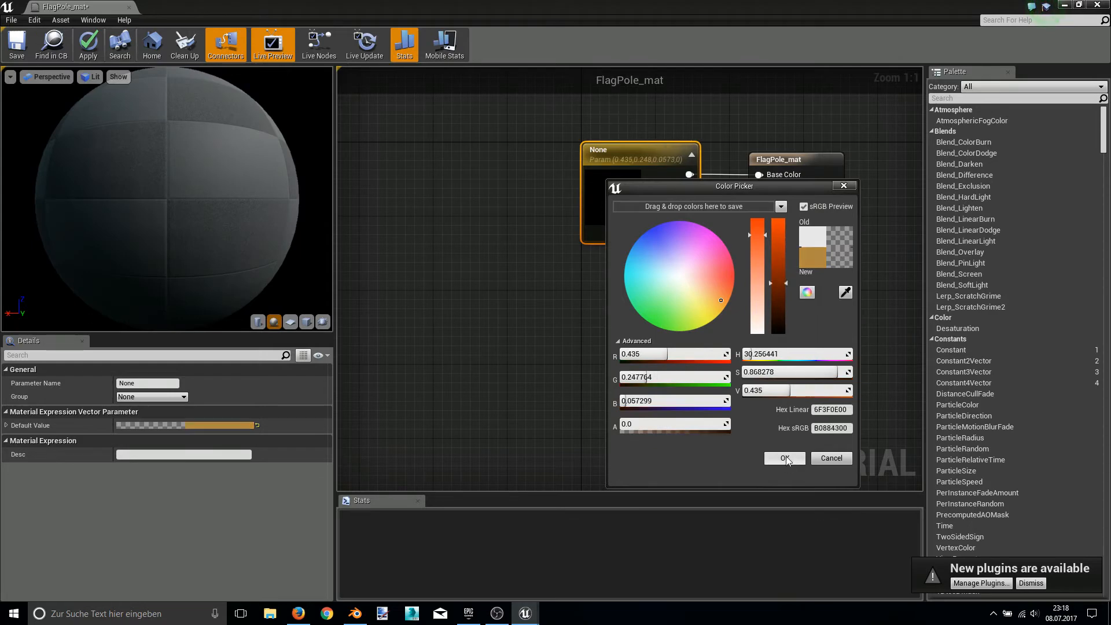
left_click(784, 457)
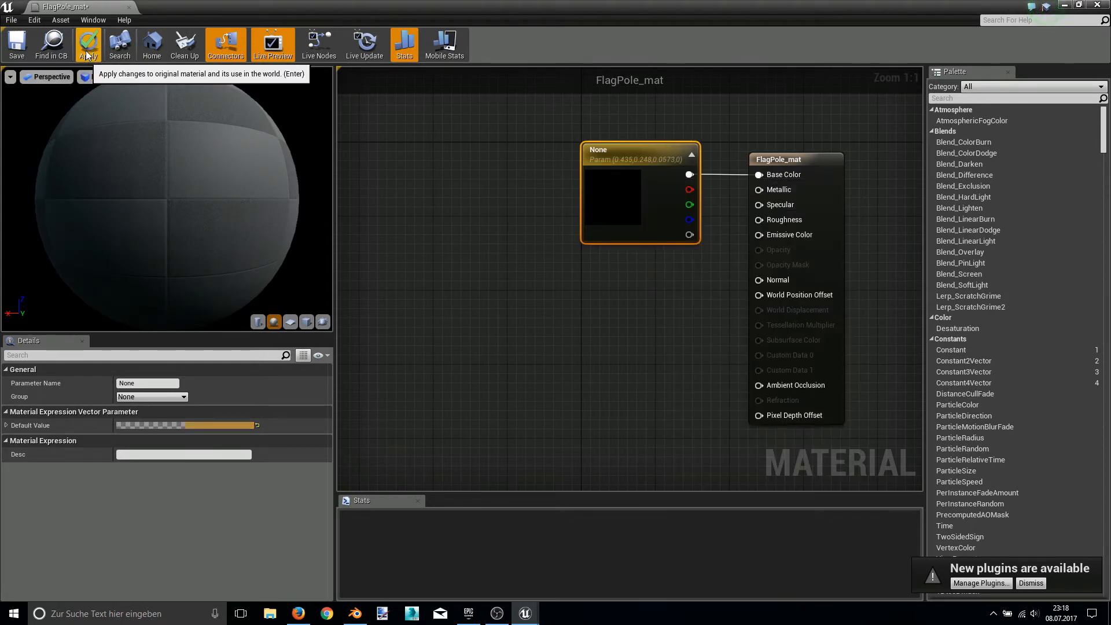
left_click(88, 44)
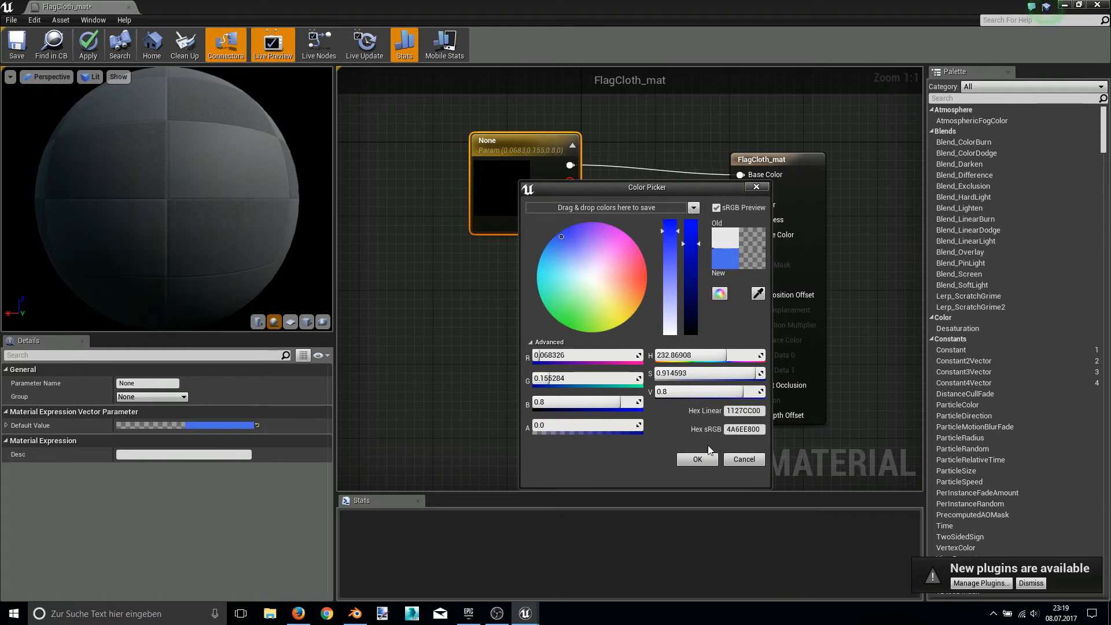
- Give FlagCloth_mat a blue color, make it two-sided, and apply the changes
left_click(697, 458)
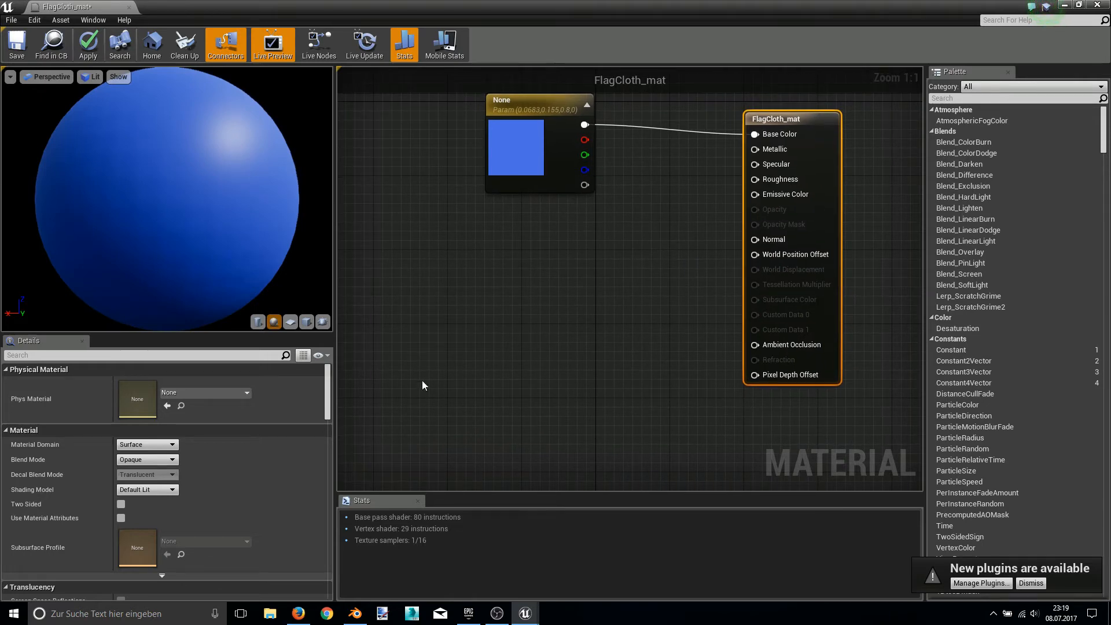
mouse_move(114, 511)
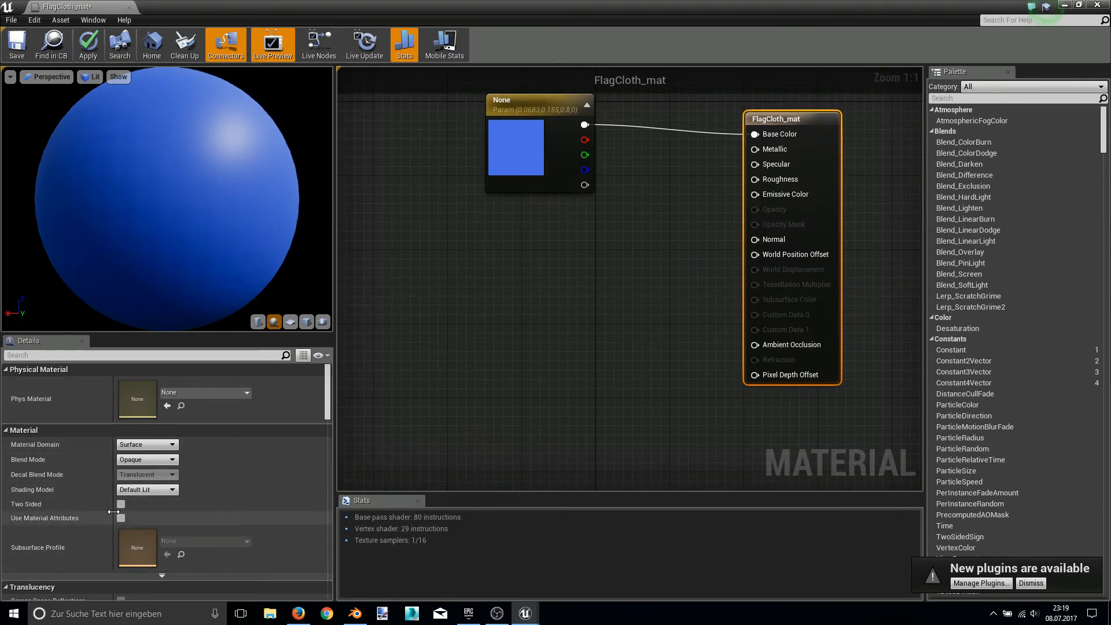
left_click(120, 504)
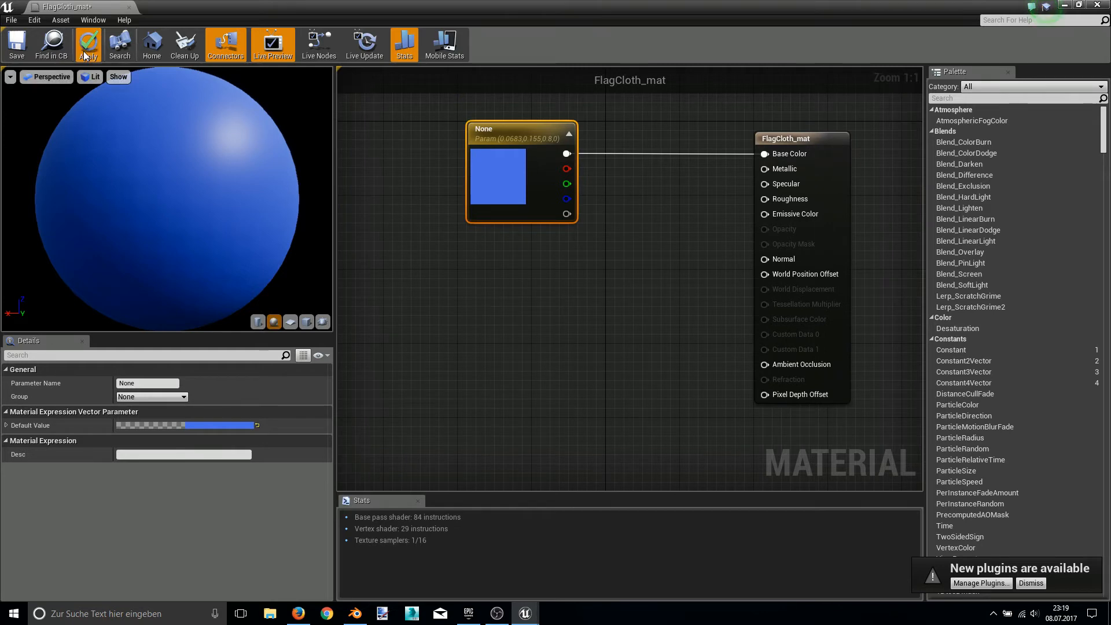
left_click(88, 44)
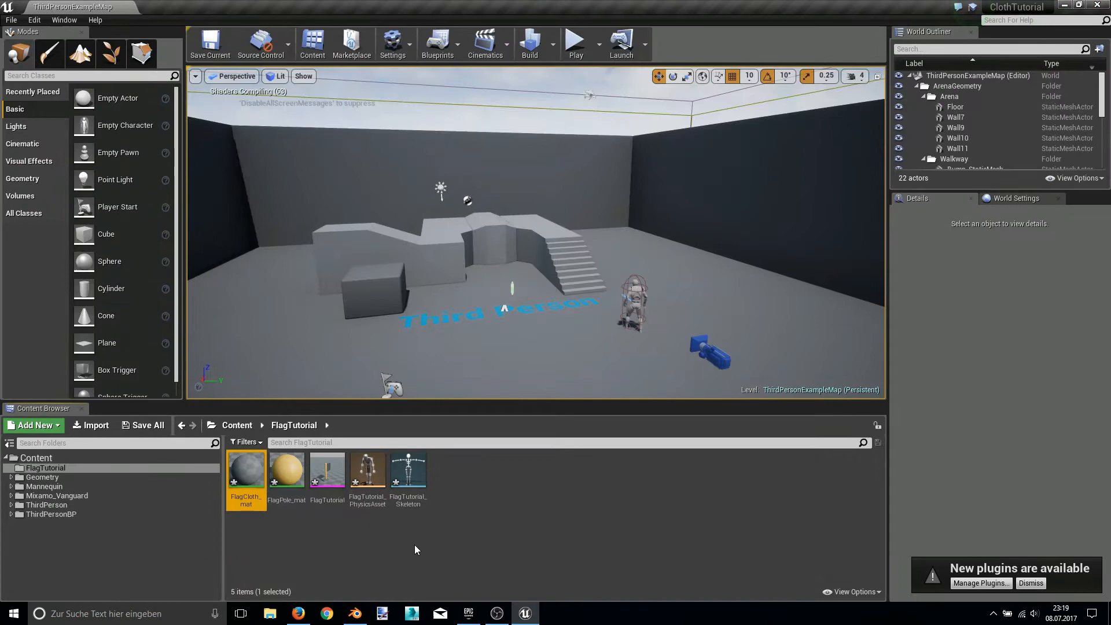
- Open FlagTutorial_PhysicsAsset and scale the pole's collision body to fit the pole
left_click(326, 470)
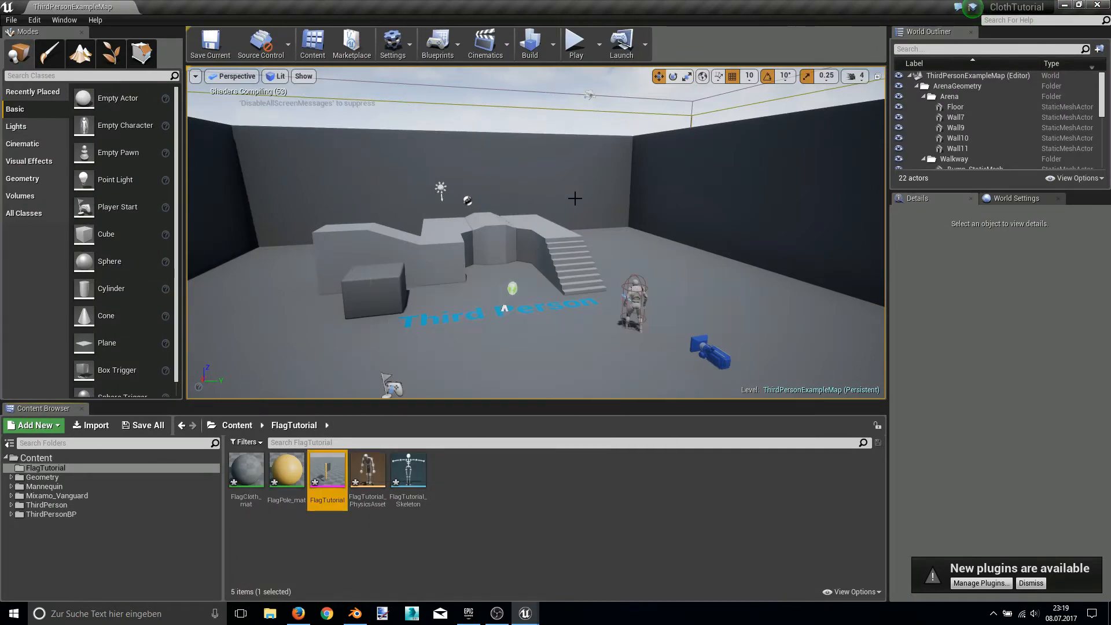
double_click(326, 470)
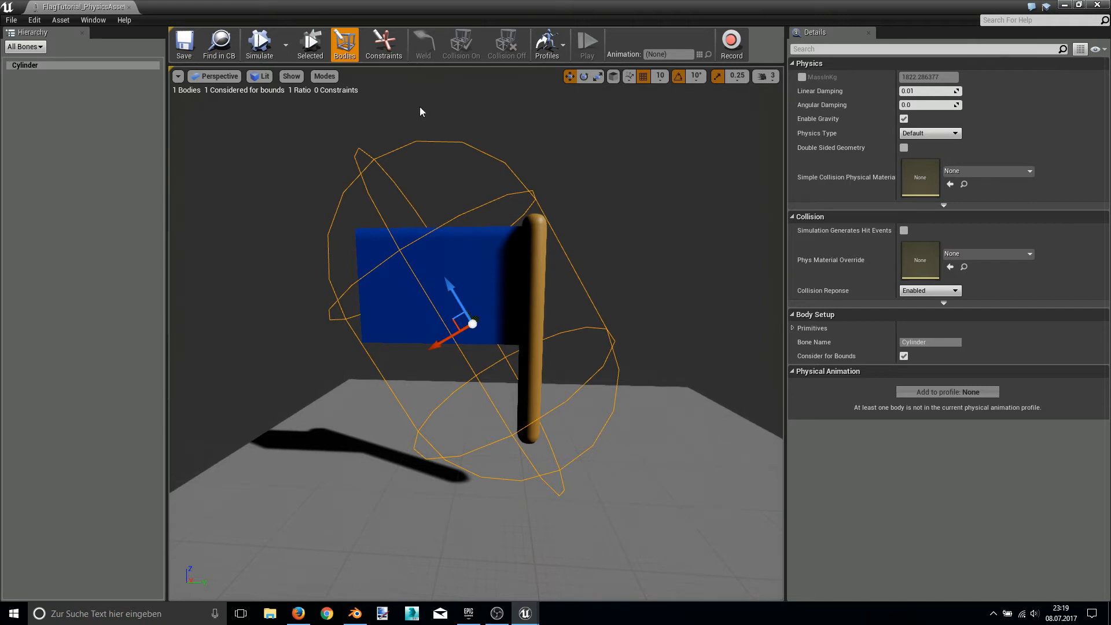
mouse_move(597, 76)
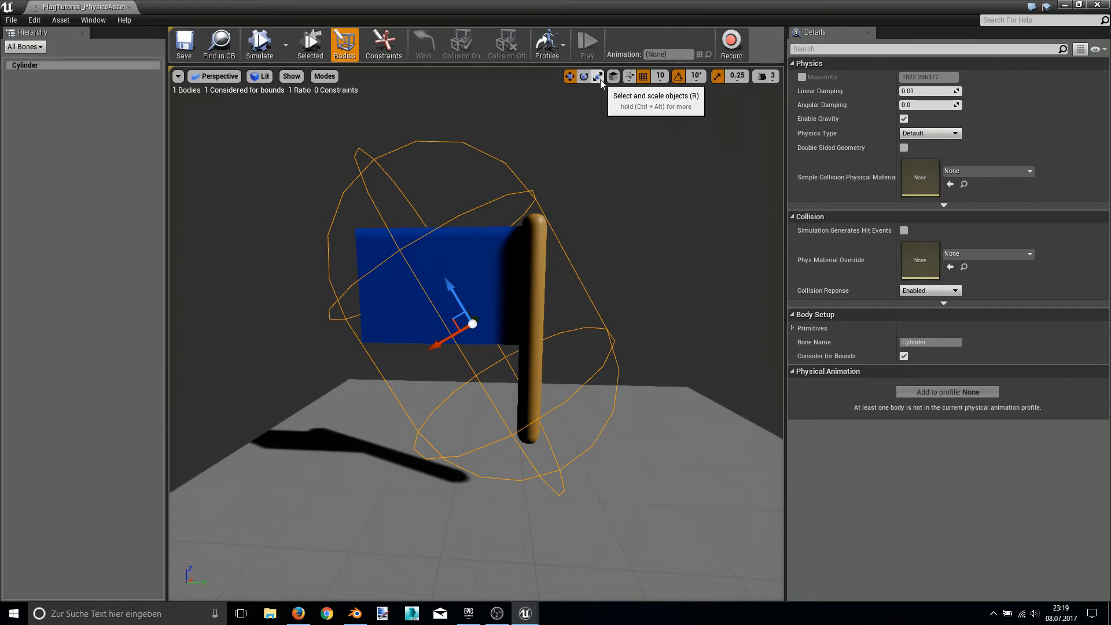
left_click(584, 76)
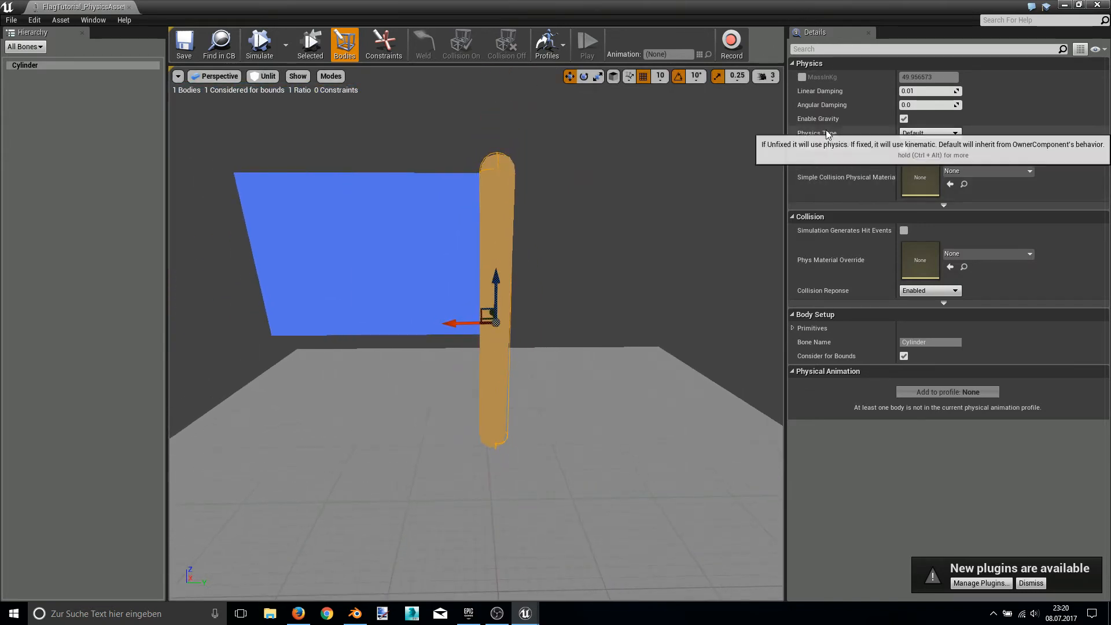
- Set the pole collision body's Physics Type to Kinematic
left_click(928, 133)
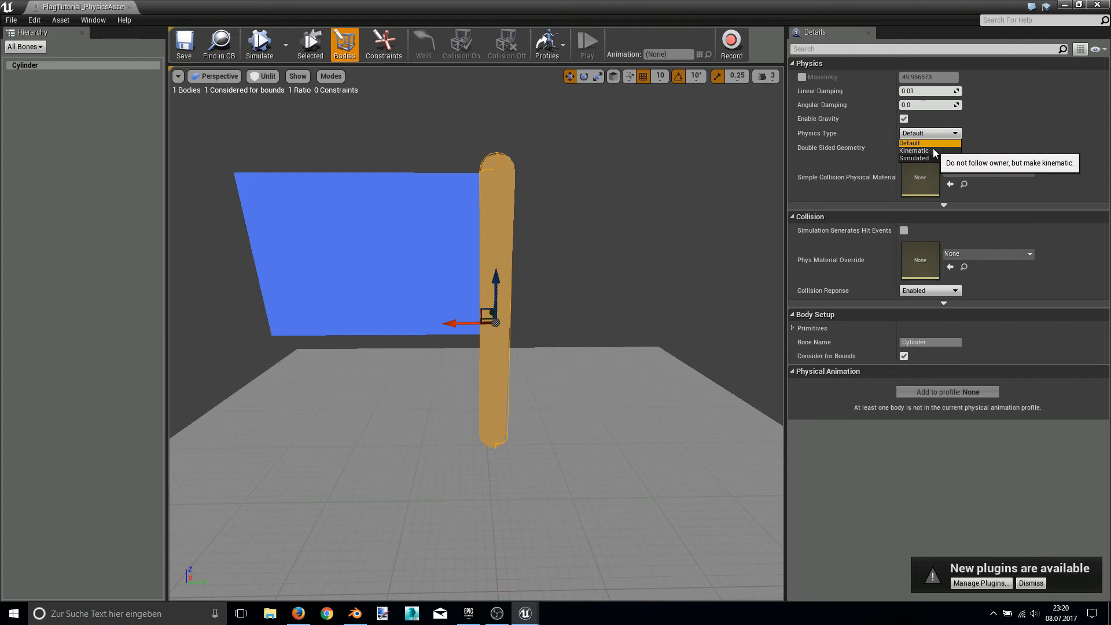
left_click(914, 151)
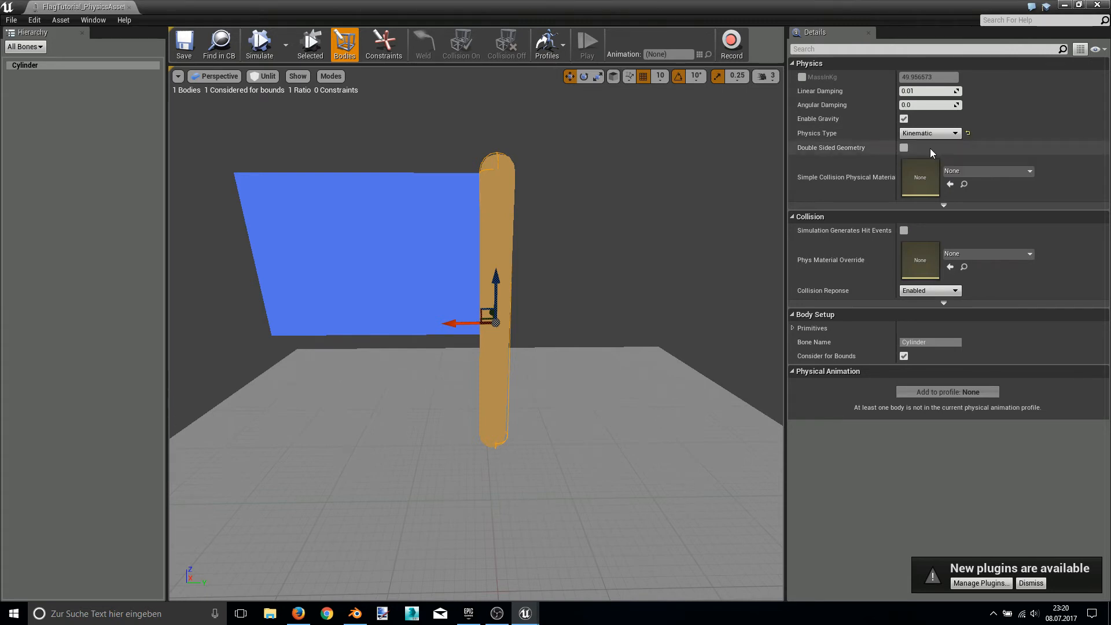
mouse_move(928, 105)
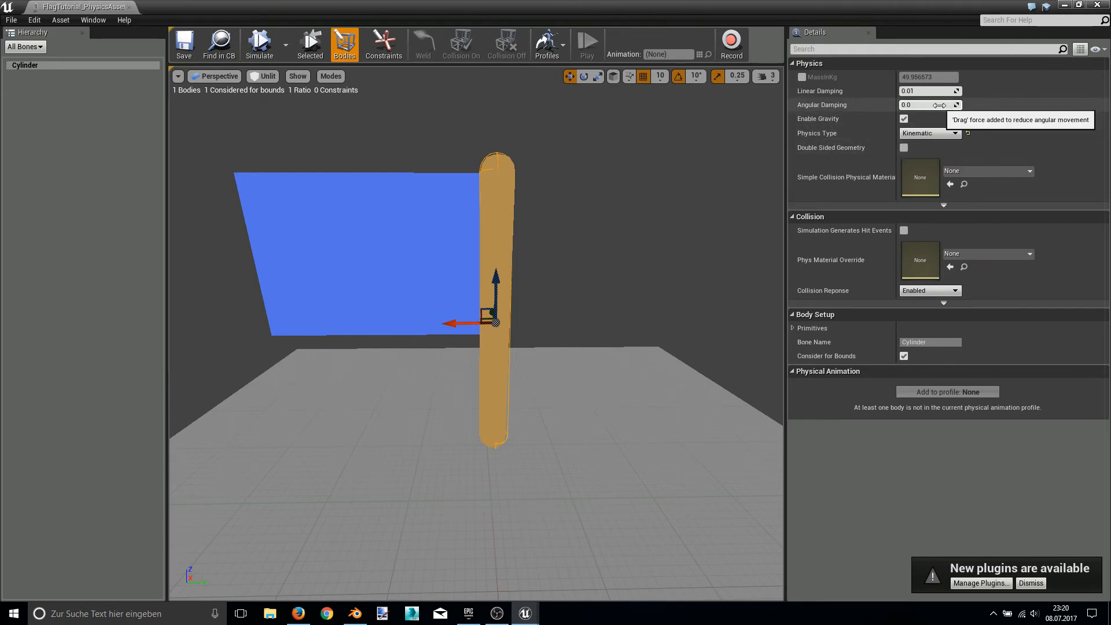
mouse_move(903, 119)
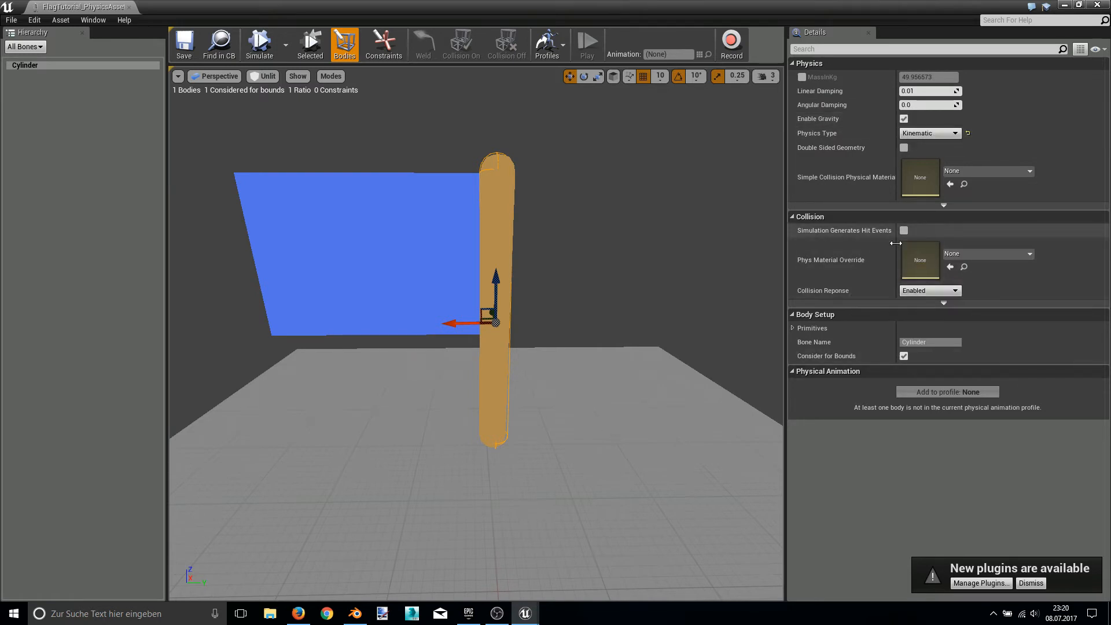
mouse_move(793, 306)
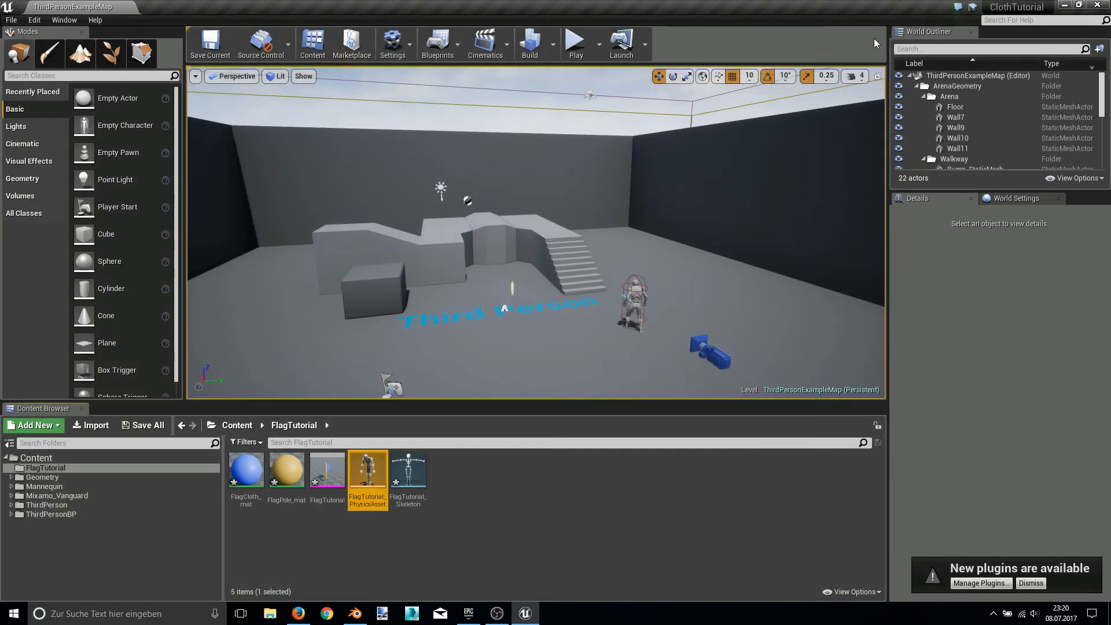
- Open the FlagTutorial skeletal mesh, enable Section Selection, and select the cloth section
double_click(368, 470)
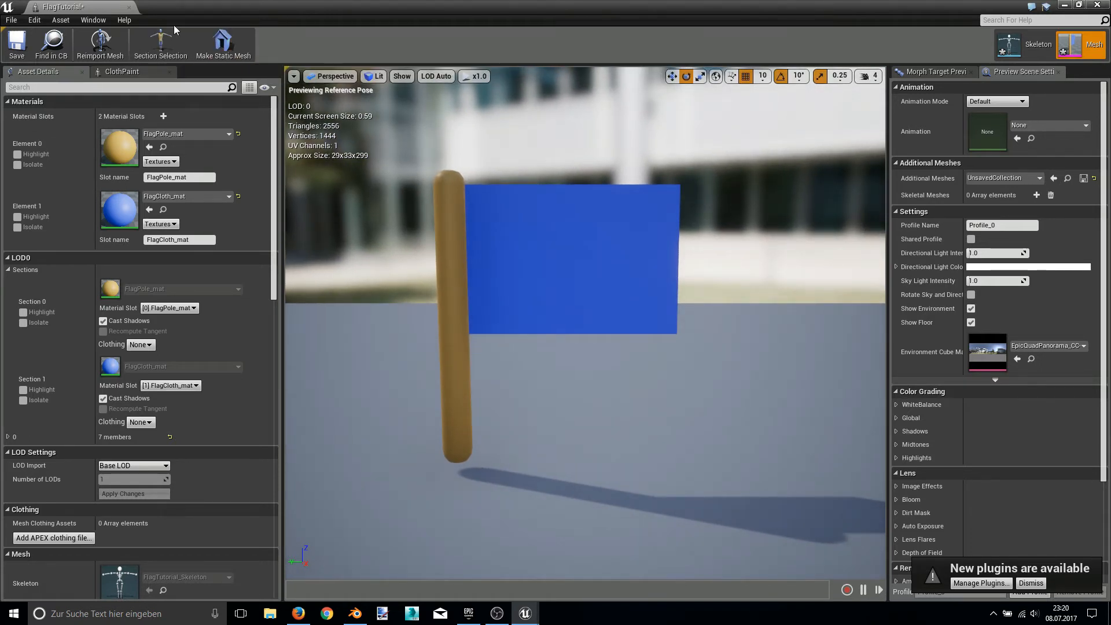
left_click(161, 44)
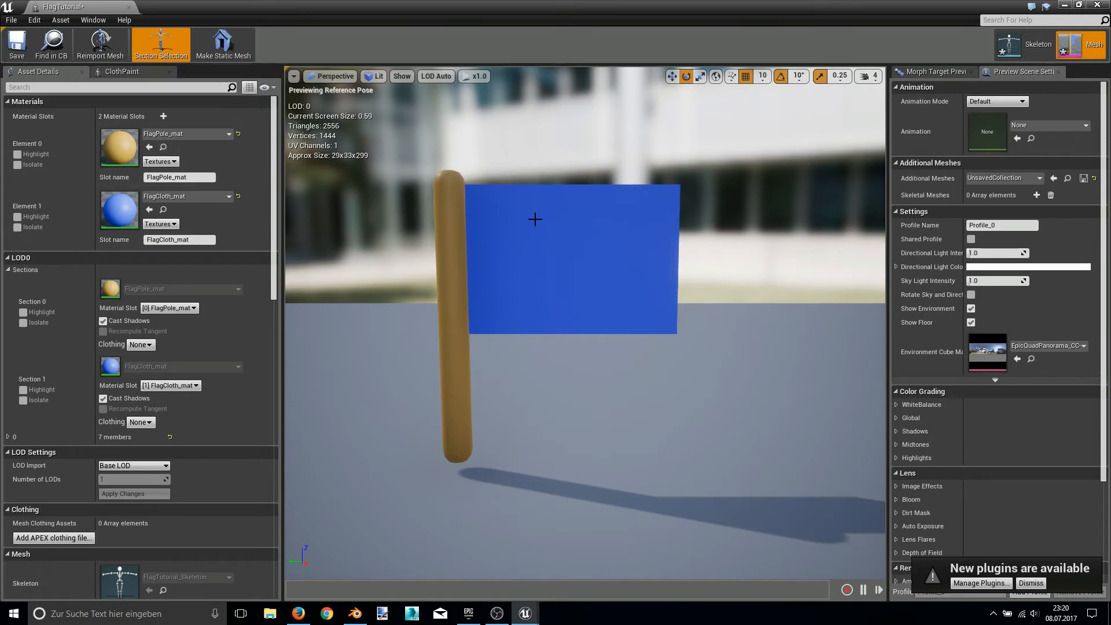
left_click(23, 389)
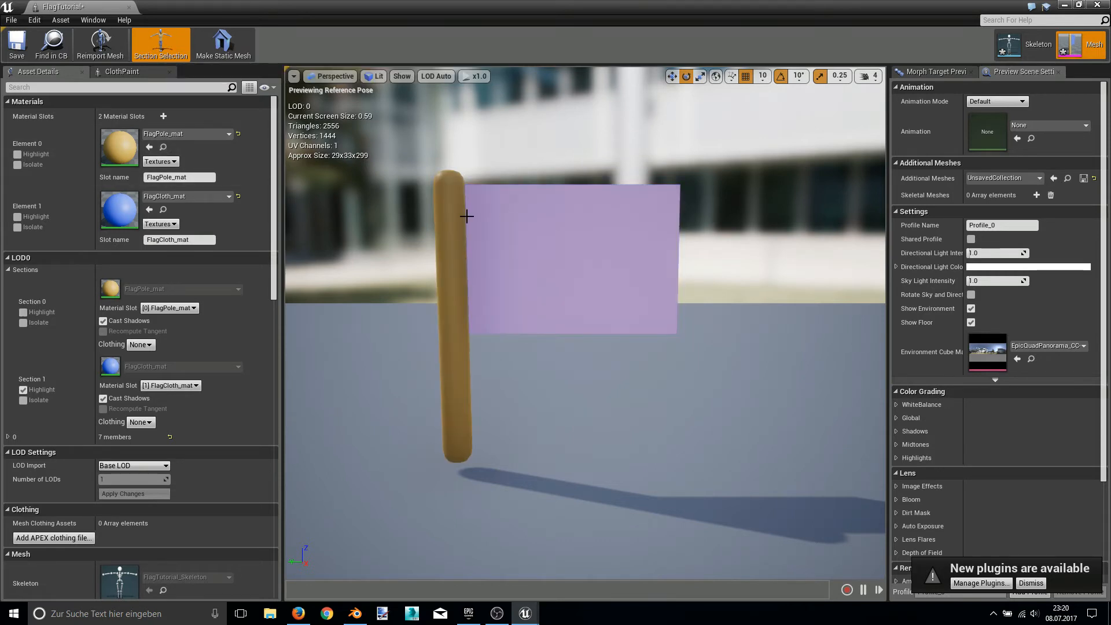
left_click(22, 312)
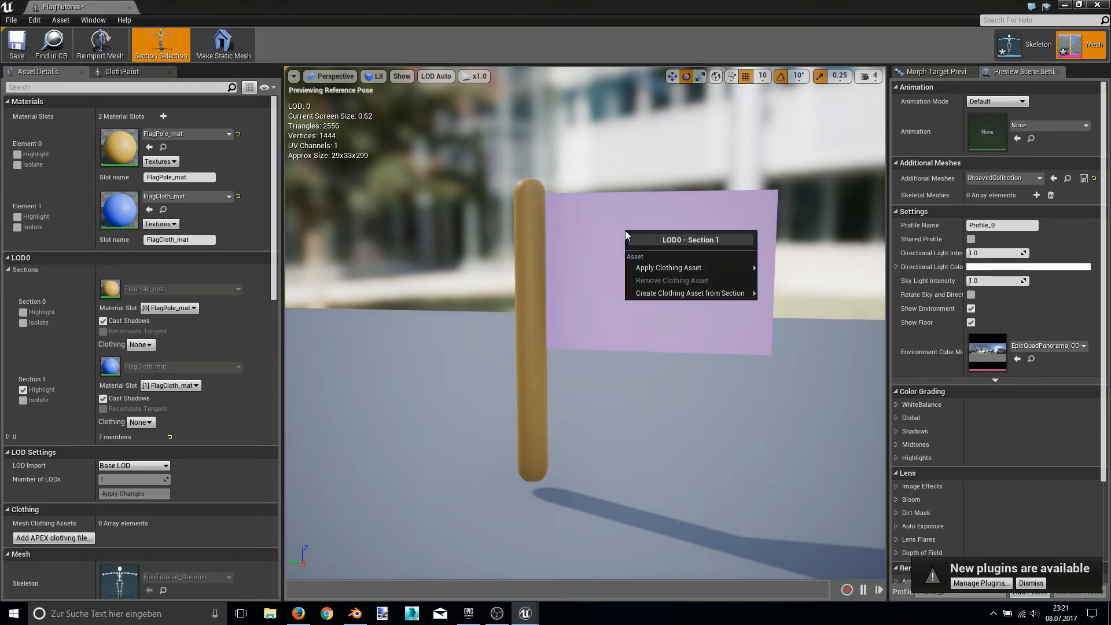
mouse_move(689, 292)
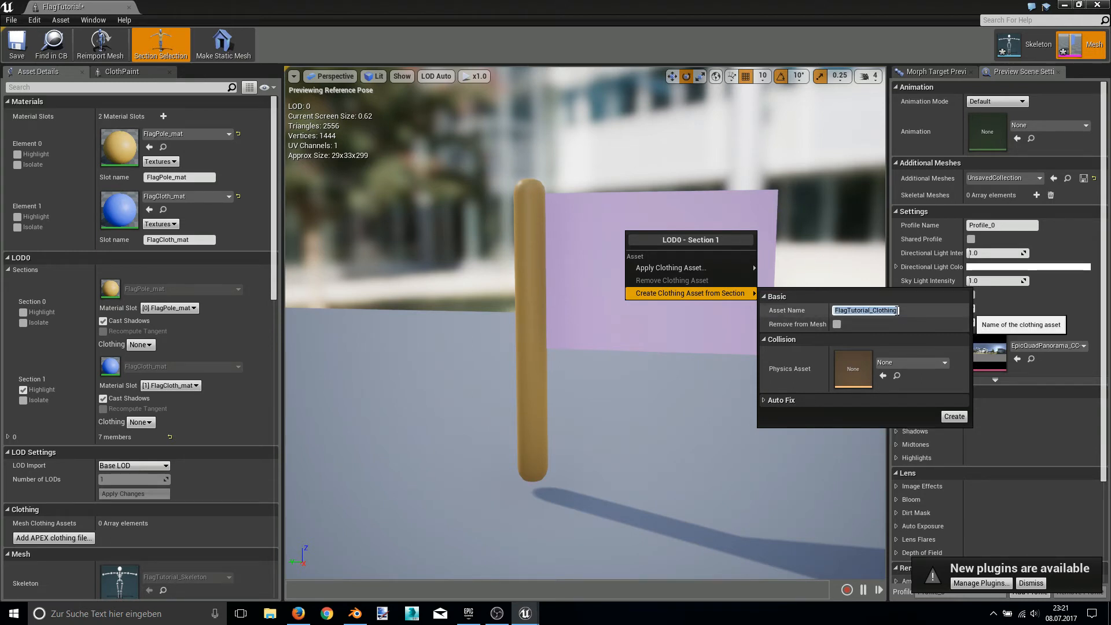
mouse_move(937, 371)
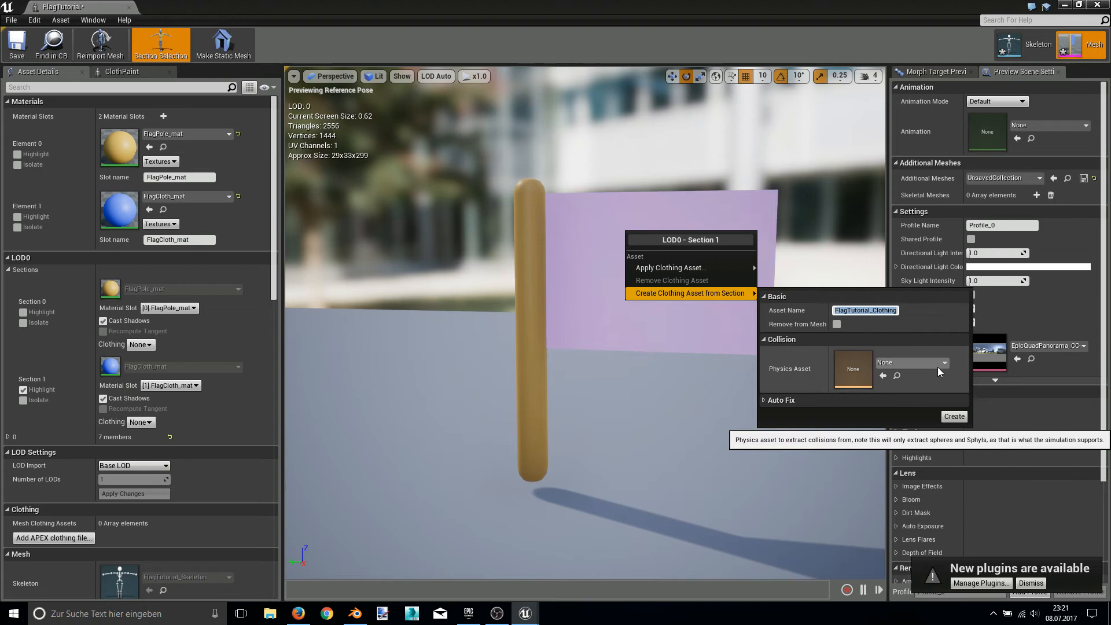
- Create a clothing asset from the cloth section with FlagTutorial_PhysicsAsset collisions
left_click(943, 363)
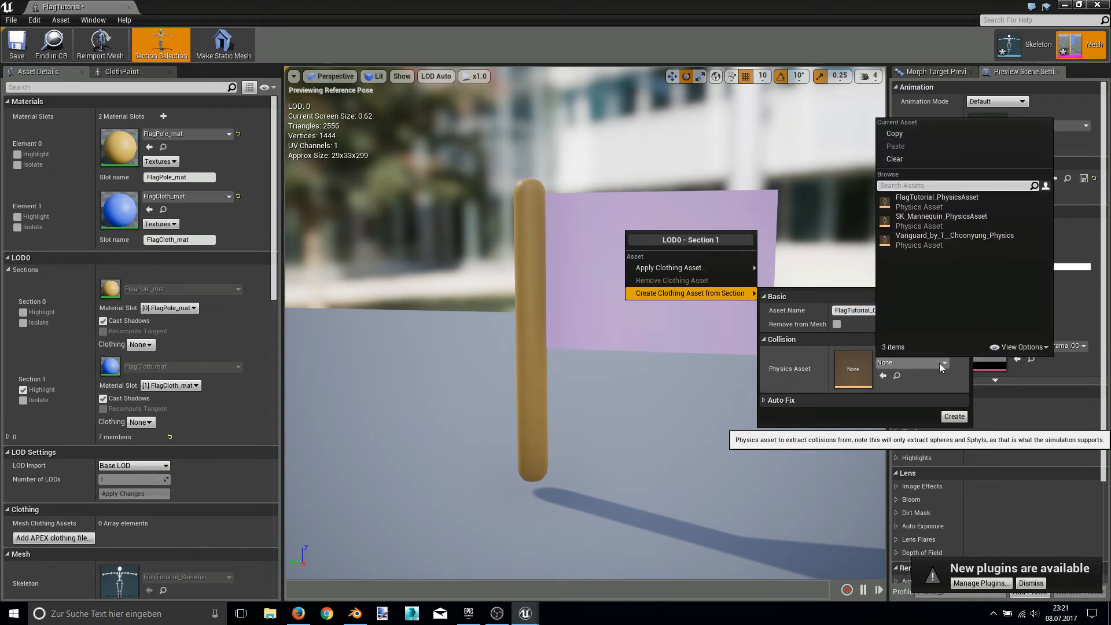
mouse_move(938, 197)
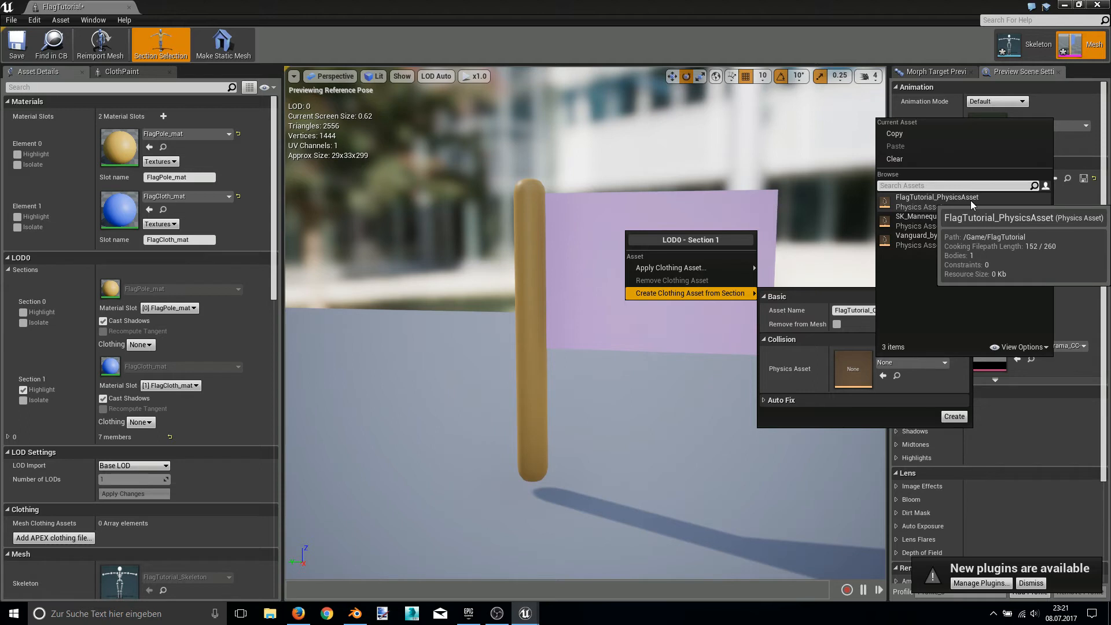
mouse_move(928, 208)
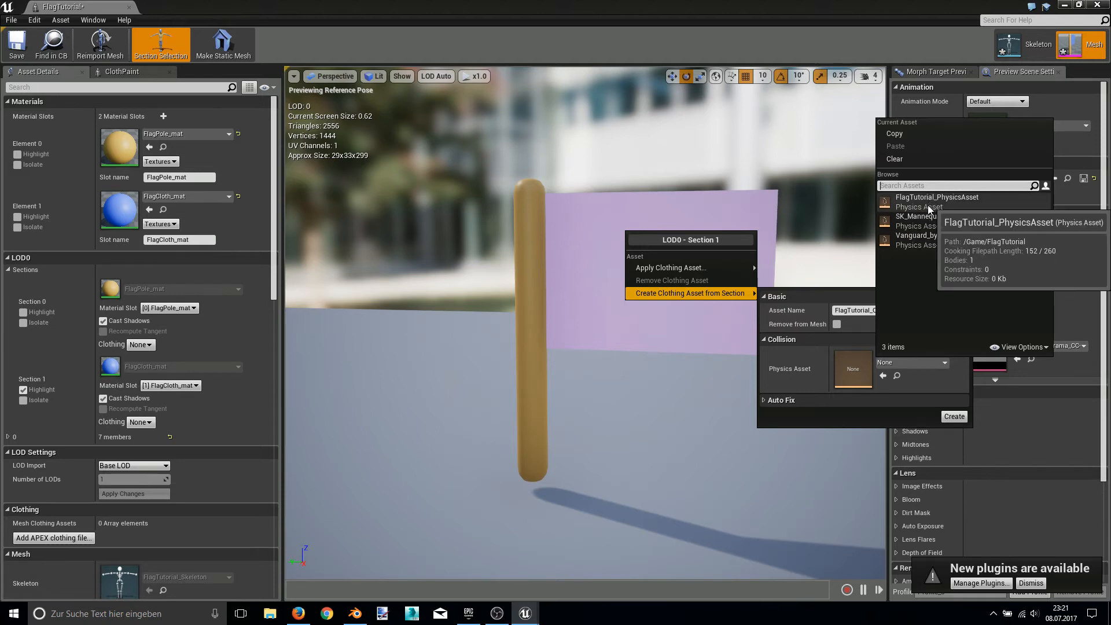
left_click(937, 206)
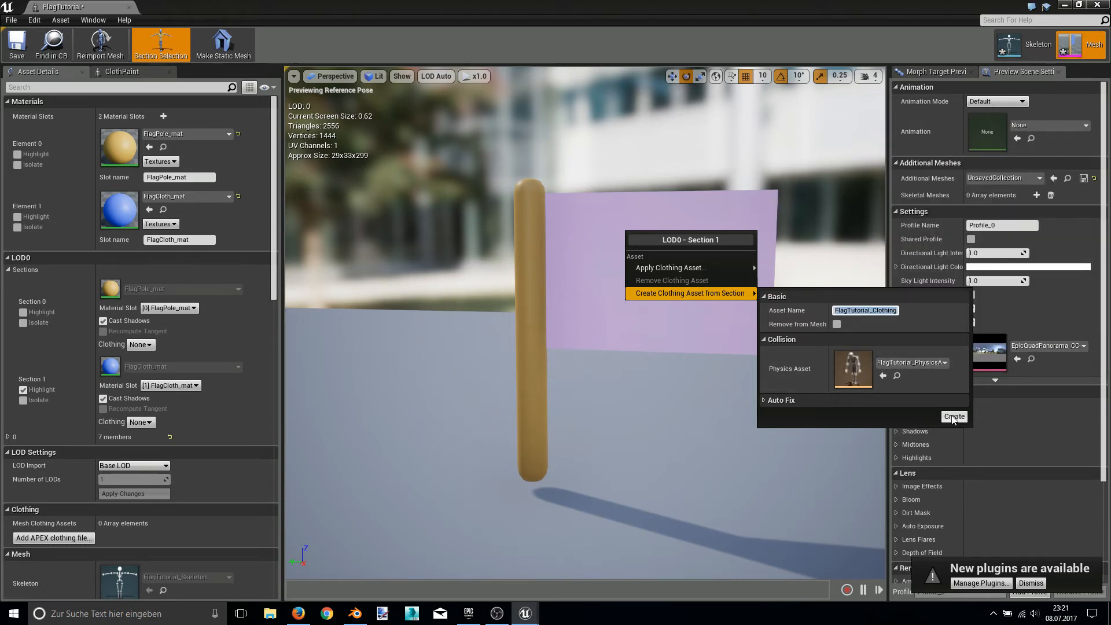
left_click(954, 416)
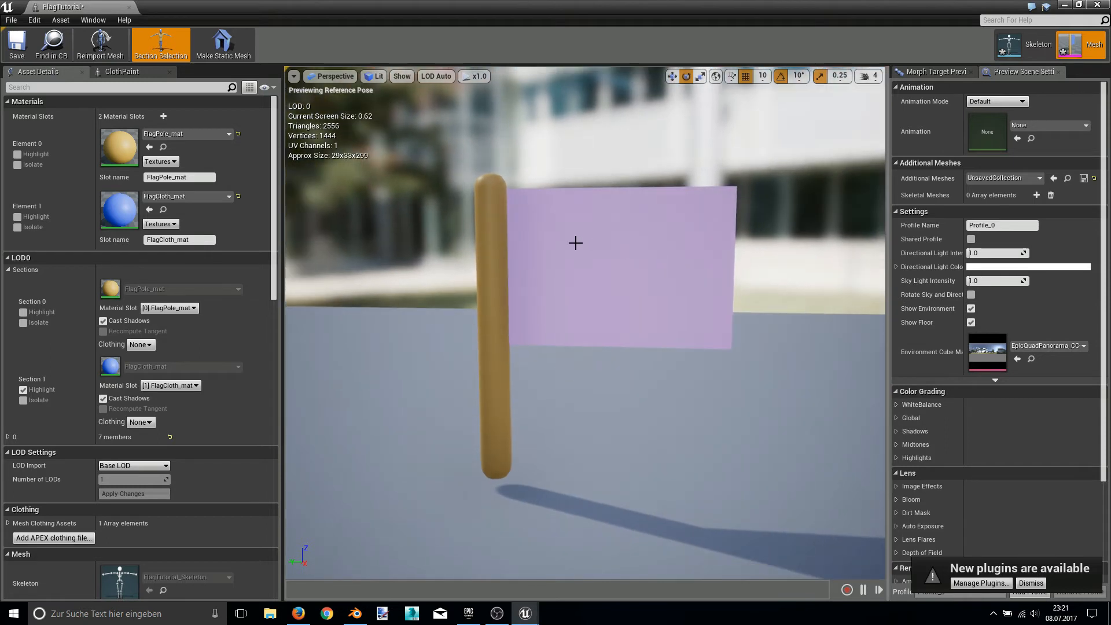
right_click(575, 243)
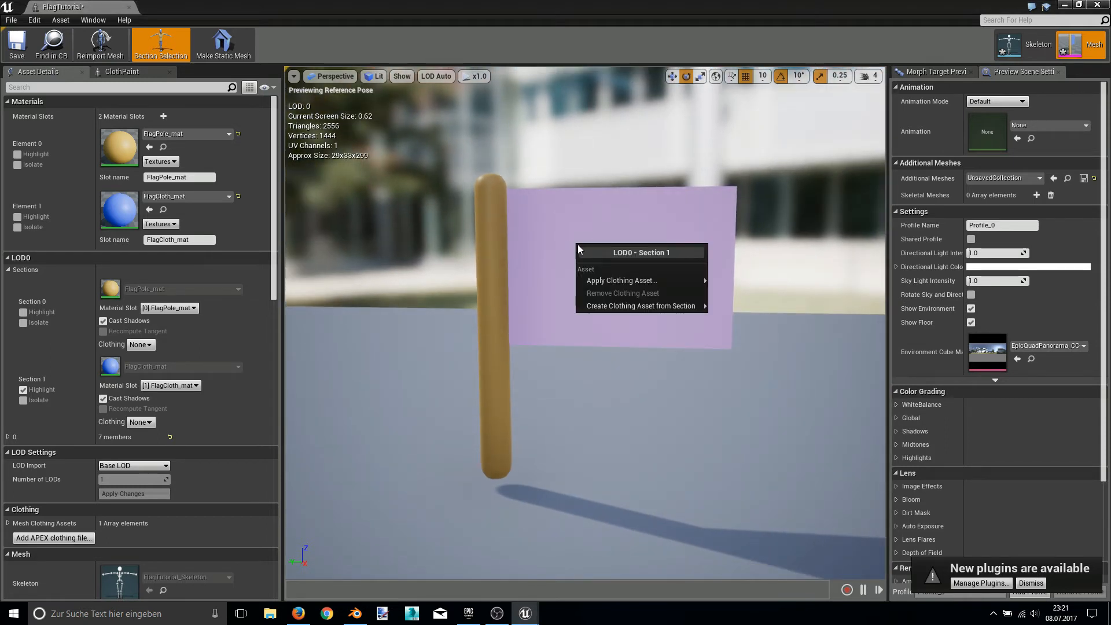
mouse_move(621, 281)
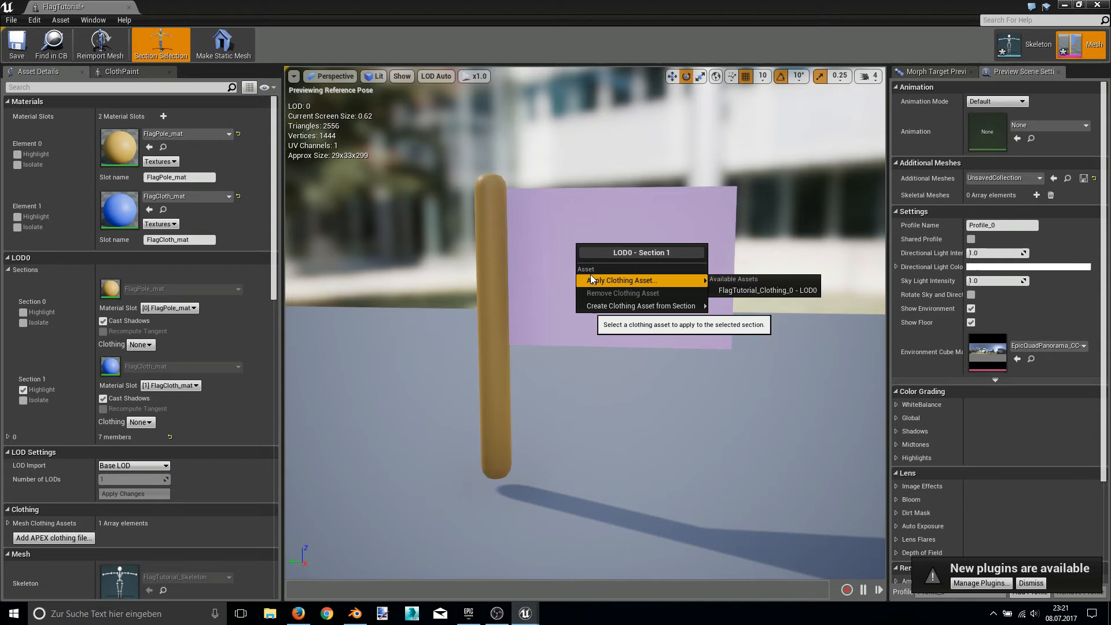
mouse_move(765, 290)
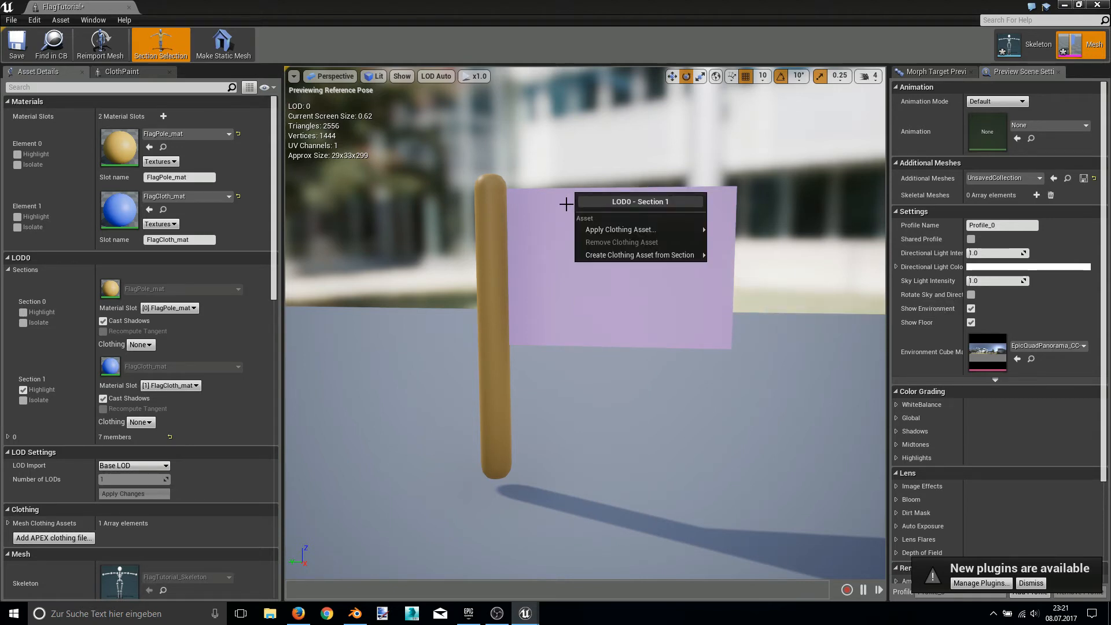
mouse_move(620, 229)
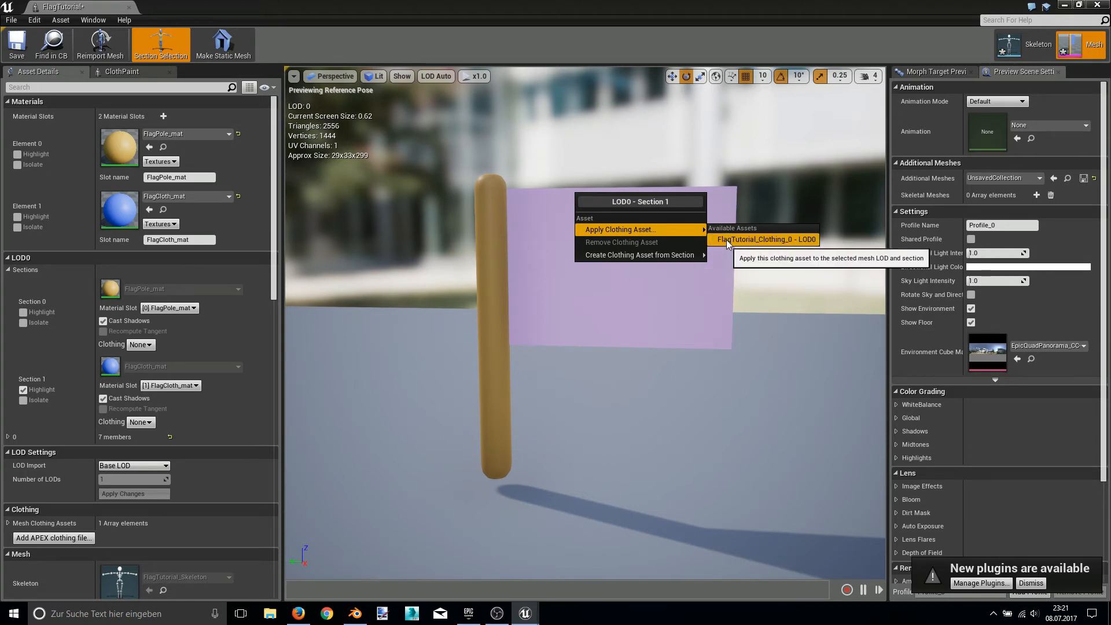
- Assign FlagTutorial_Clothing_0 - LOD0 as the cloth section's clothing asset
left_click(764, 239)
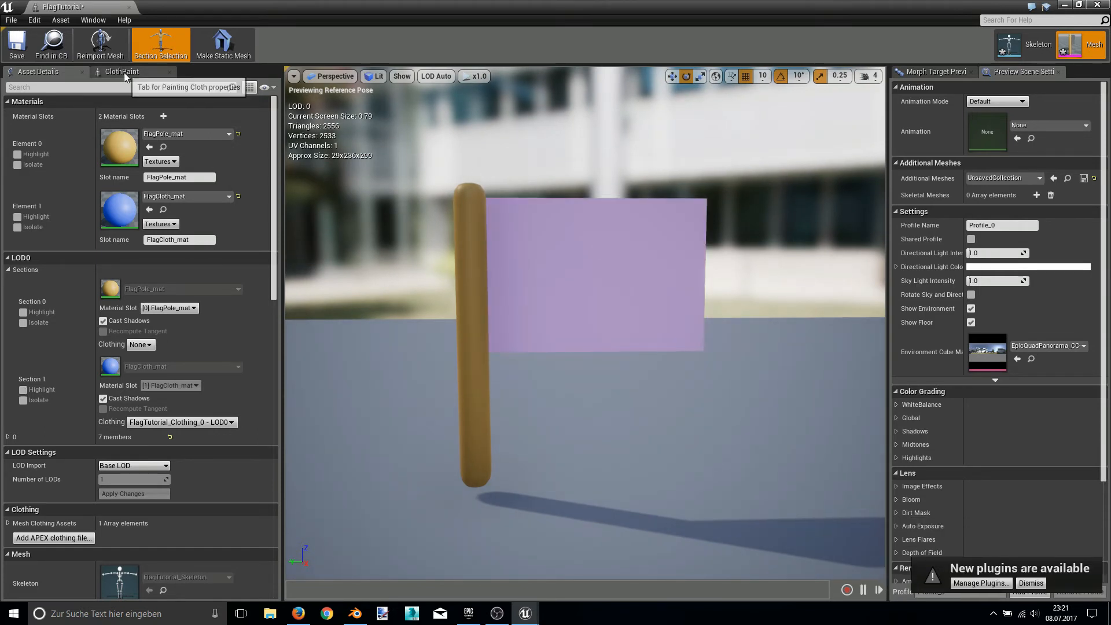
- Enable cloth paint tools in the ClothPaint panel and select FlagTutorial_Clothing_0
left_click(122, 70)
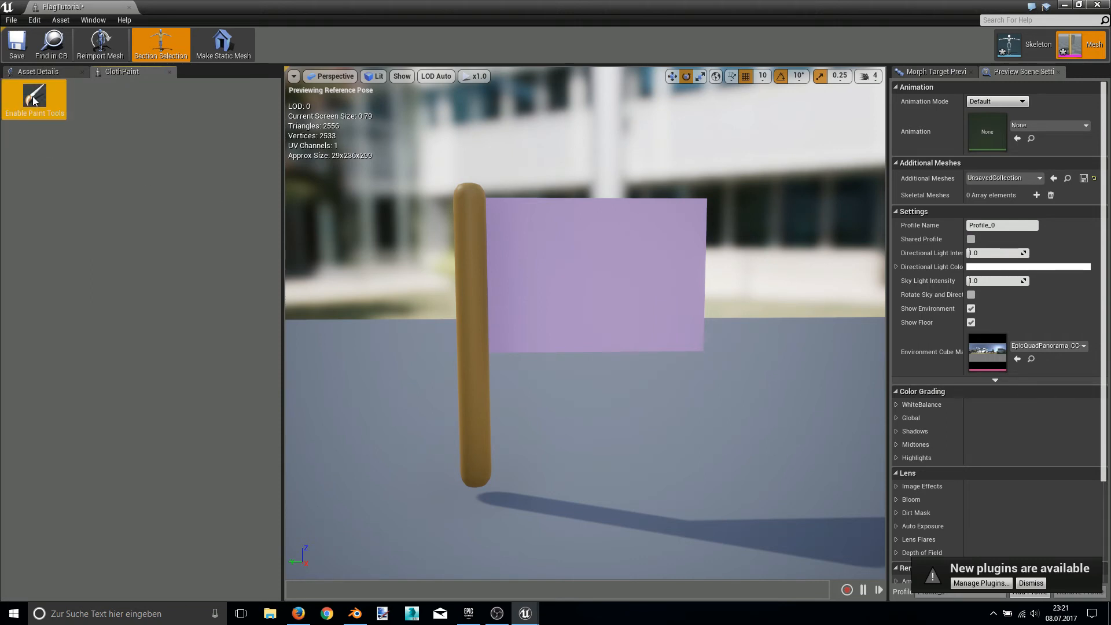
left_click(35, 97)
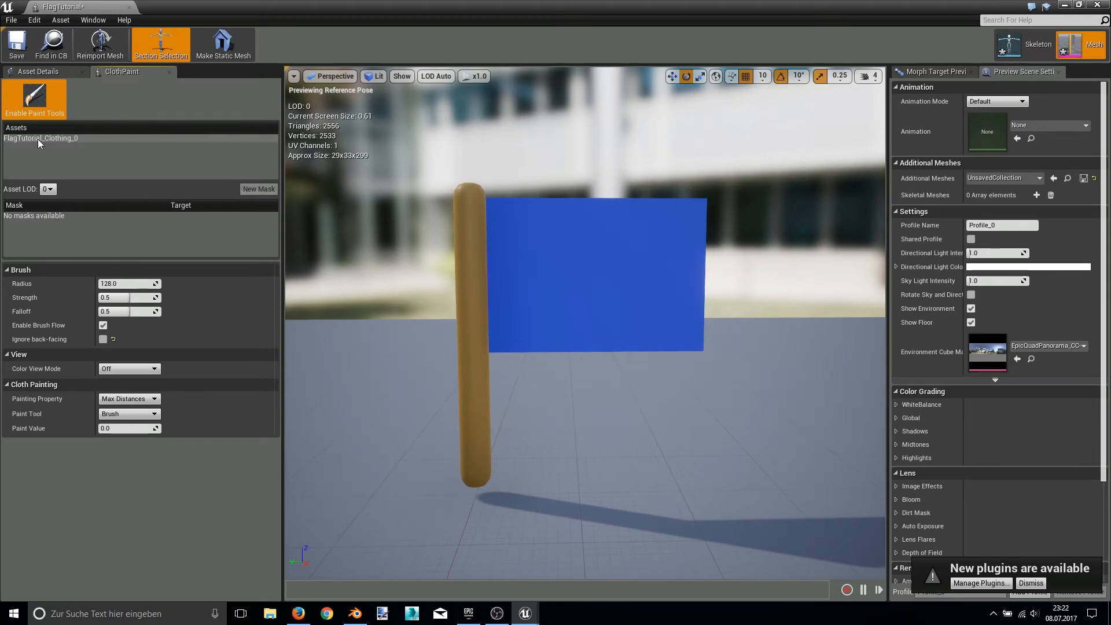
left_click(40, 138)
type("30")
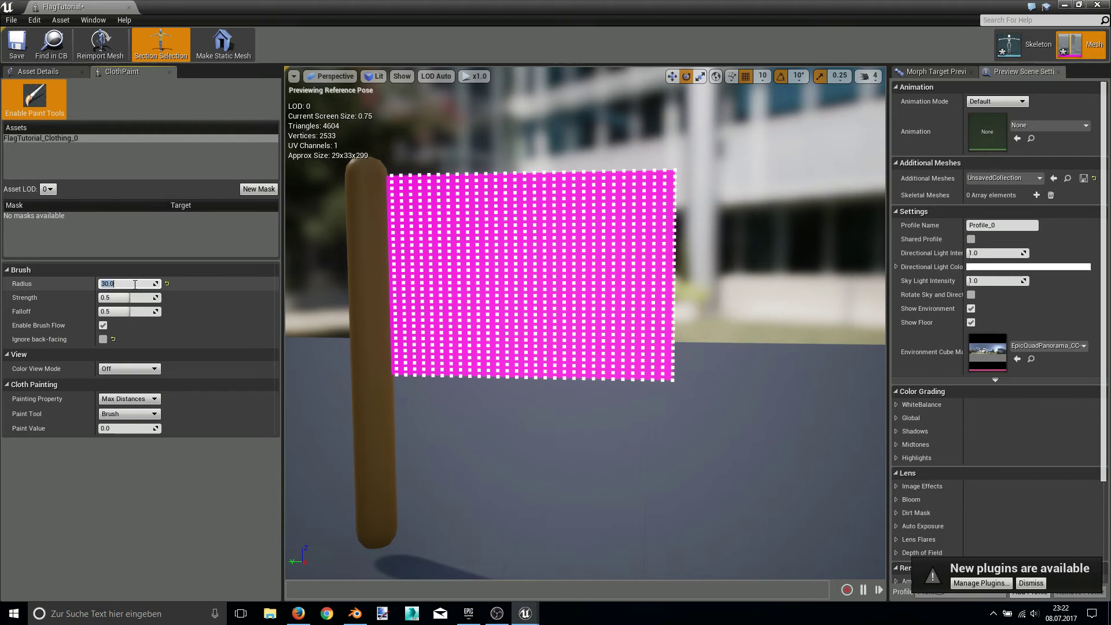
mouse_move(581, 287)
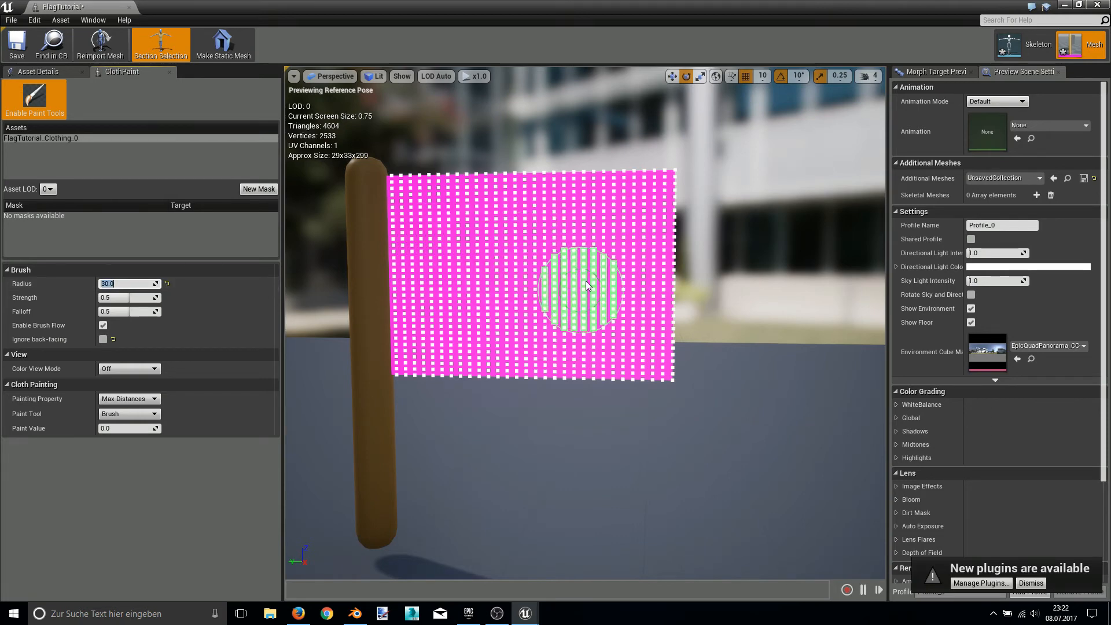
mouse_move(83, 438)
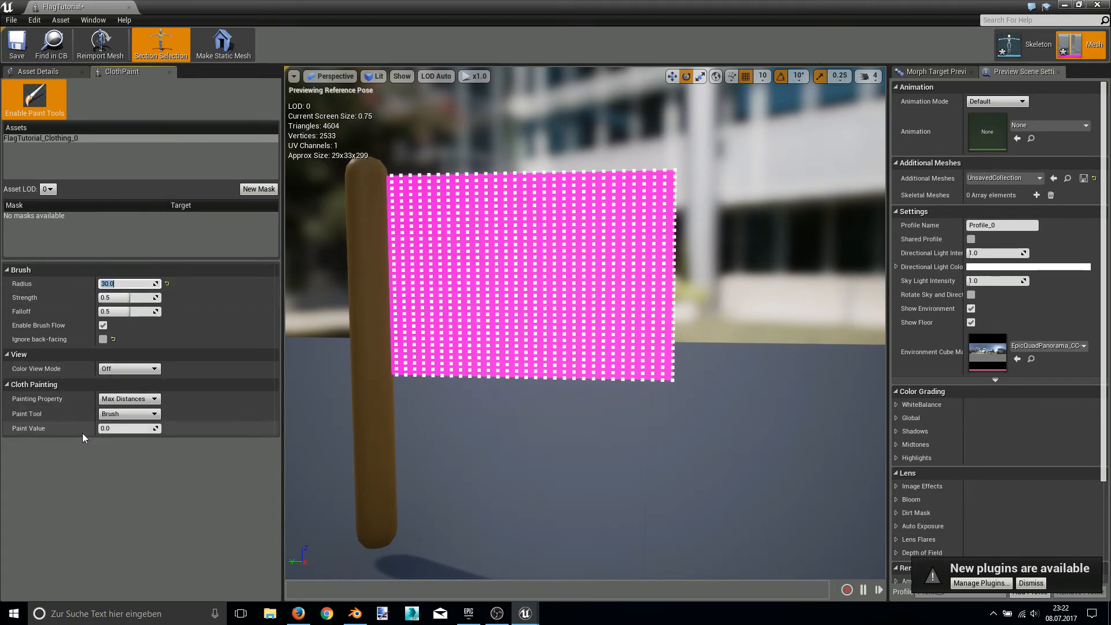
mouse_move(127, 428)
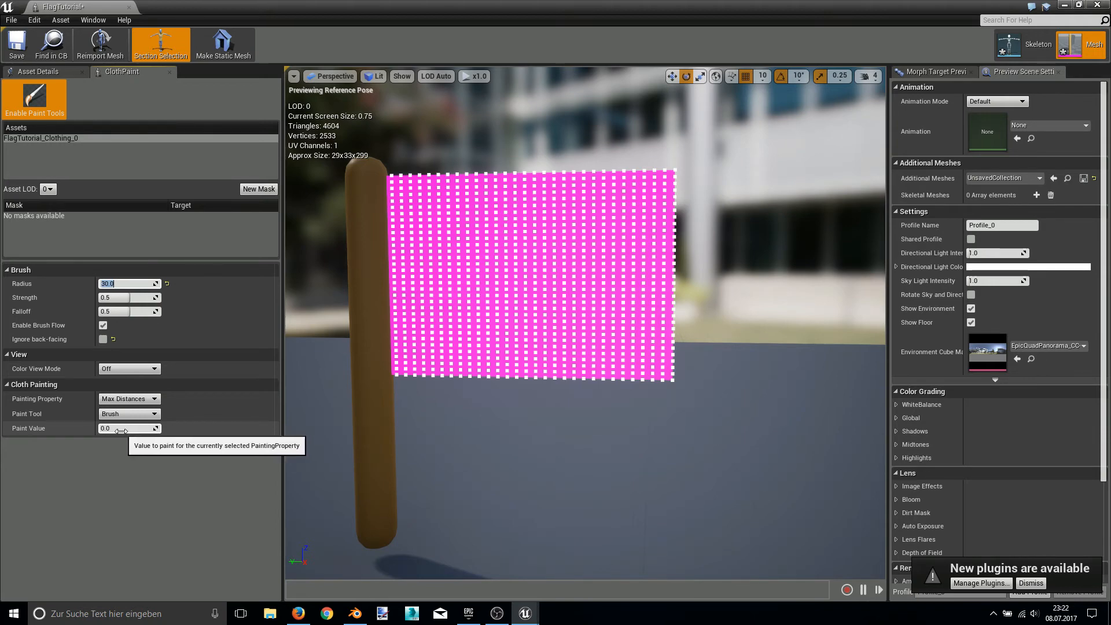
mouse_move(121, 439)
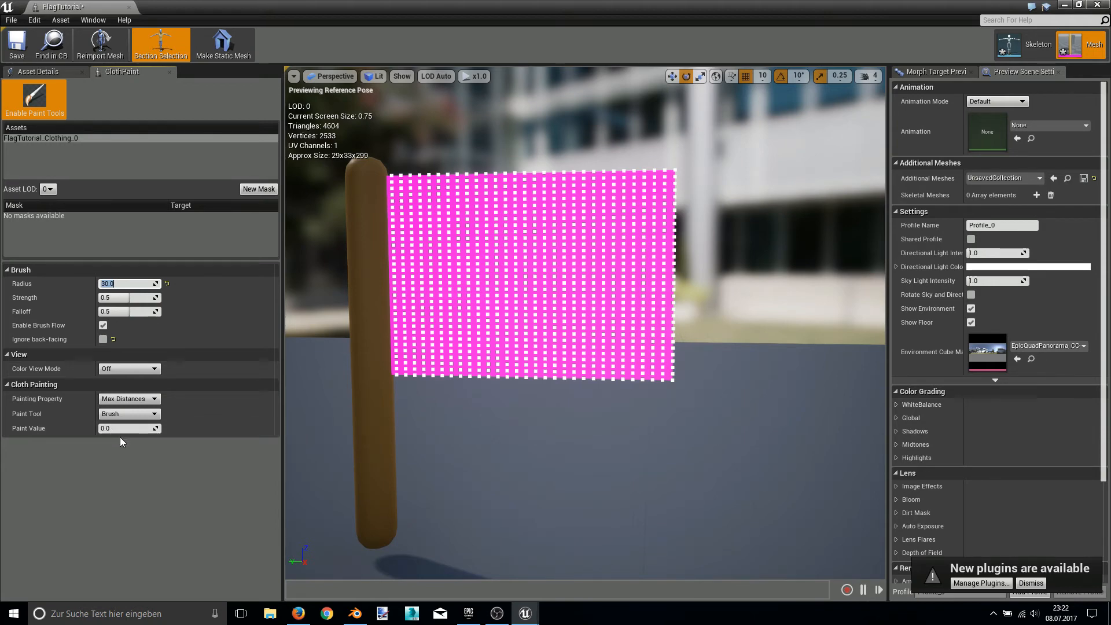
mouse_move(122, 430)
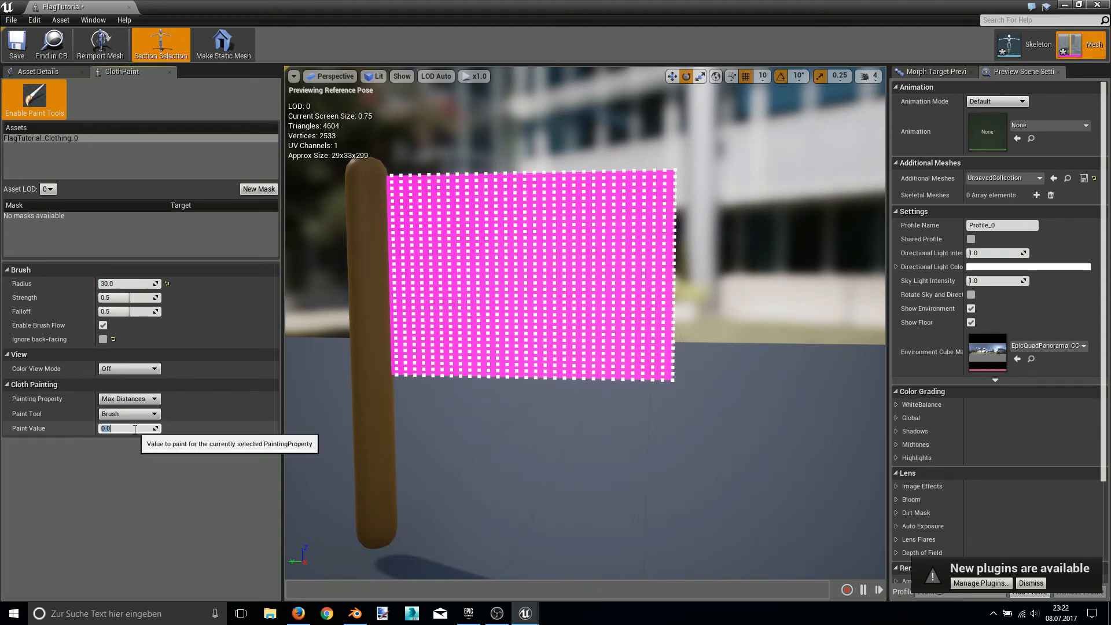
mouse_move(105, 360)
type("1000")
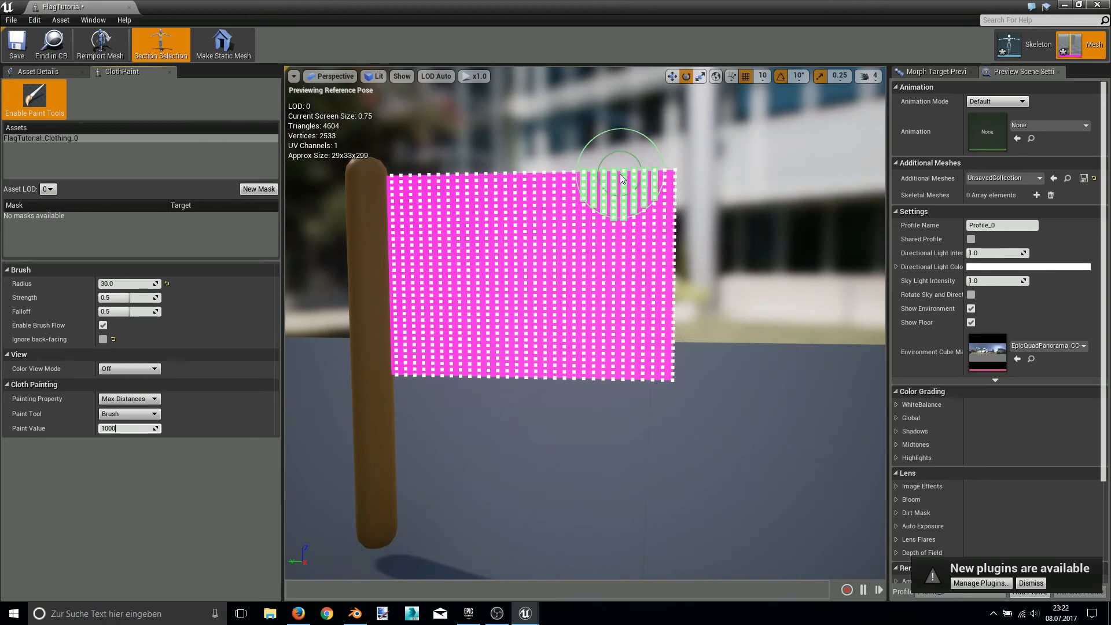
mouse_move(280, 425)
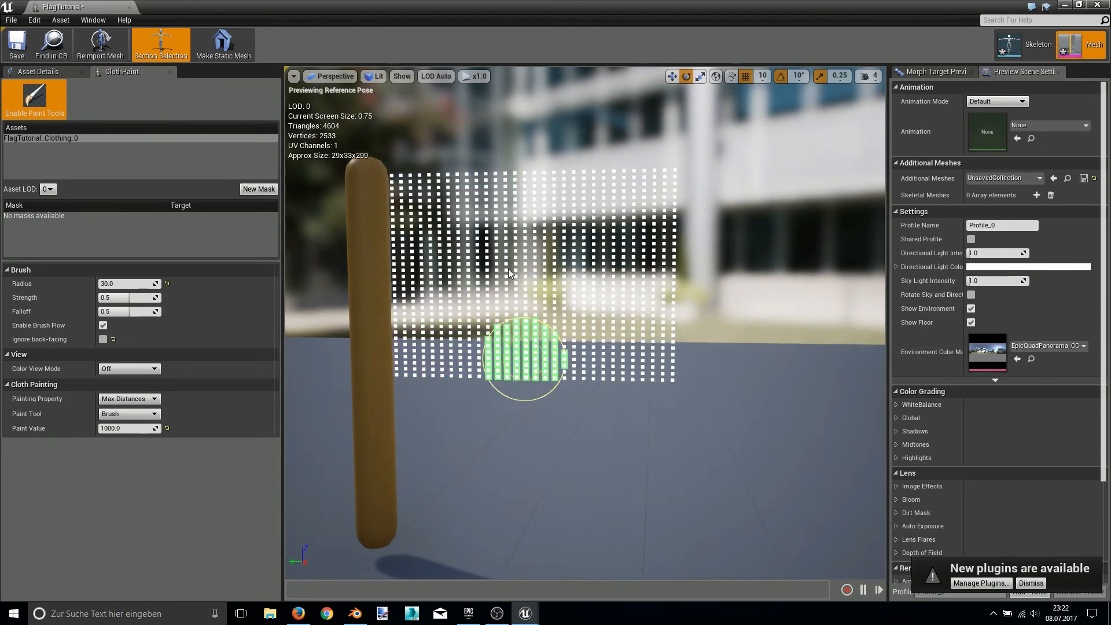
mouse_move(446, 259)
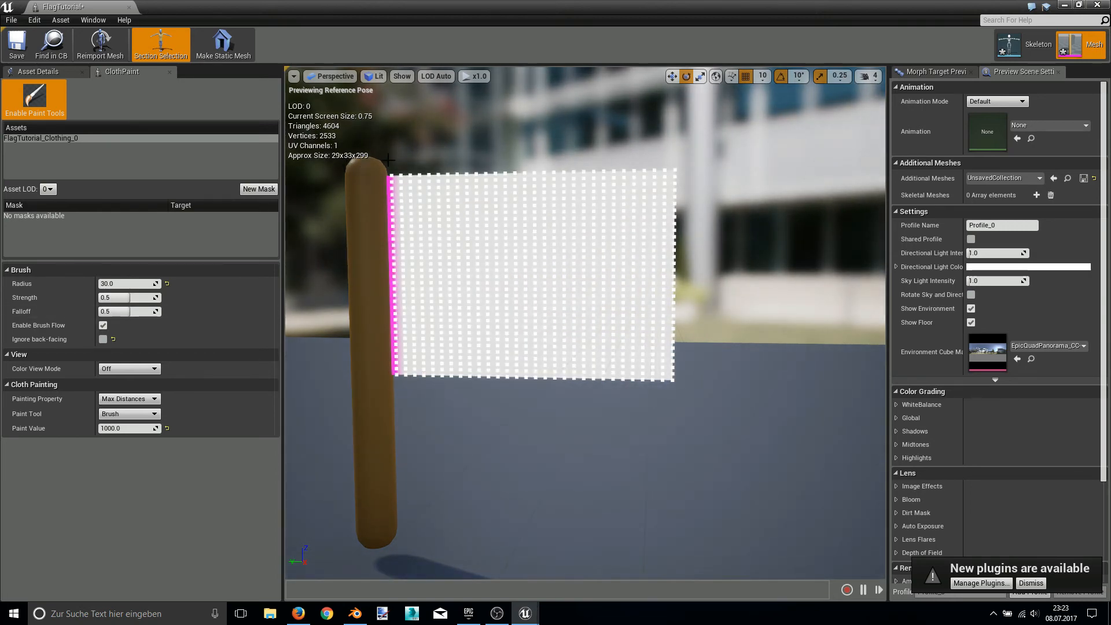
- Paint max distance 1000 across the flag, leaving the pole-side vertex column at 0
left_click(423, 280)
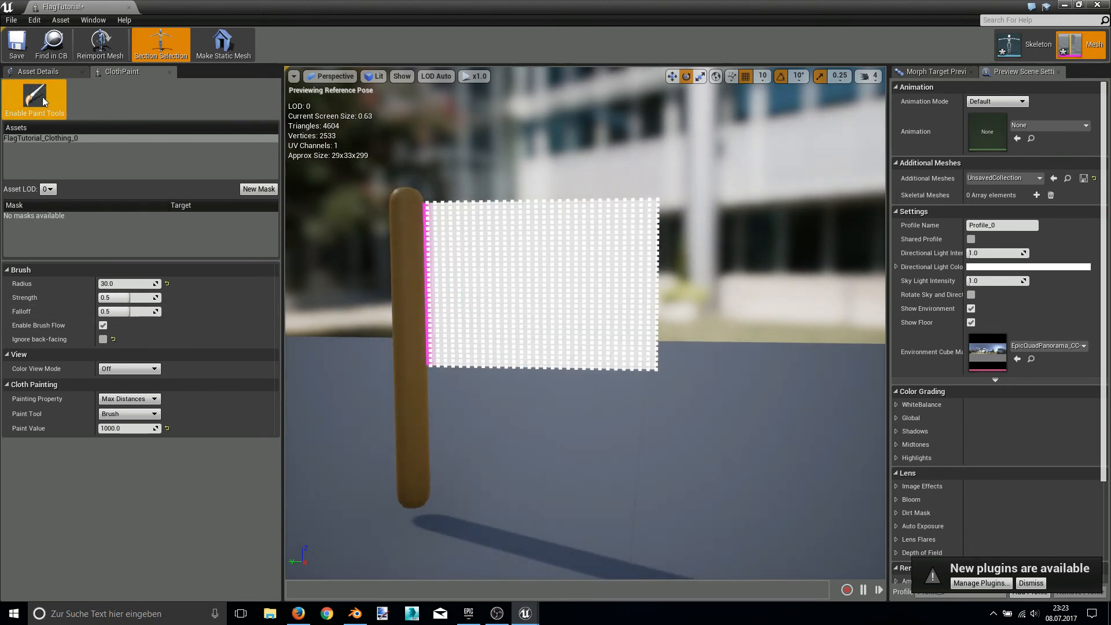
- Disable the paint tools to preview the cloth draping, then scroll to place the FlagTutorial mesh in ThirdPersonExampleMap
left_click(34, 99)
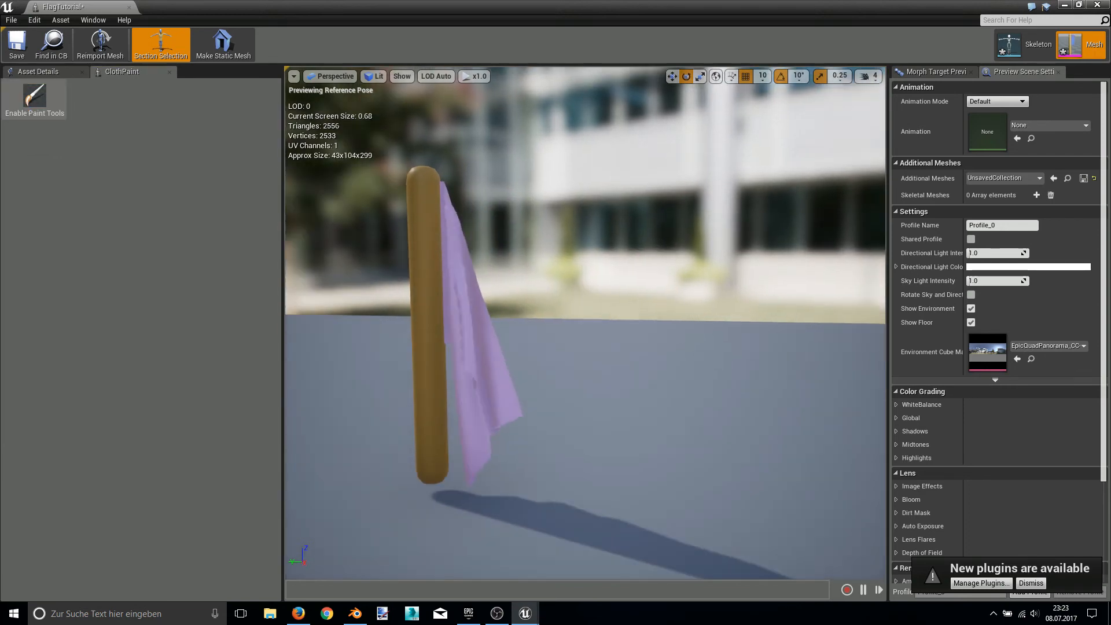
scroll("up", 3)
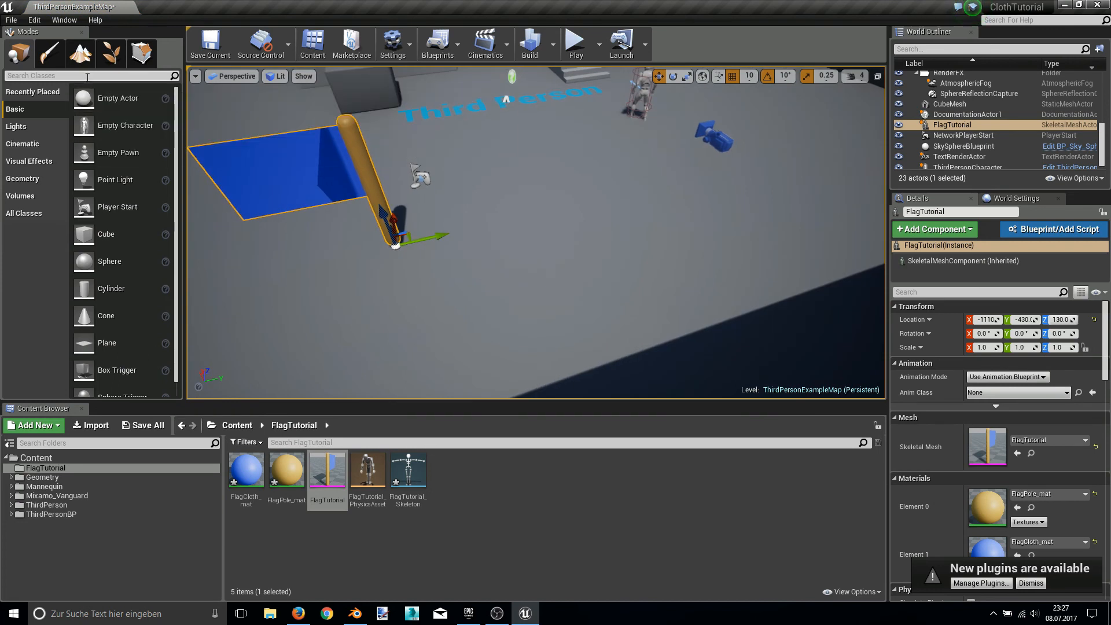
- Search 'Wind', add a Wind Directional Source near the flag, and set Strength to 10
type("Wind")
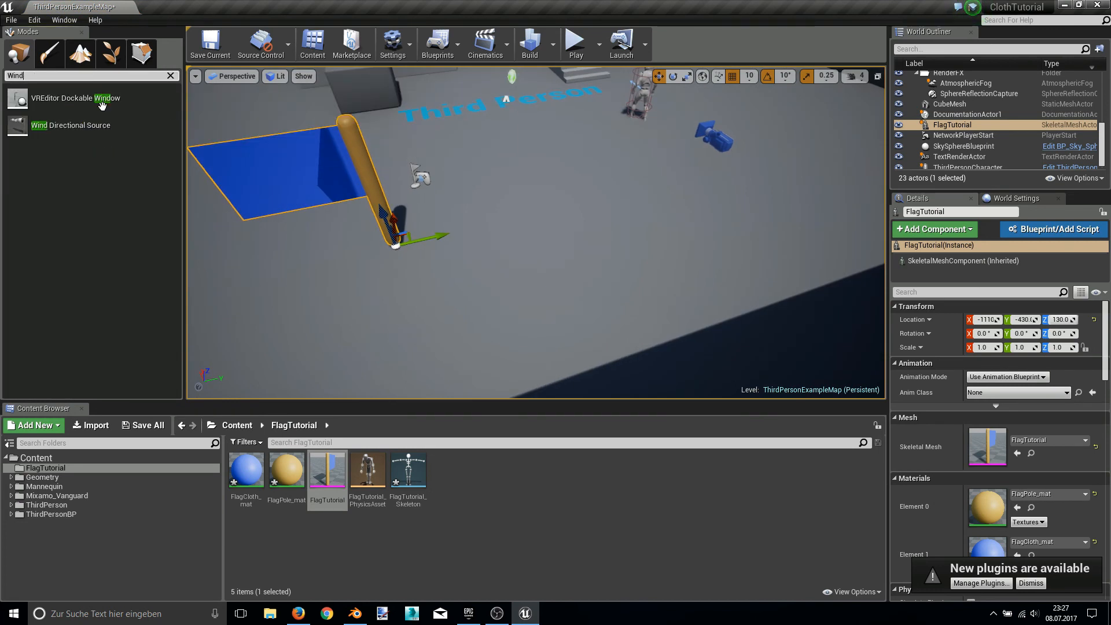
left_click(375, 319)
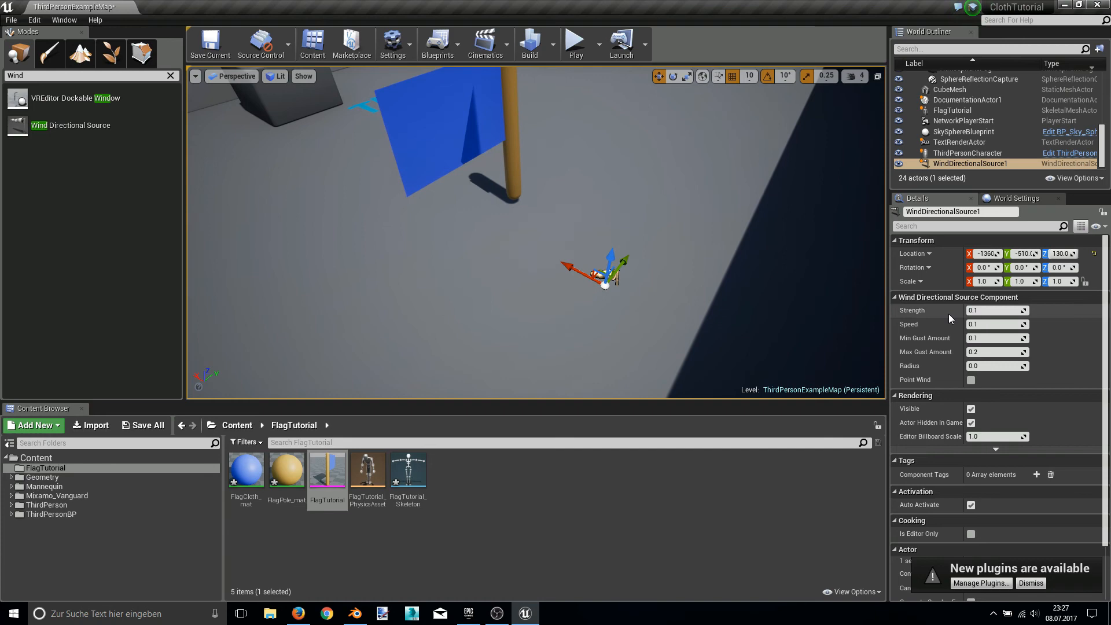
mouse_move(603, 144)
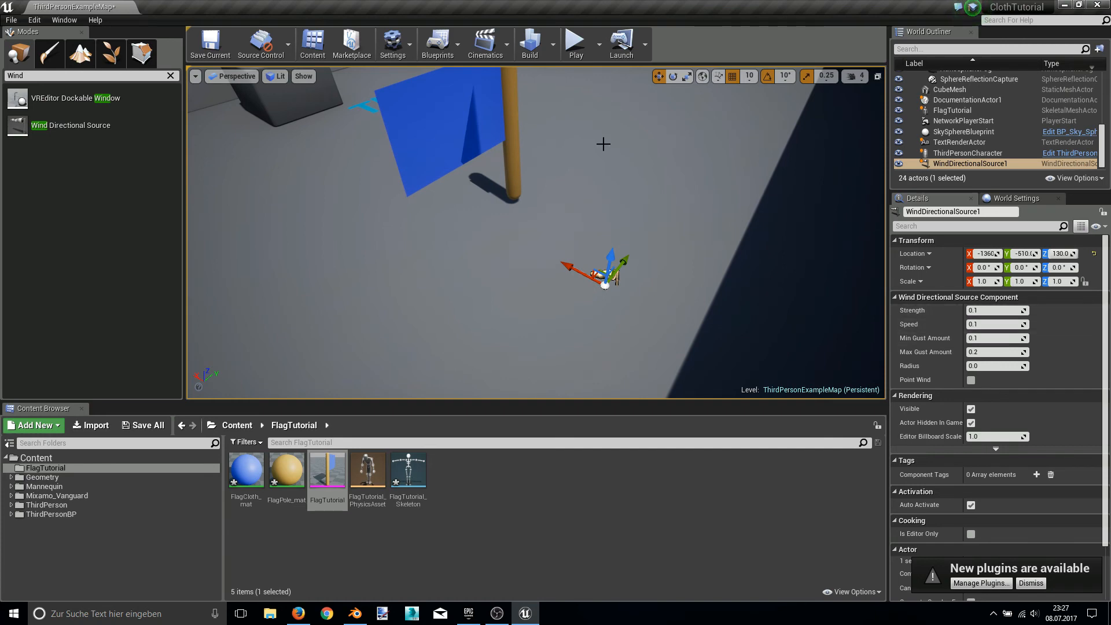
left_click(574, 43)
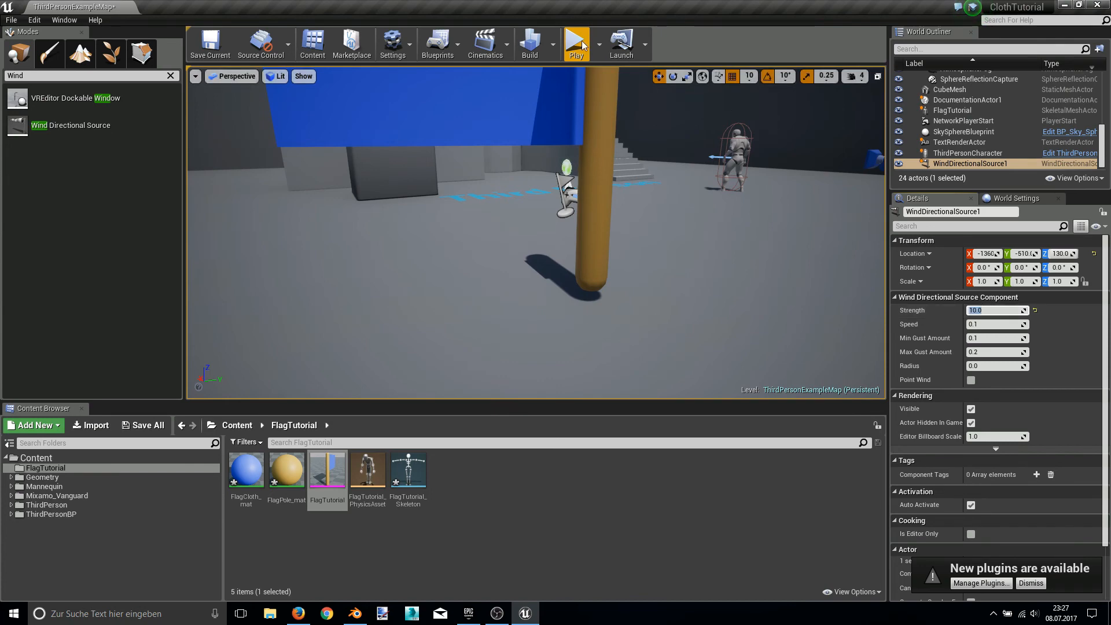
- Test-play the level, then raise the wind Strength to 500
left_click(575, 42)
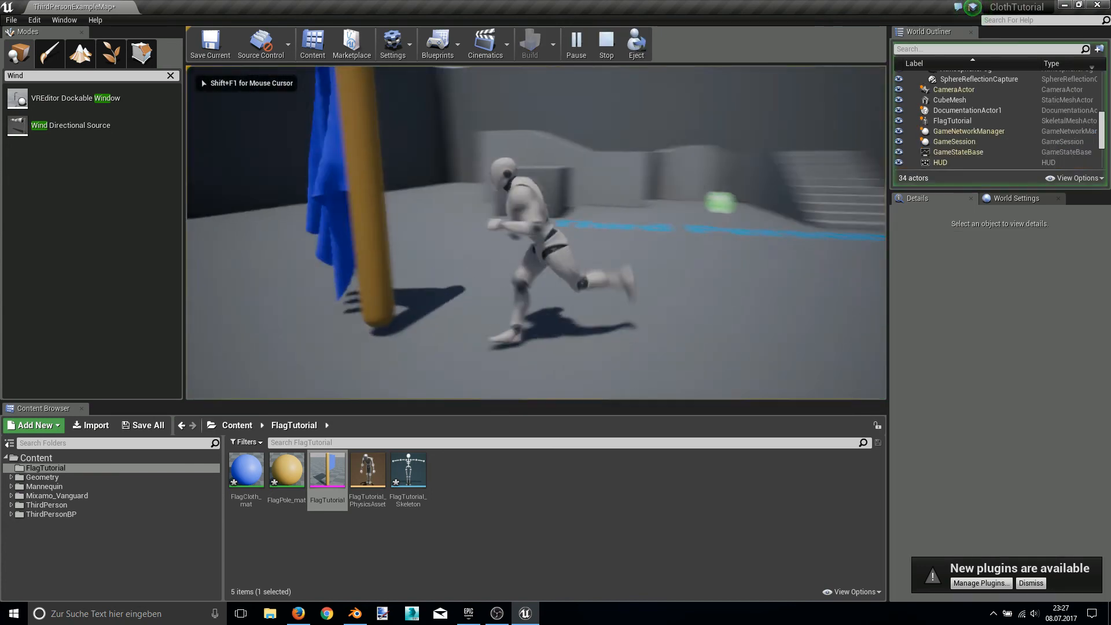
left_click(605, 44)
type("50")
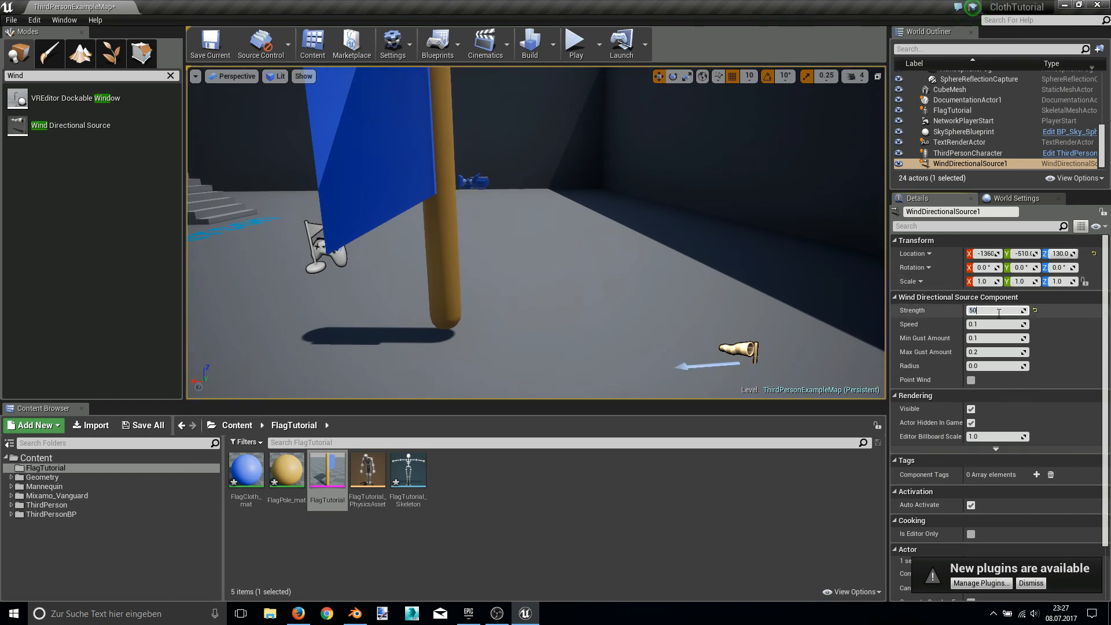
left_click(575, 39)
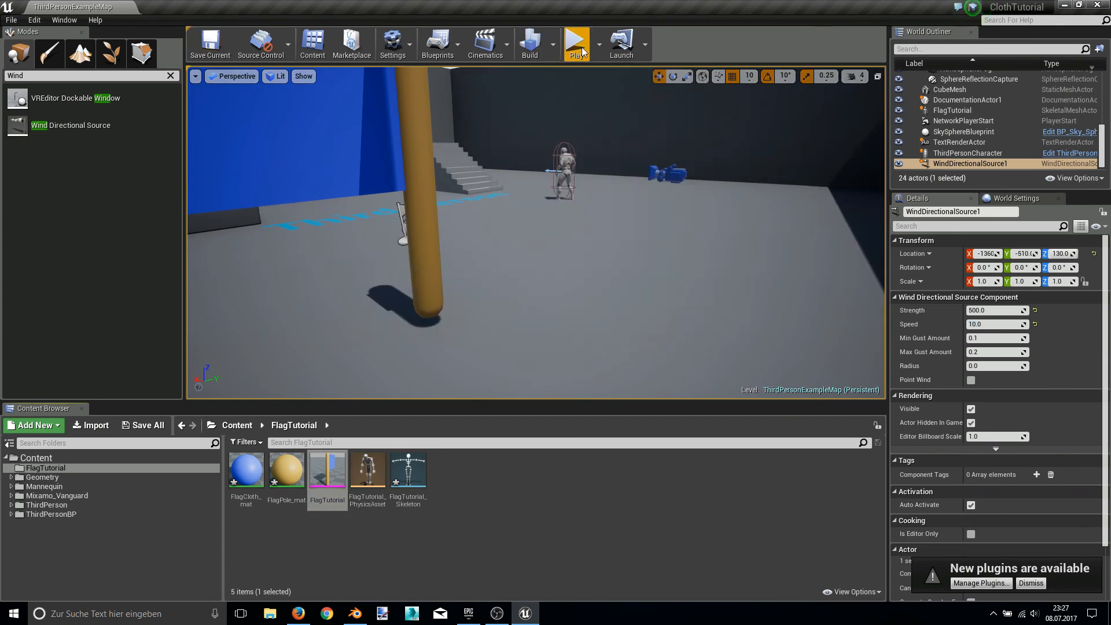
- Play with the stronger wind, lower its Speed, and see the flag wave before switching to Firefox
left_click(577, 42)
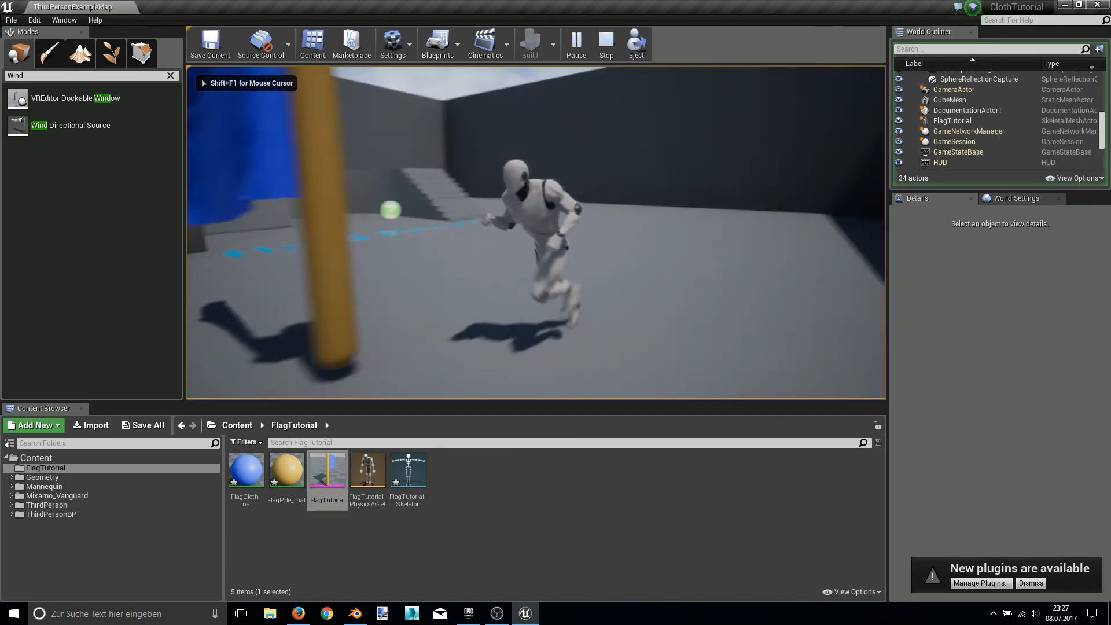
left_click(605, 43)
type("2")
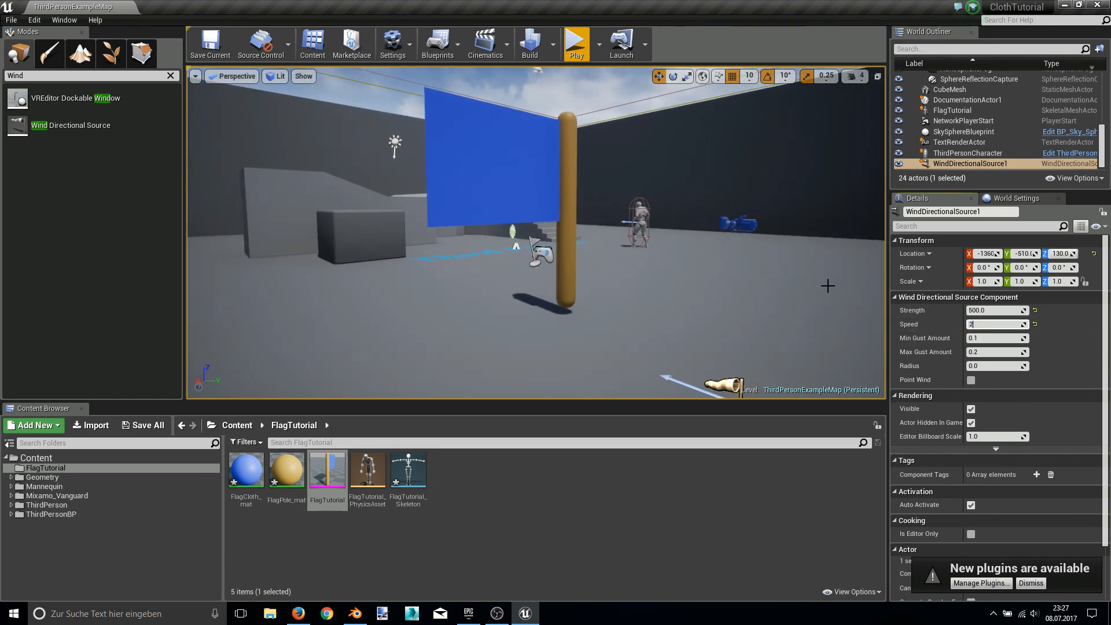
left_click(575, 42)
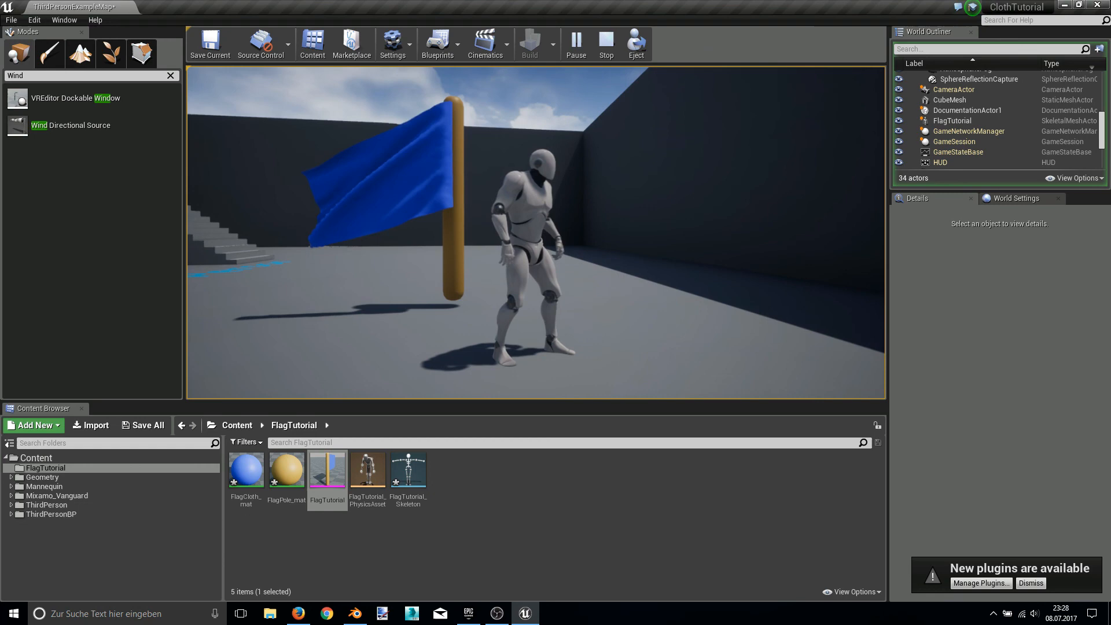
left_click(297, 614)
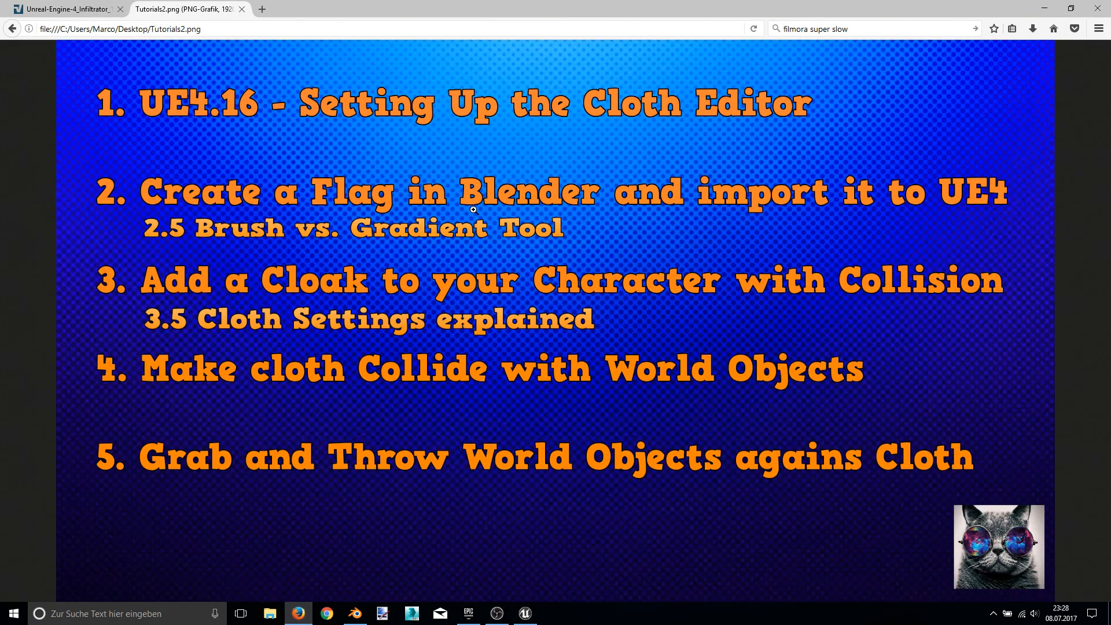
mouse_move(382, 93)
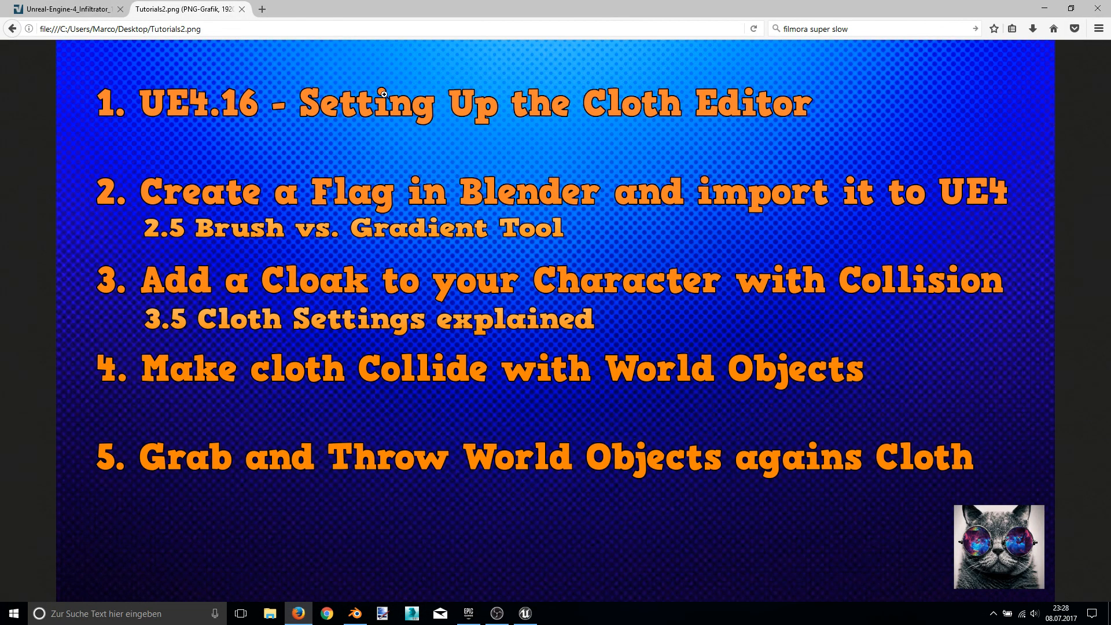
mouse_move(25, 114)
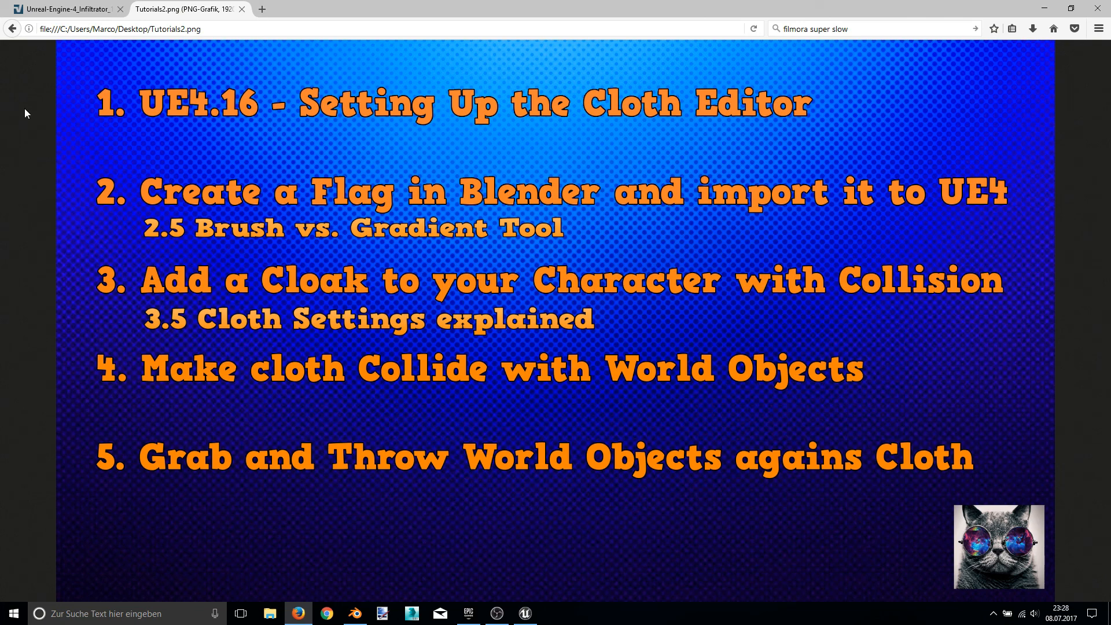
mouse_move(213, 97)
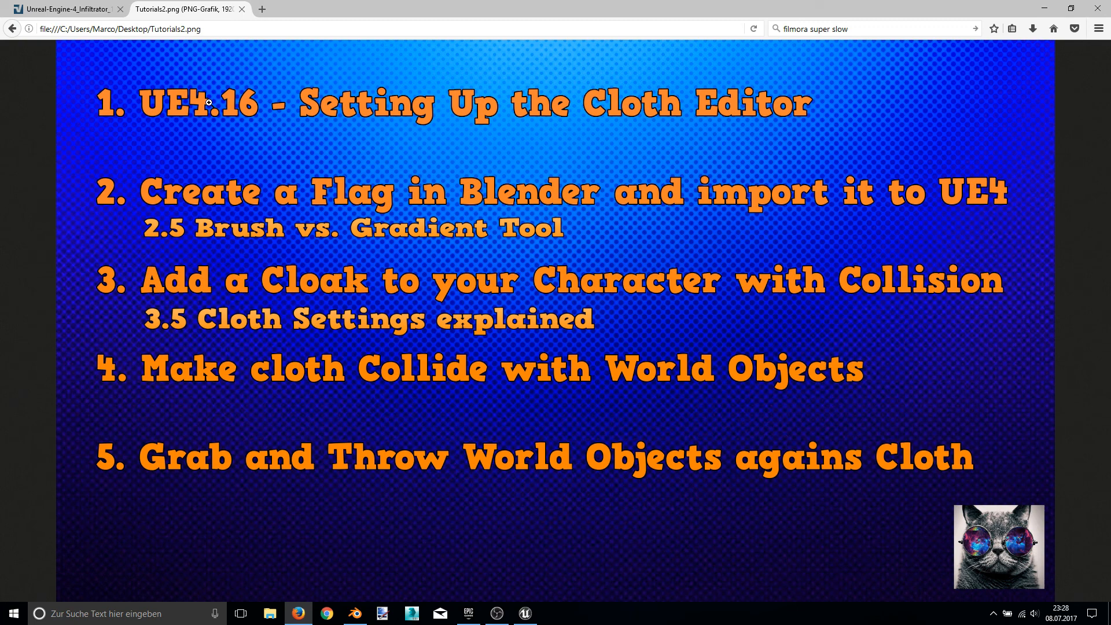
mouse_move(247, 111)
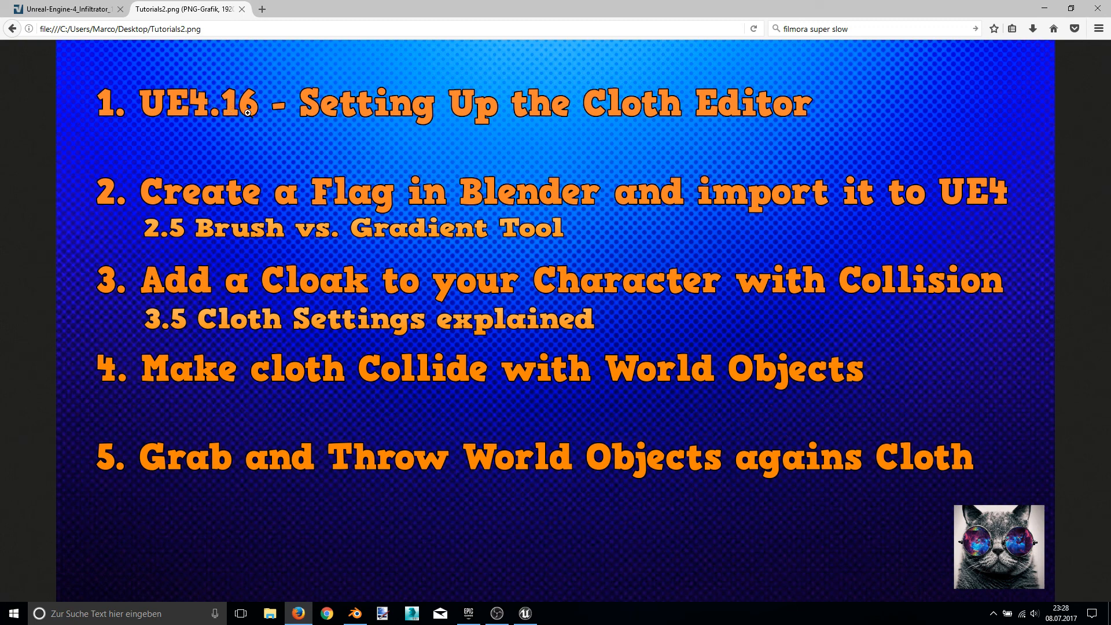
mouse_move(40, 115)
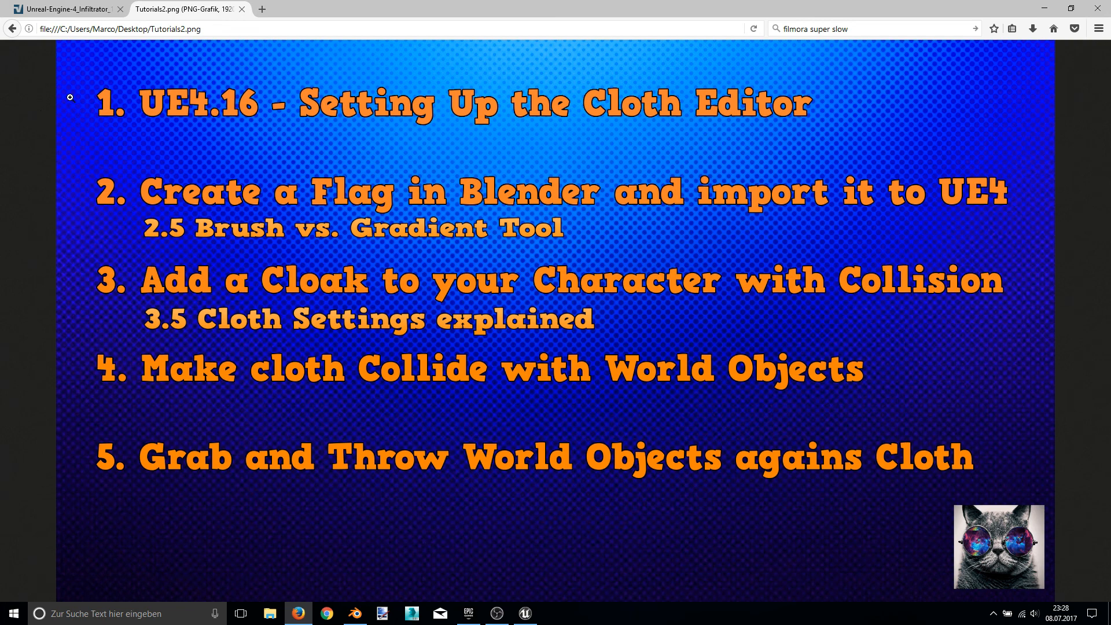
mouse_move(32, 64)
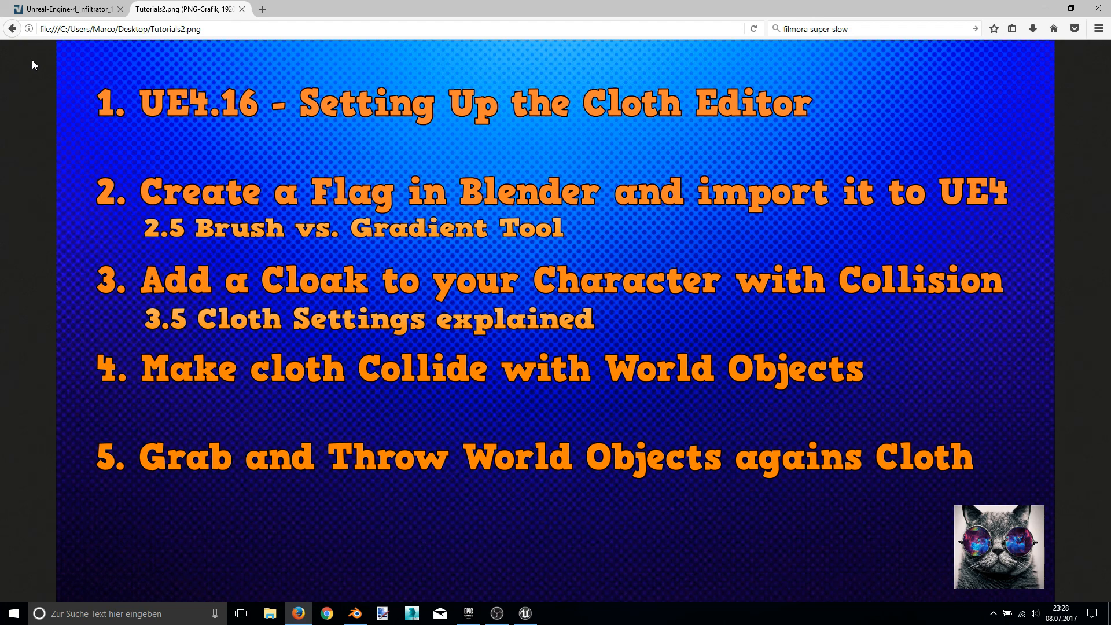
mouse_move(228, 125)
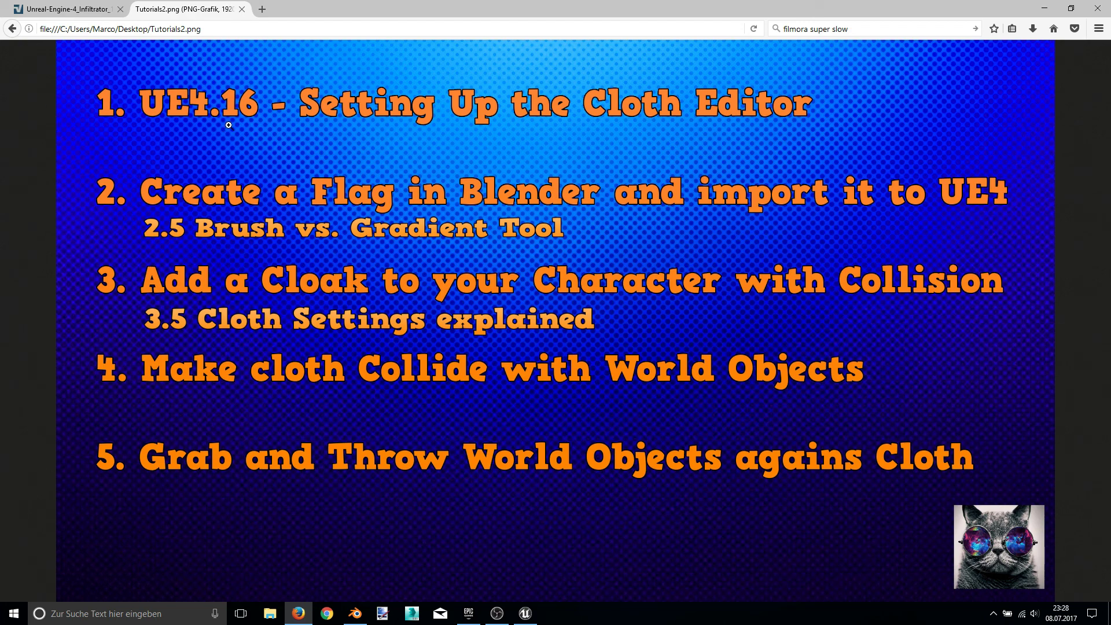